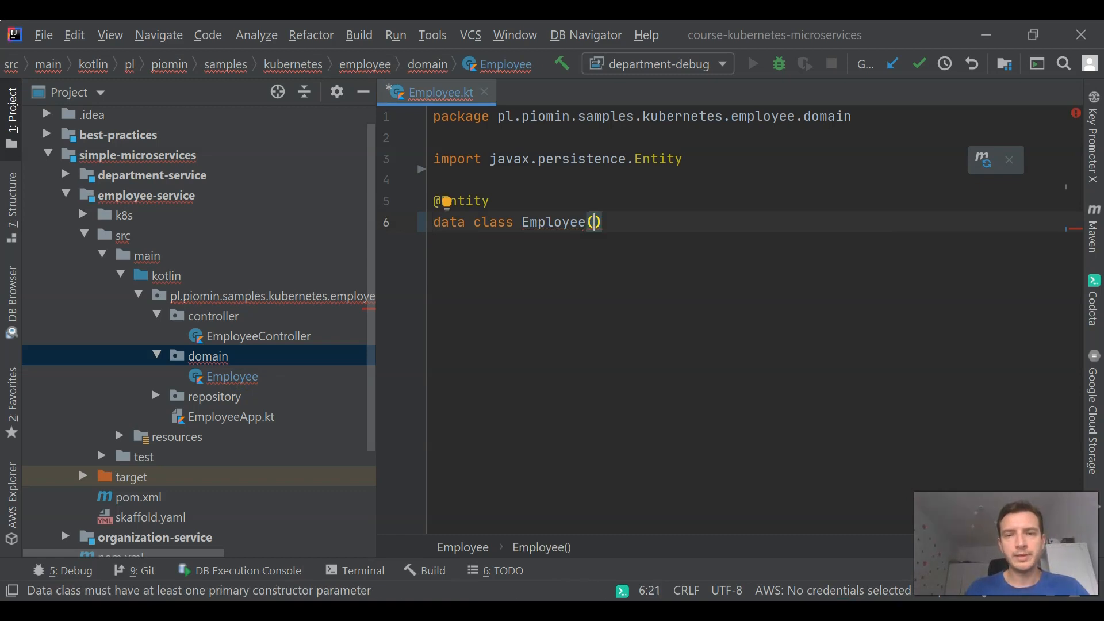
type("@Id @")
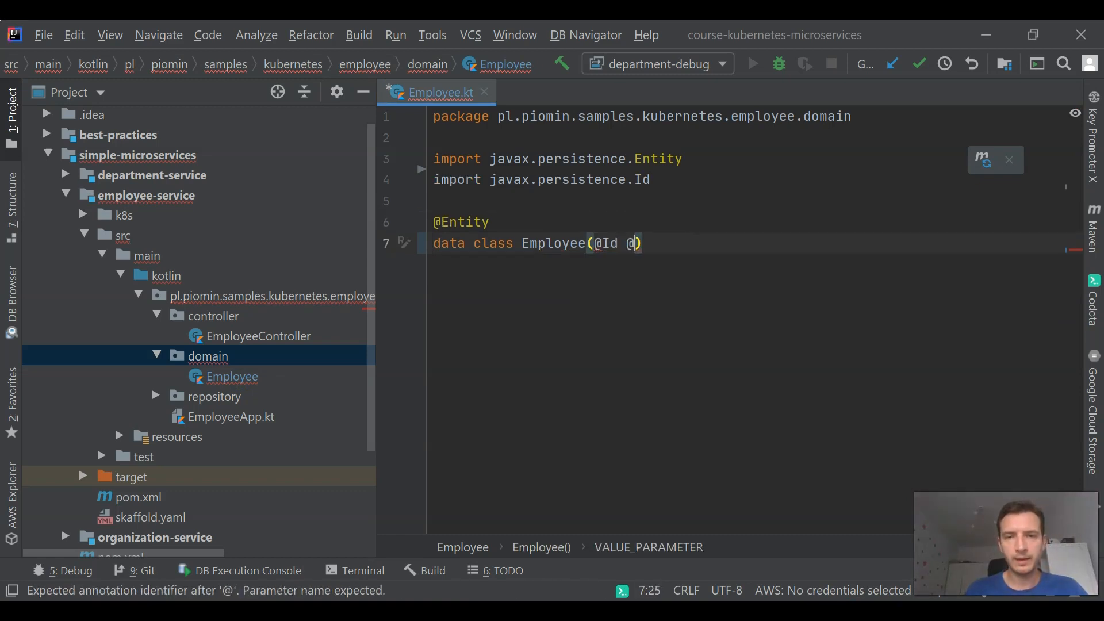
type("GeneratedValue var id")
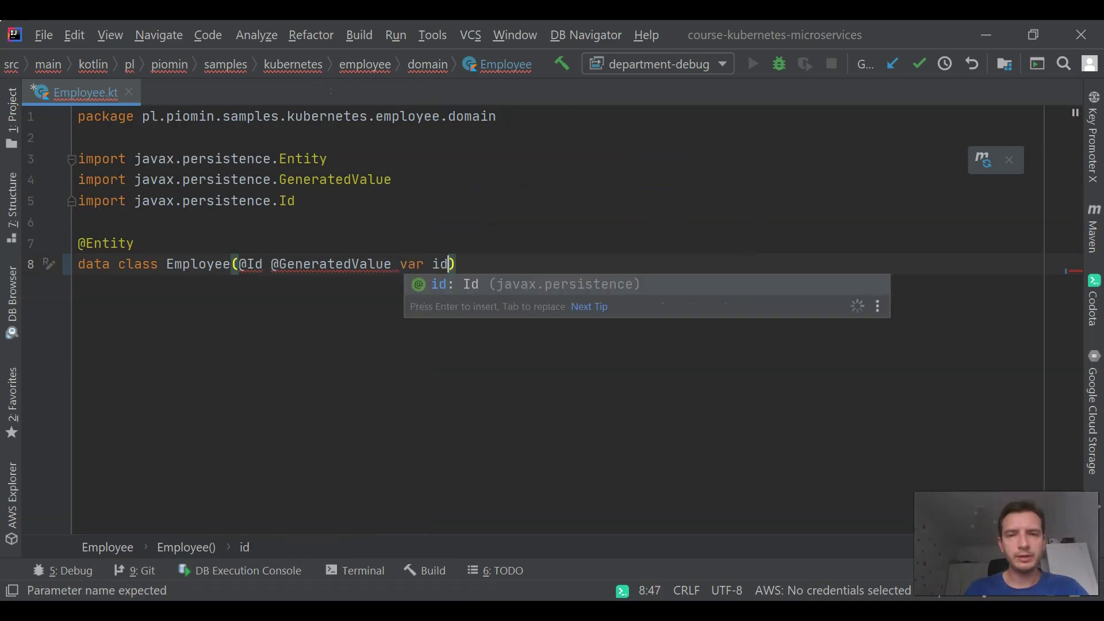
type(": Int?")
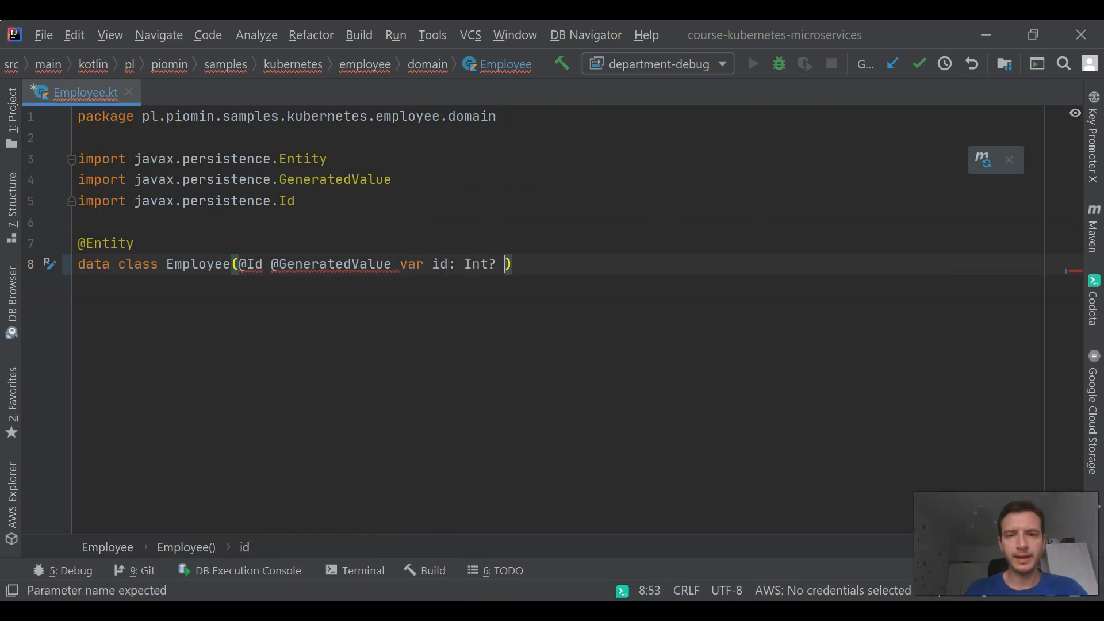
type("= null,")
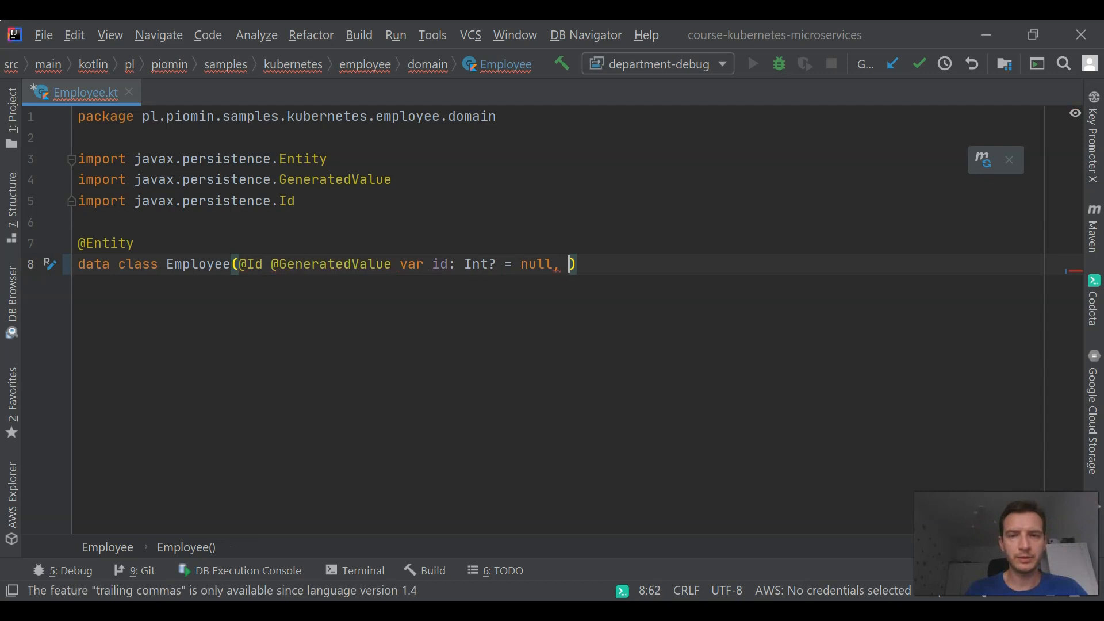
type("val firstName")
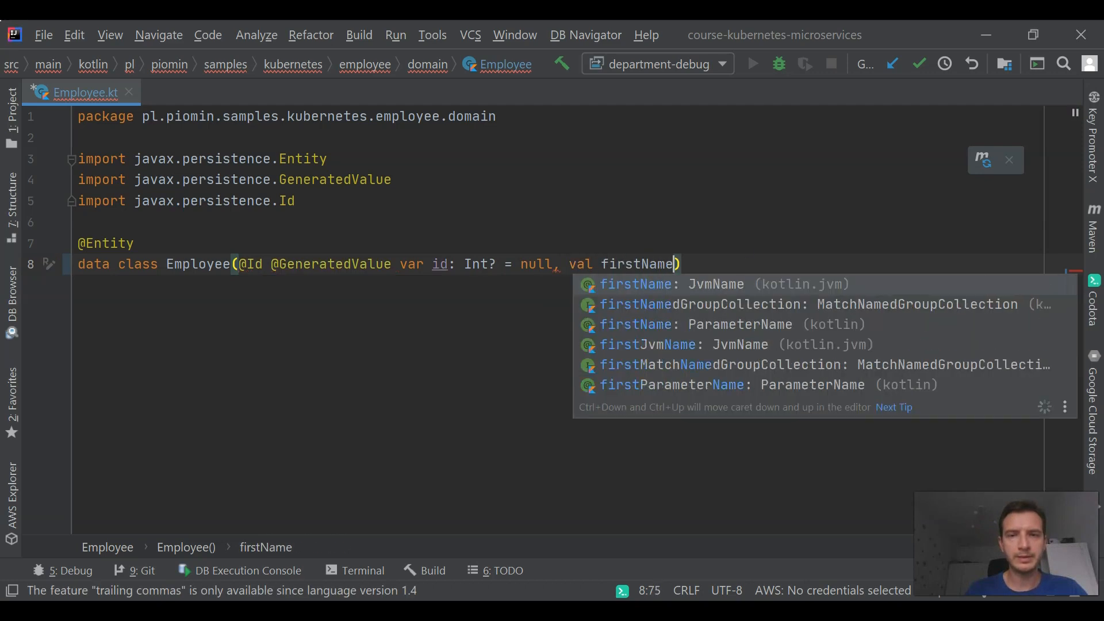
type(": String, va")
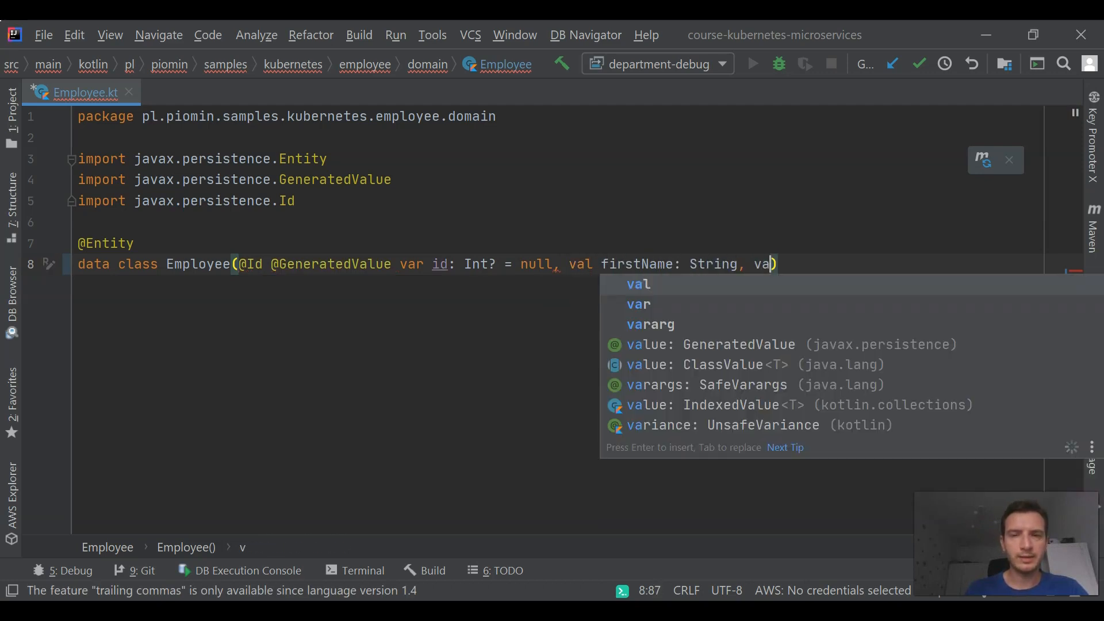
type("l lastName:")
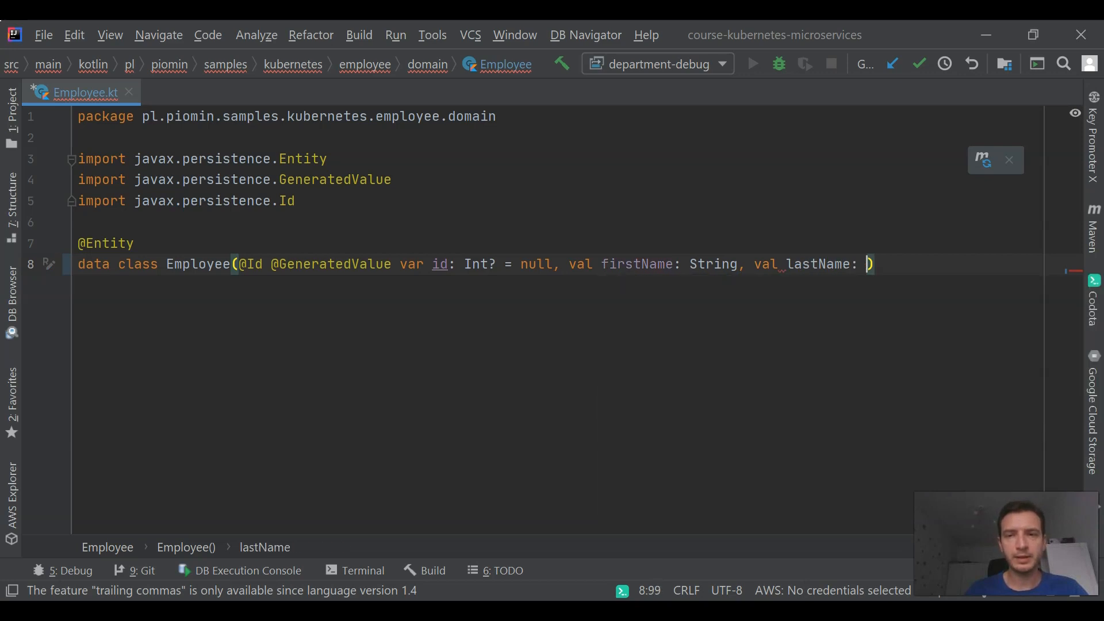
type("String,")
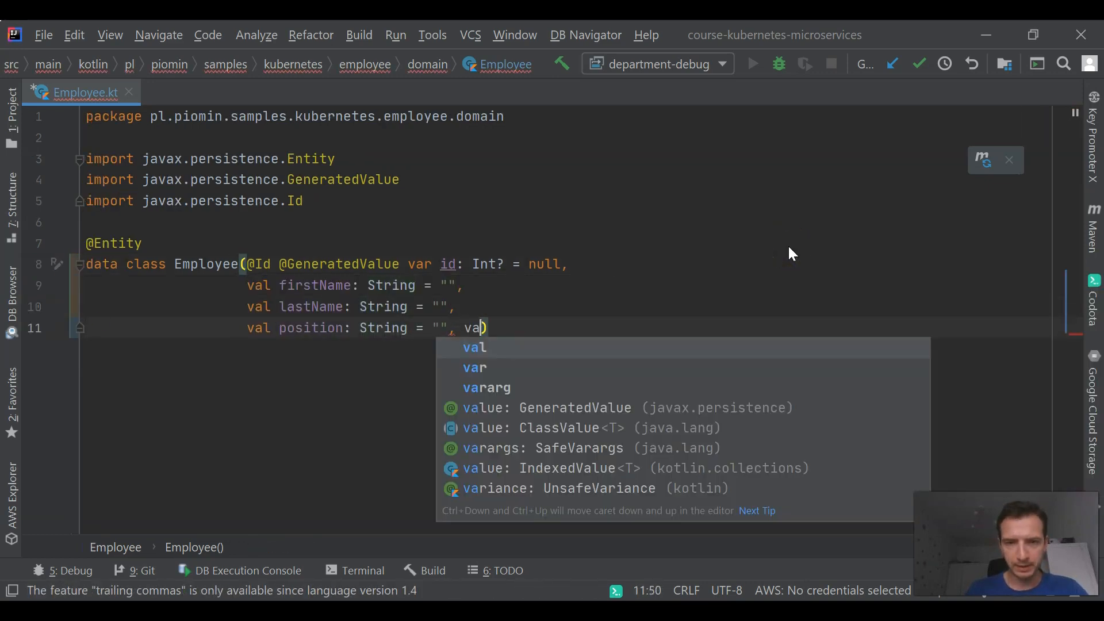
type("l organizat")
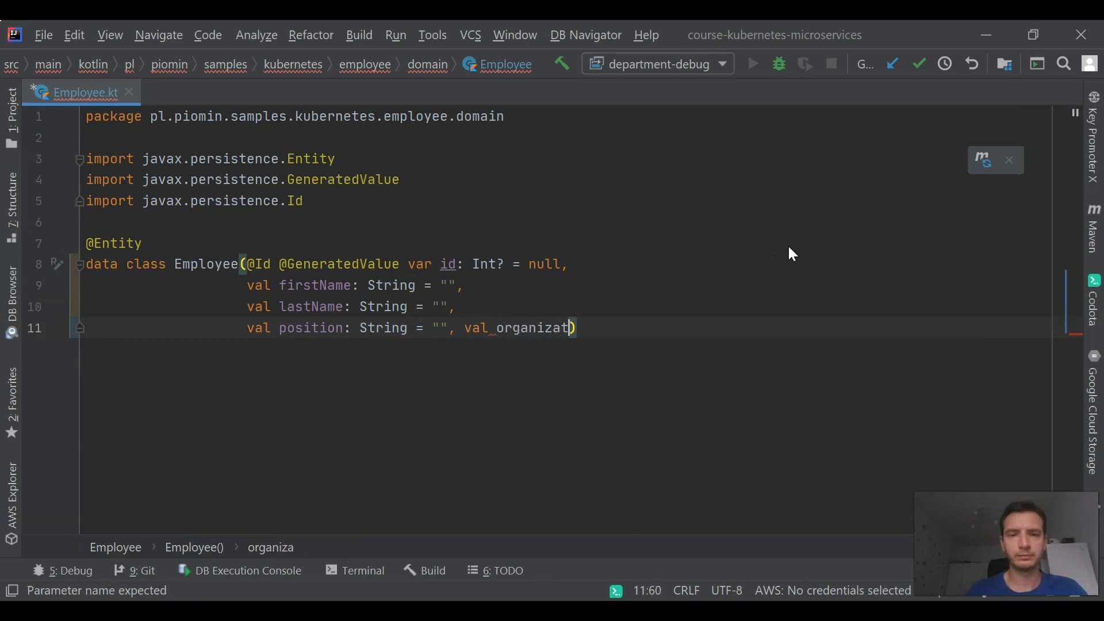
type("ionId: Int = 0")
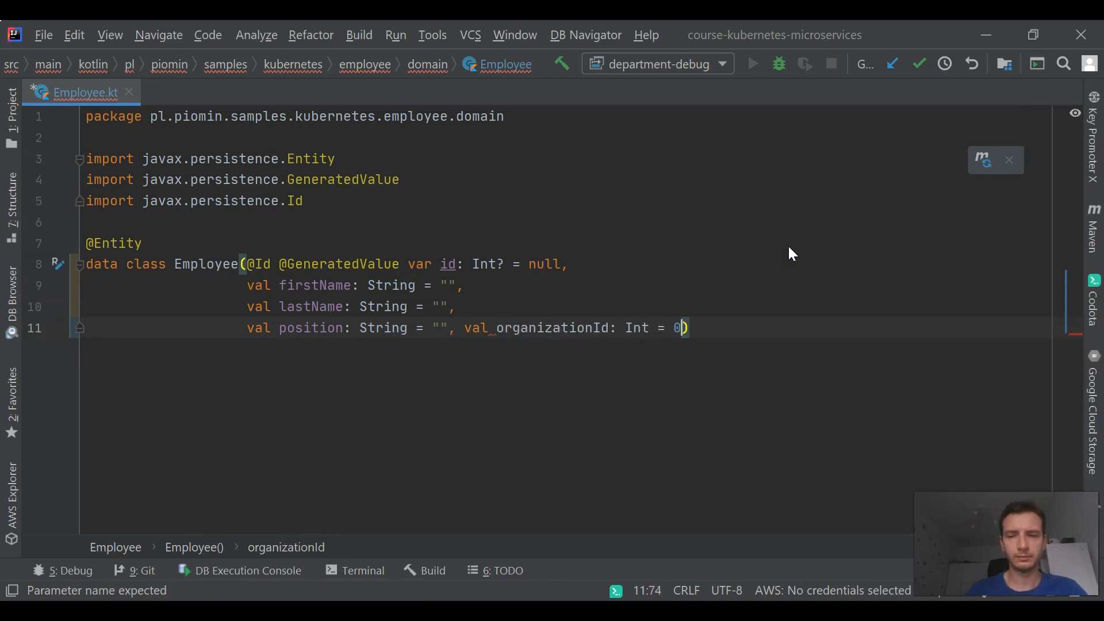
type(", val depa")
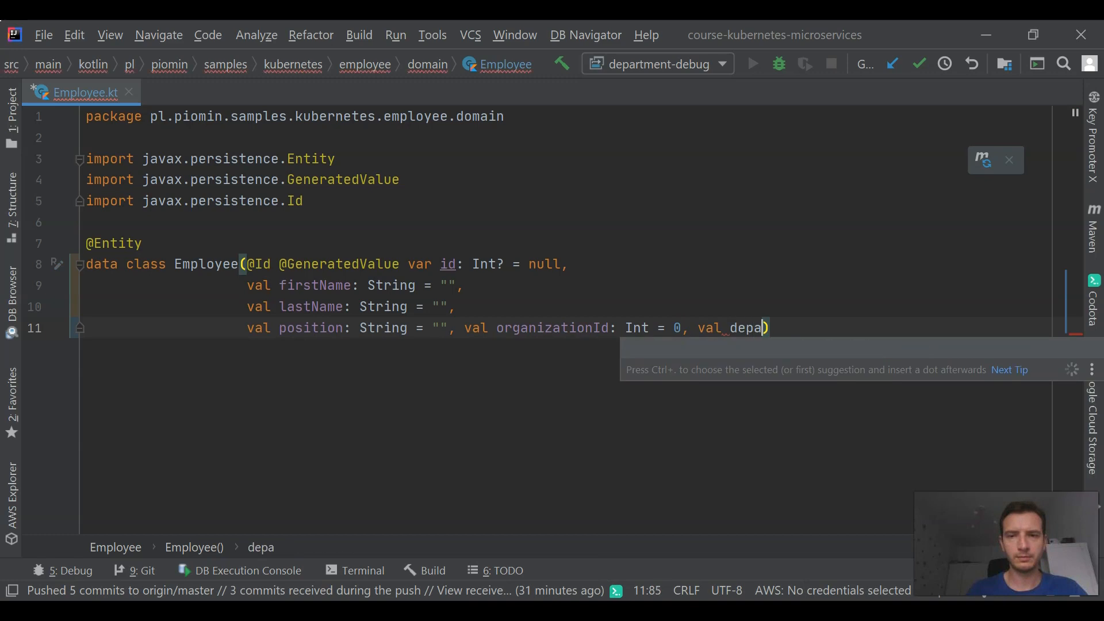
type("rtmentId: Int")
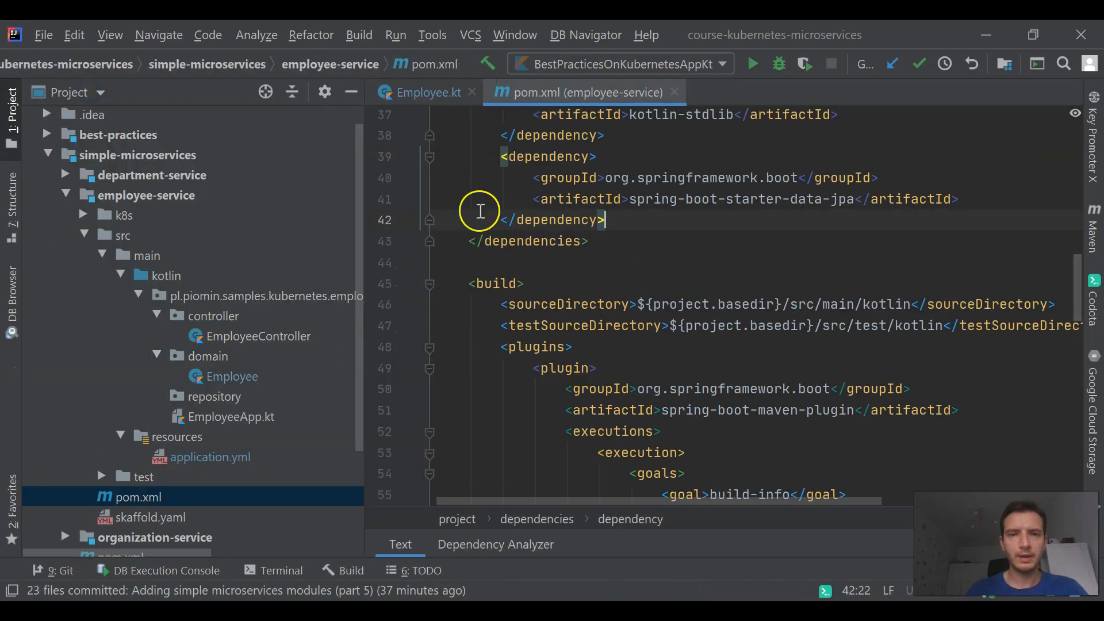
Add the spring-boot-starter-data-jpa dependency to the employee-service pom.xml
type("<d")
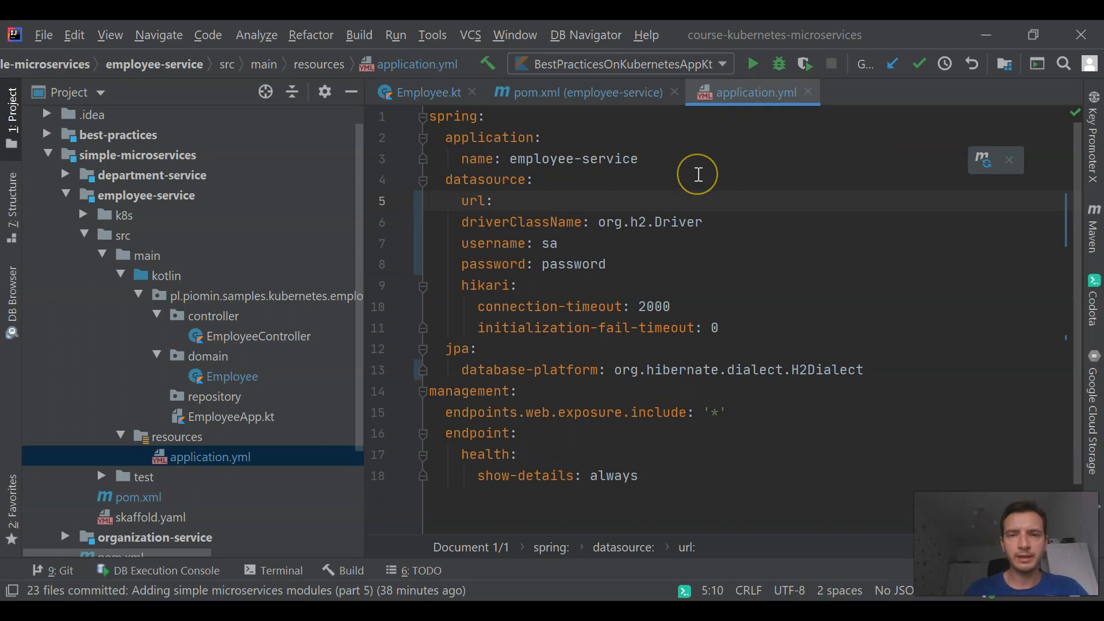
Set spring.datasource.url to jdbc:h2:mem:testdb in application.yml
type("jdbc:h2:mem:testdb")
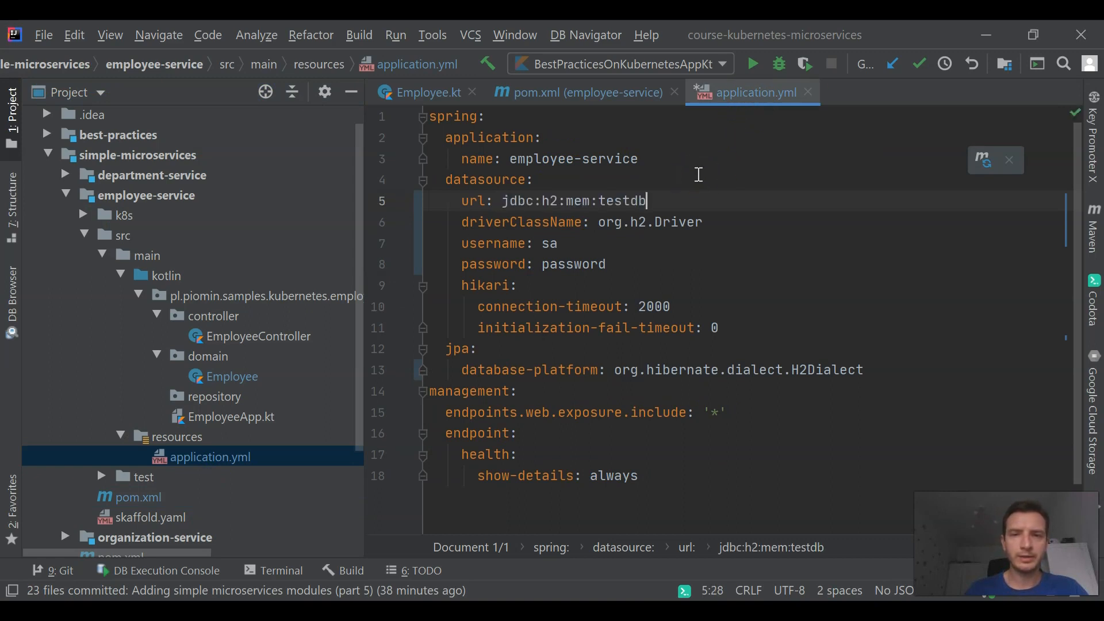
mouse_move(582, 192)
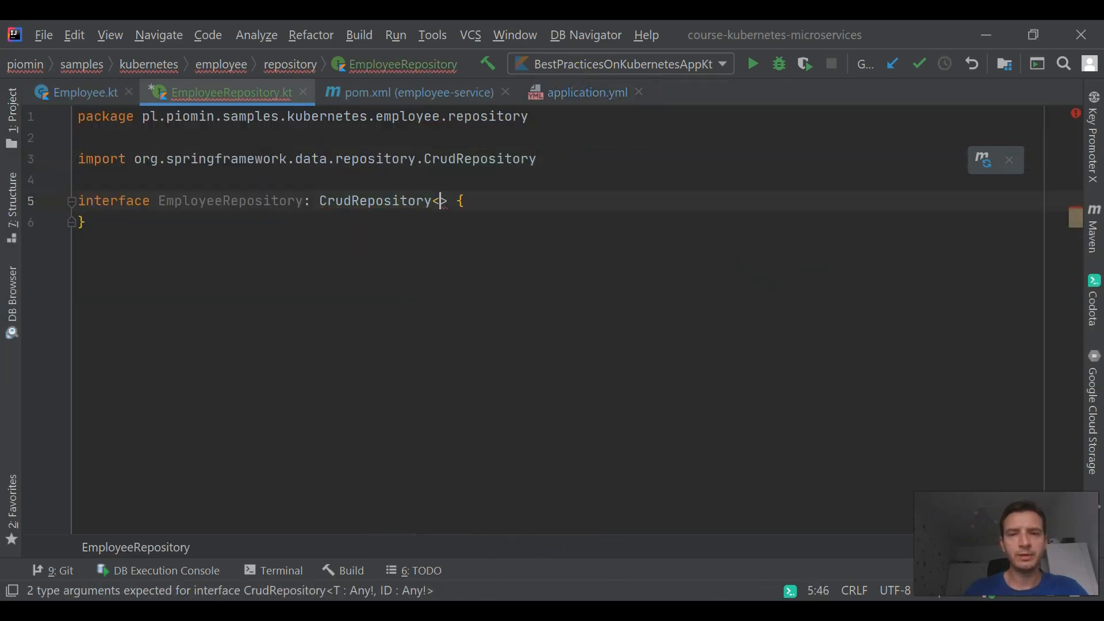
Extend CrudRepository<Employee, Int> and declare findByOrganizationId and findByDepartmentId returning Set<Employee>
type("Employee, Int")
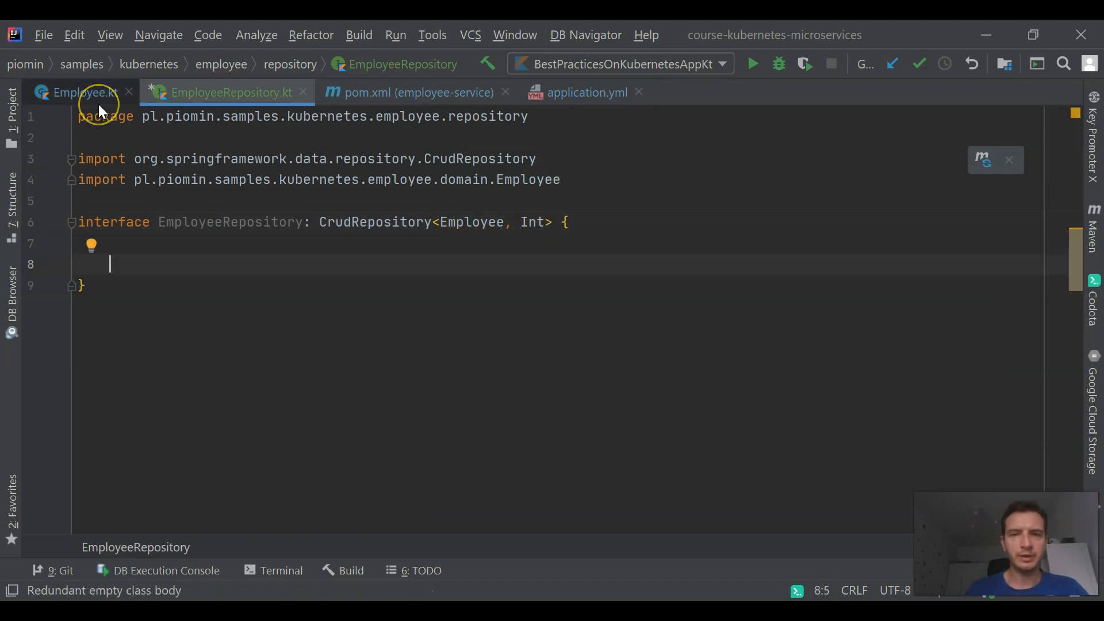
type("fun findByOrg")
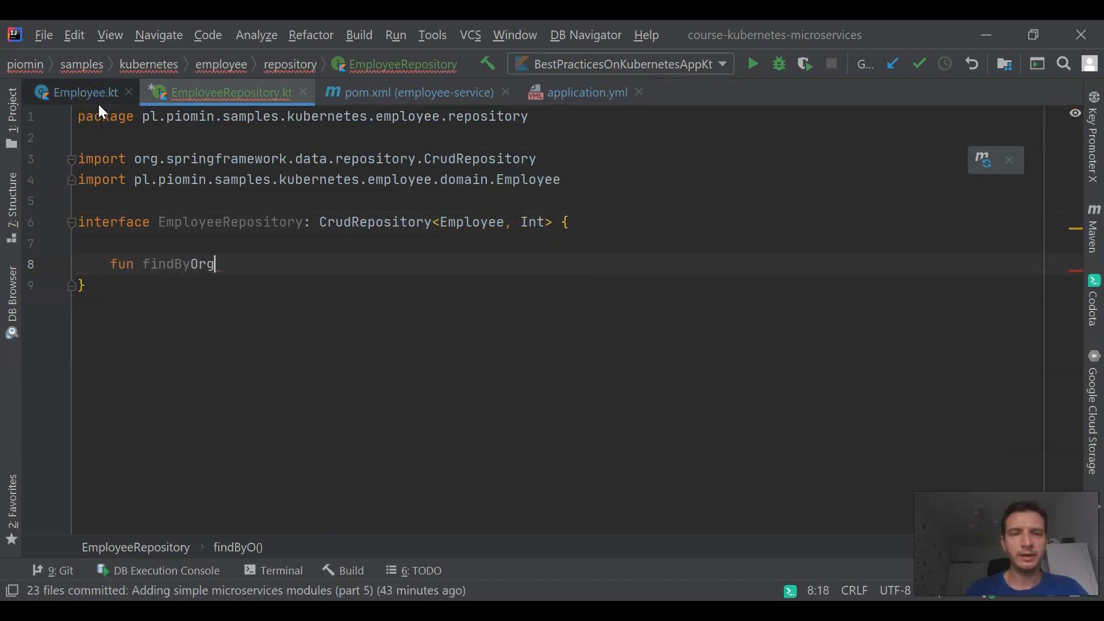
type("anizationId")
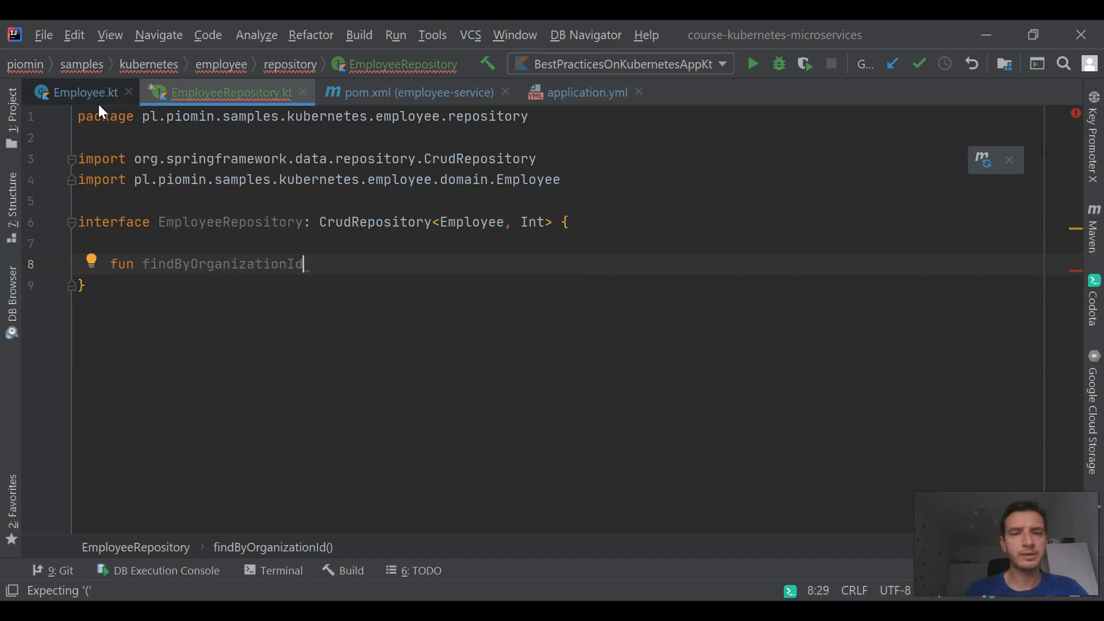
type("()")
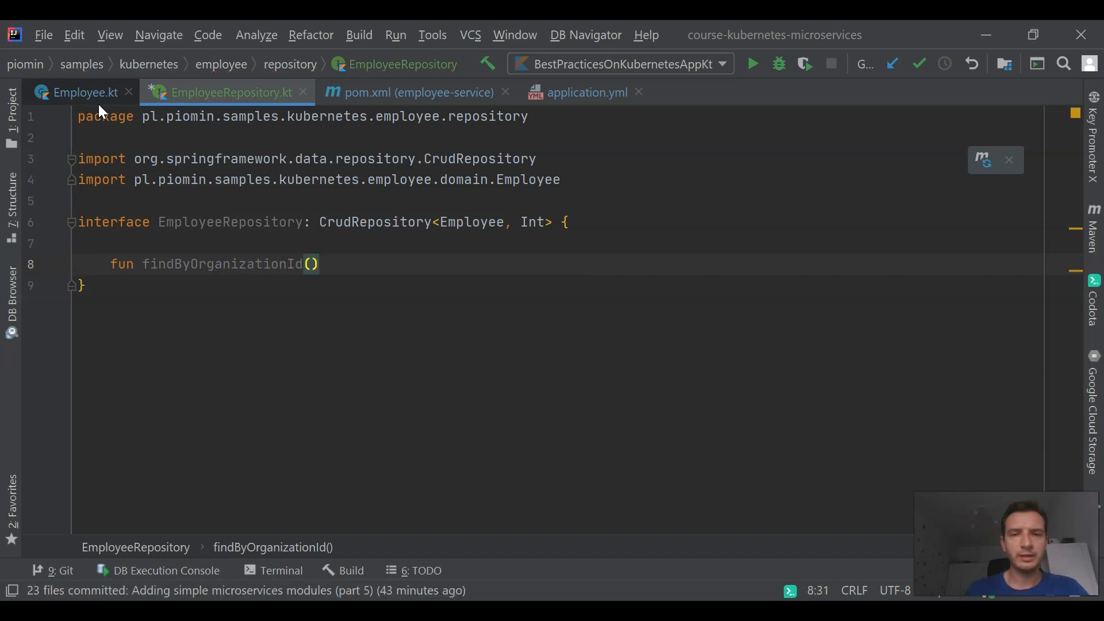
type(": Set<Employee>")
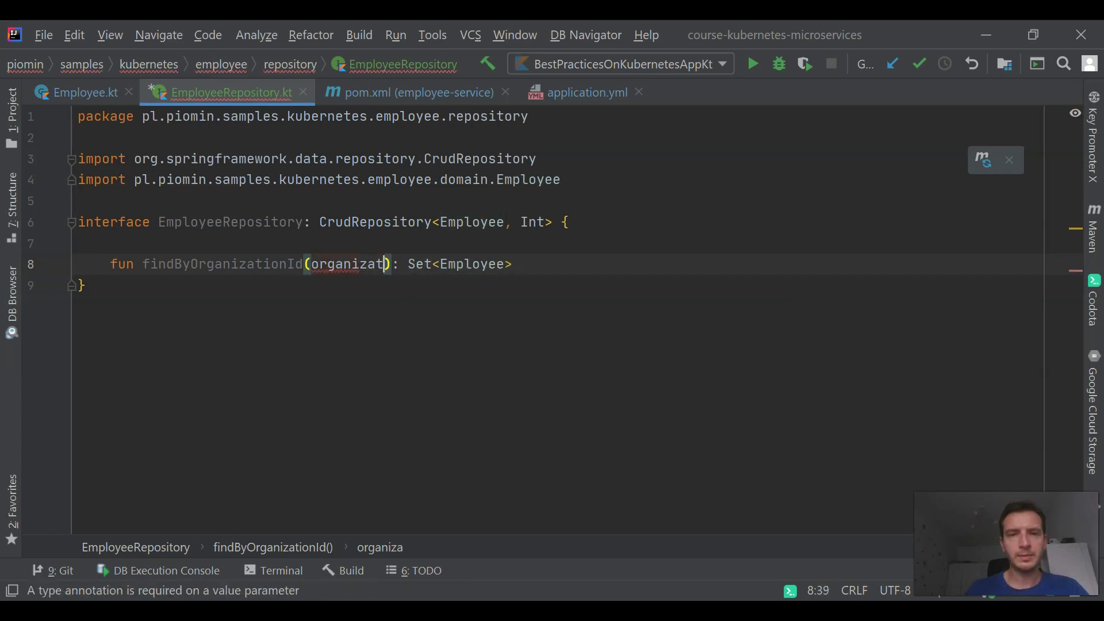
type("ionId: Int")
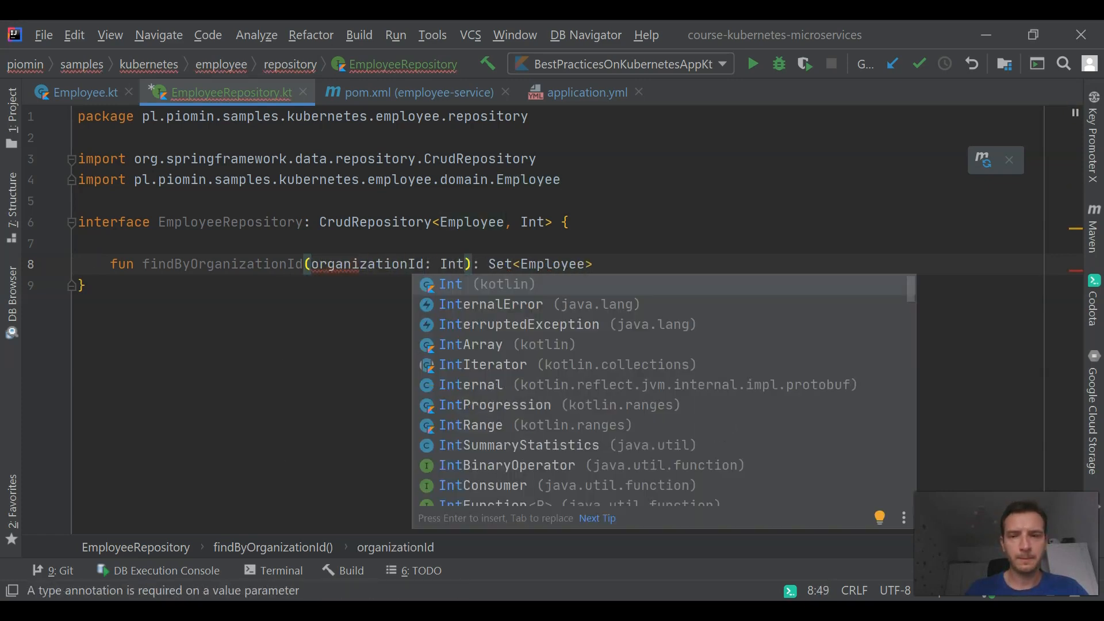
type("fun findByDepartmentId(departmentId: Int): Set<Employee>")
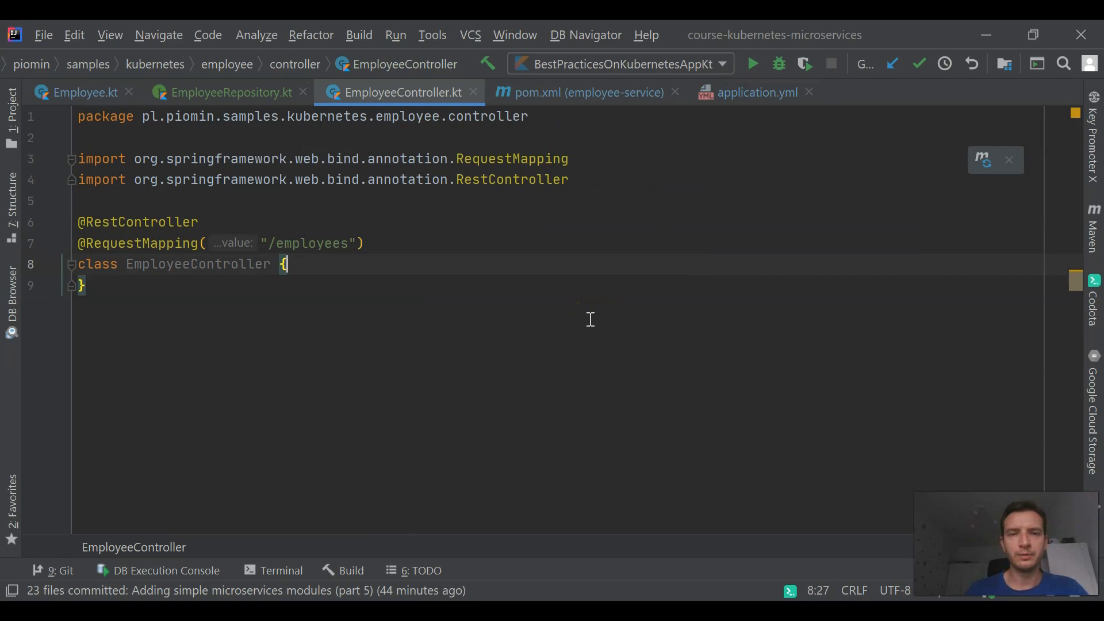
type("()")
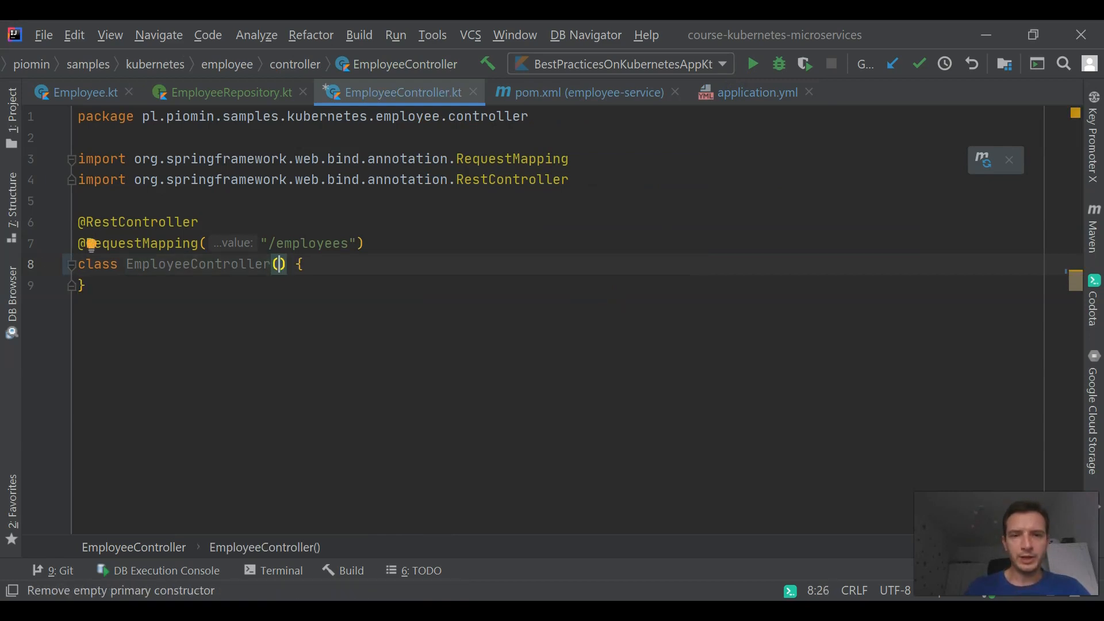
type("val repository: EmployeeRepository")
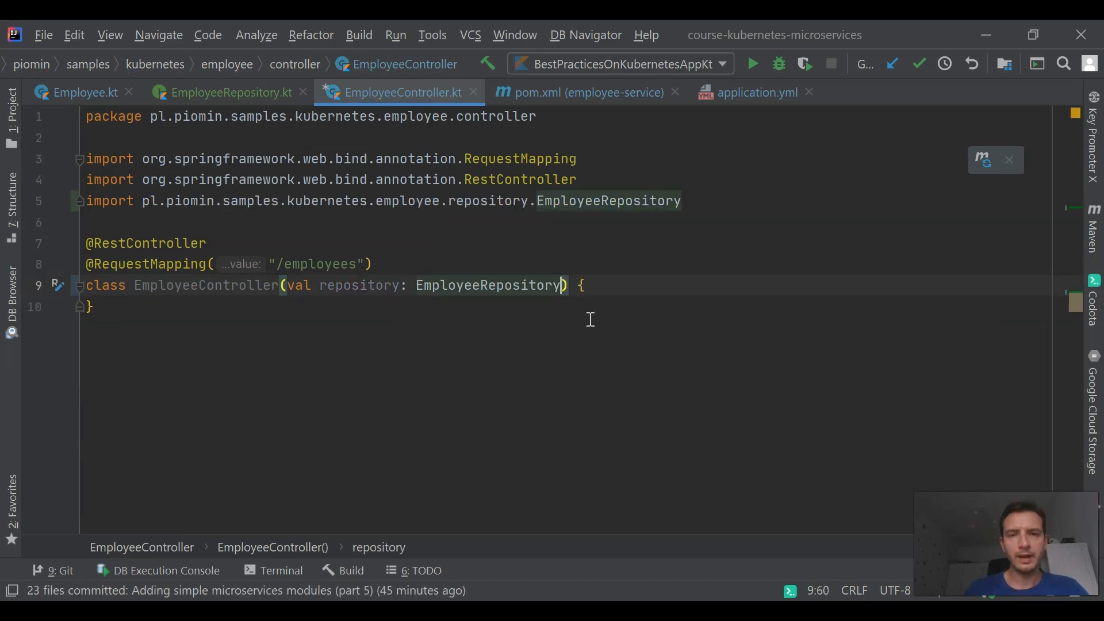
type("@PostMapping")
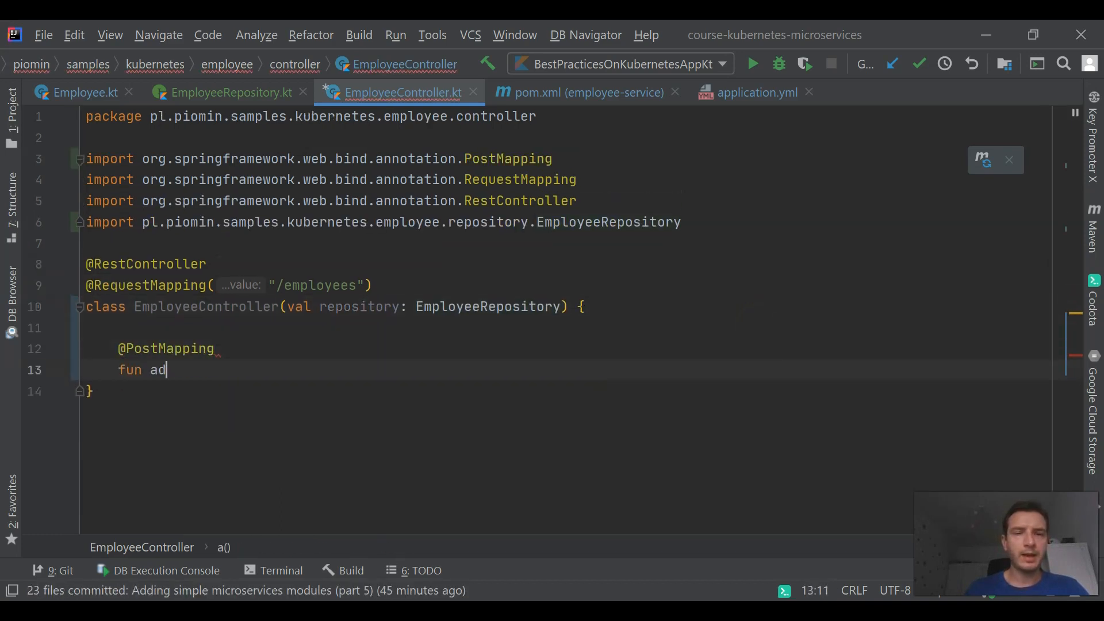
type("d(@R")
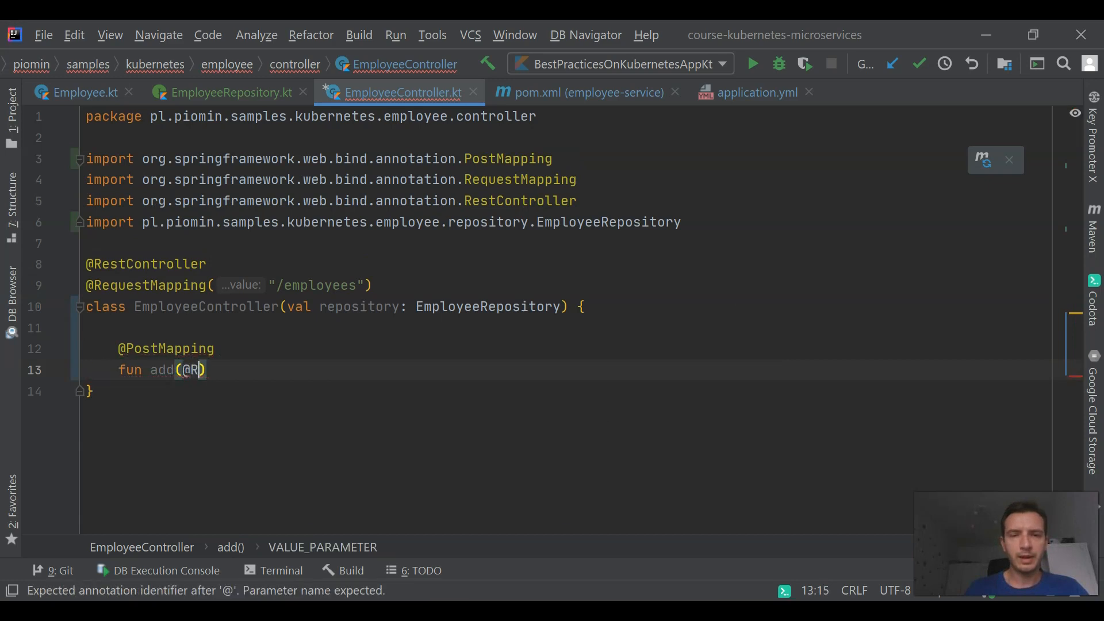
type("equest")
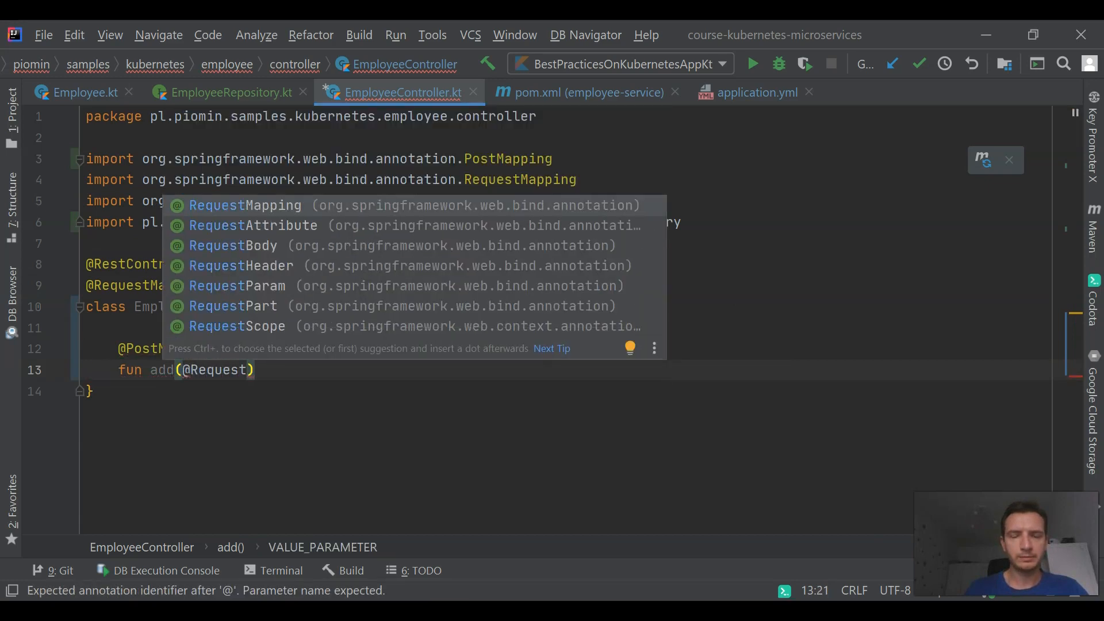
type("Body employee: Employe")
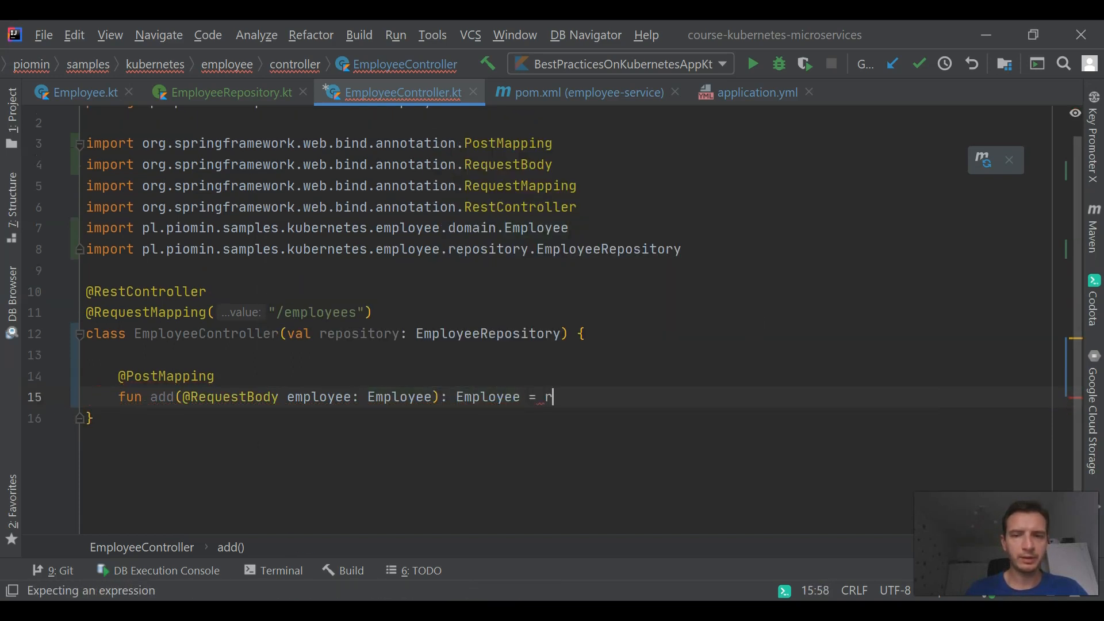
type("epository.save(employee")
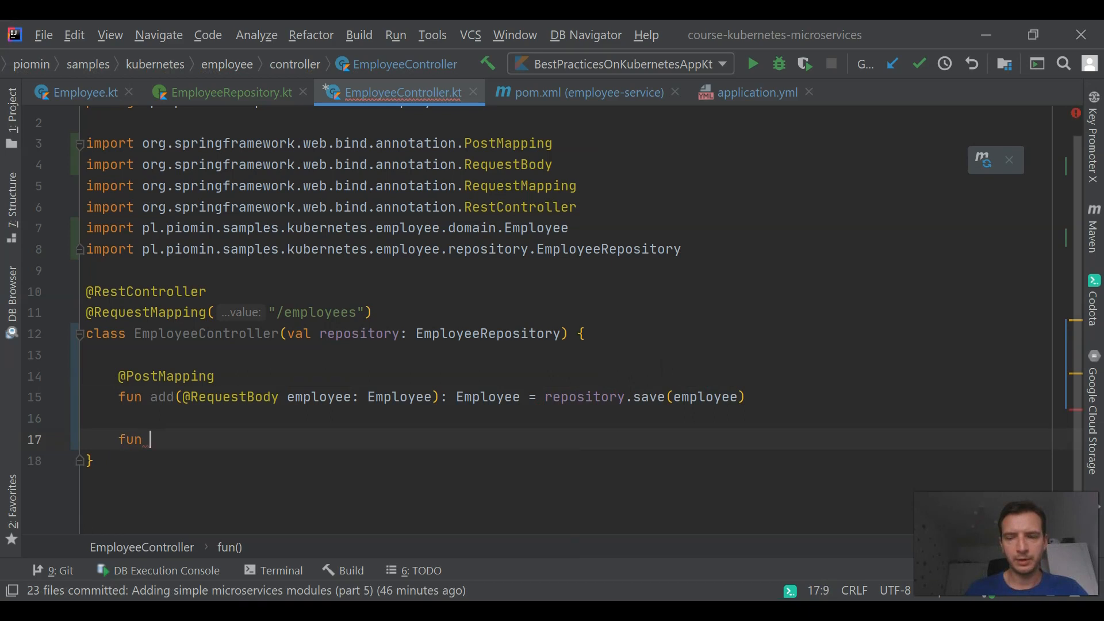
type("findById(id: Int")
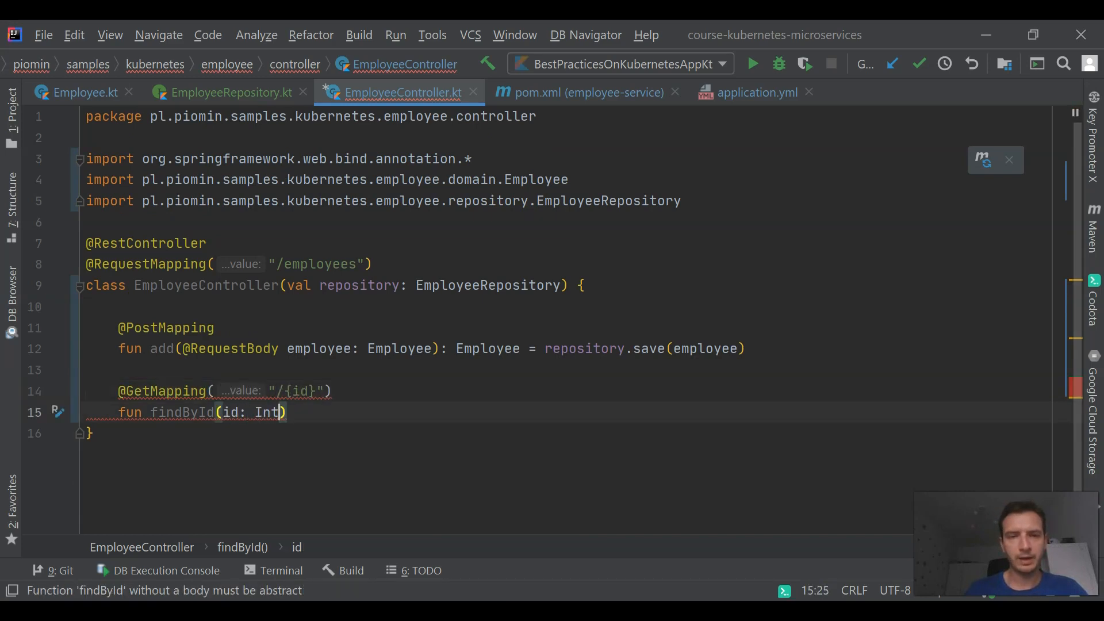
type("@PathVariable")
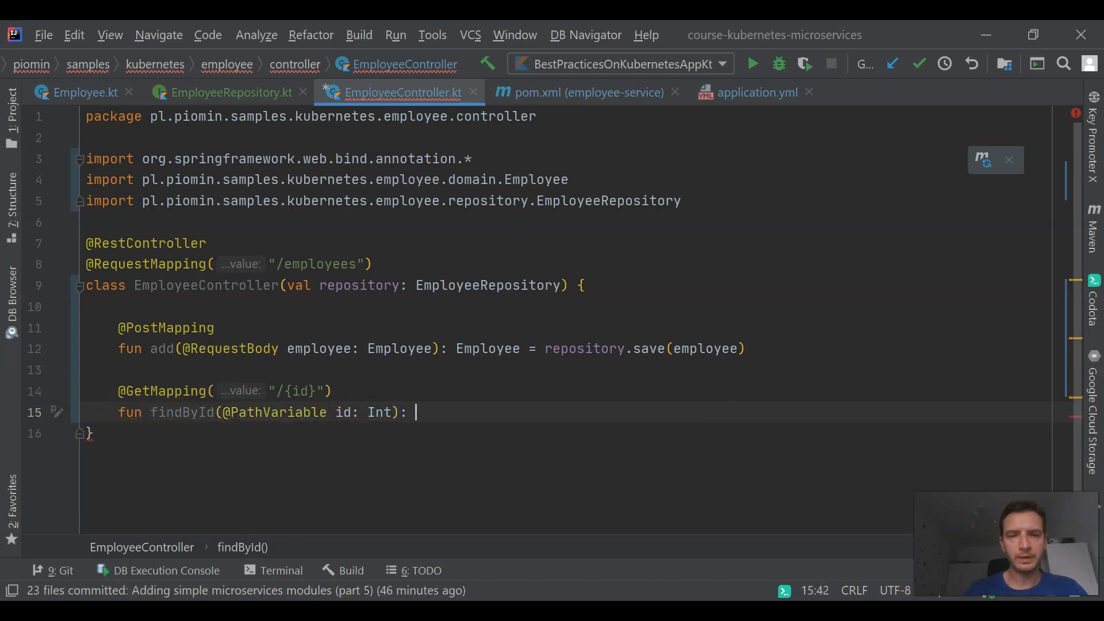
type("Employee? =")
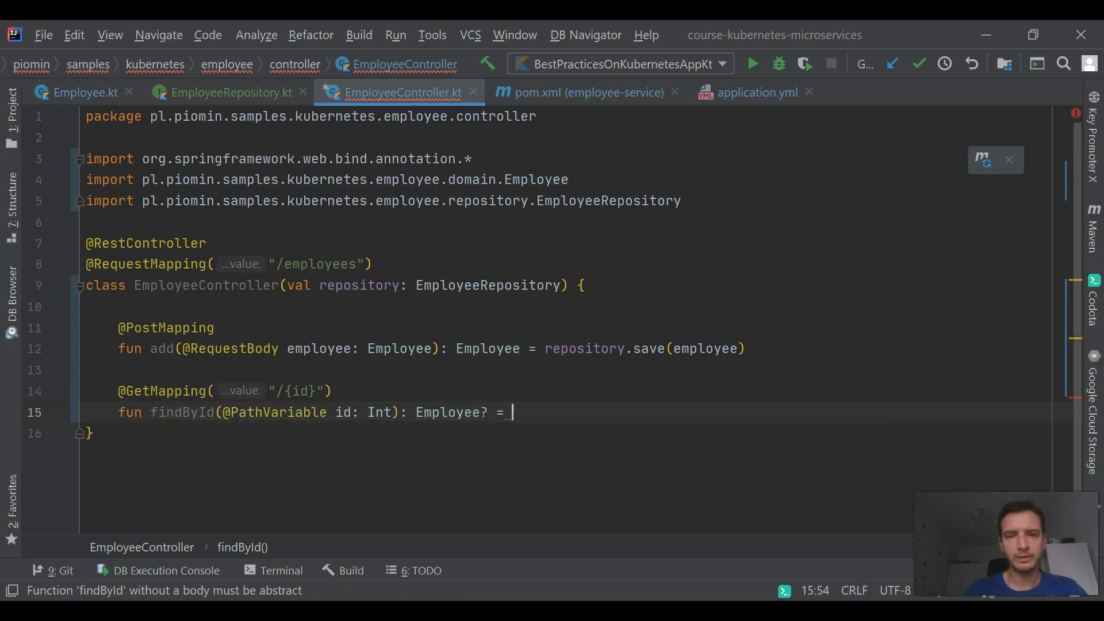
type("repository.f")
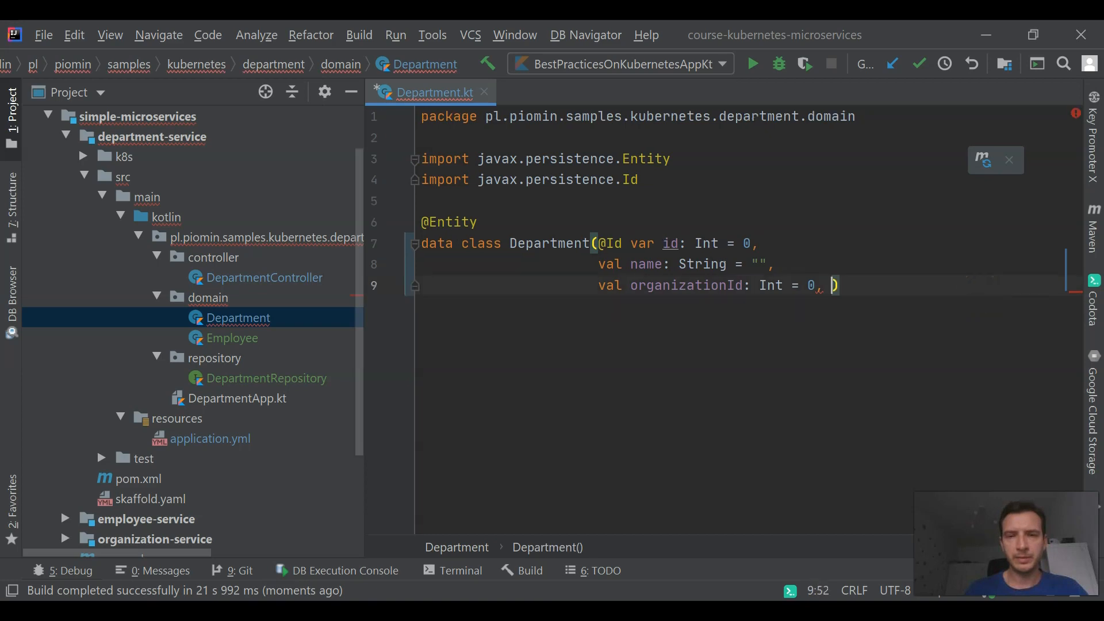
type("val employees")
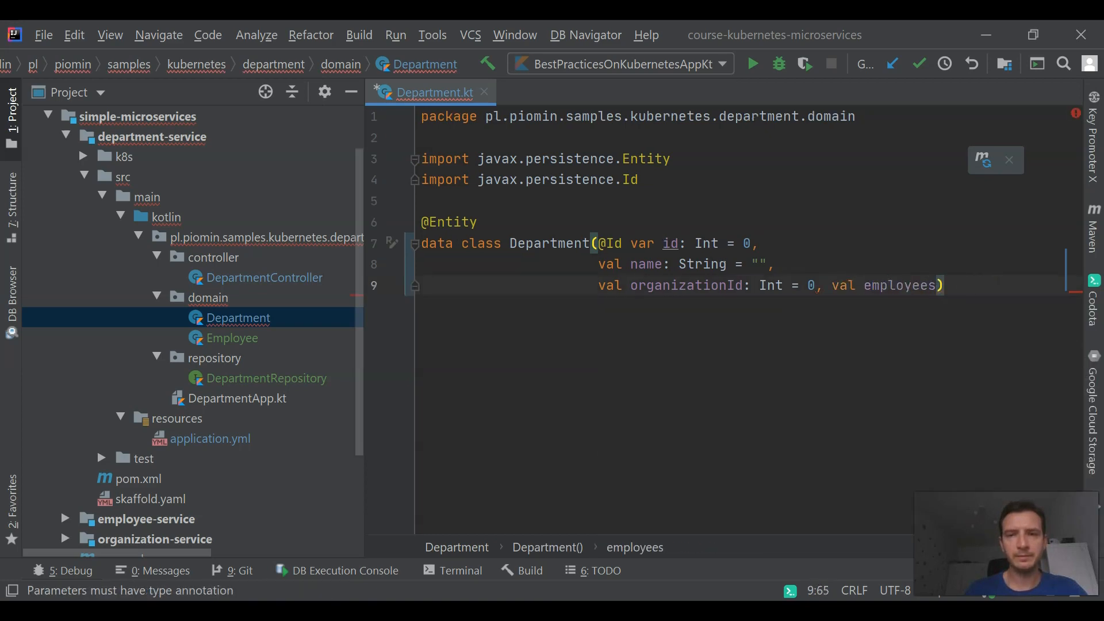
type(": MutableSet<Employee> = mutableSetOf(")
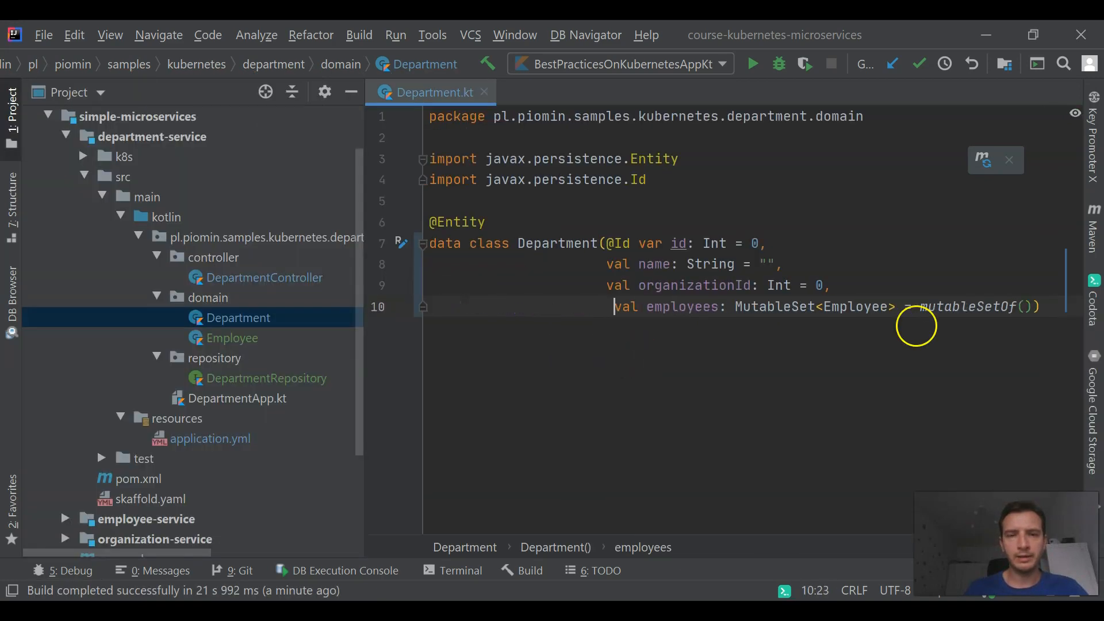
type("@Transient")
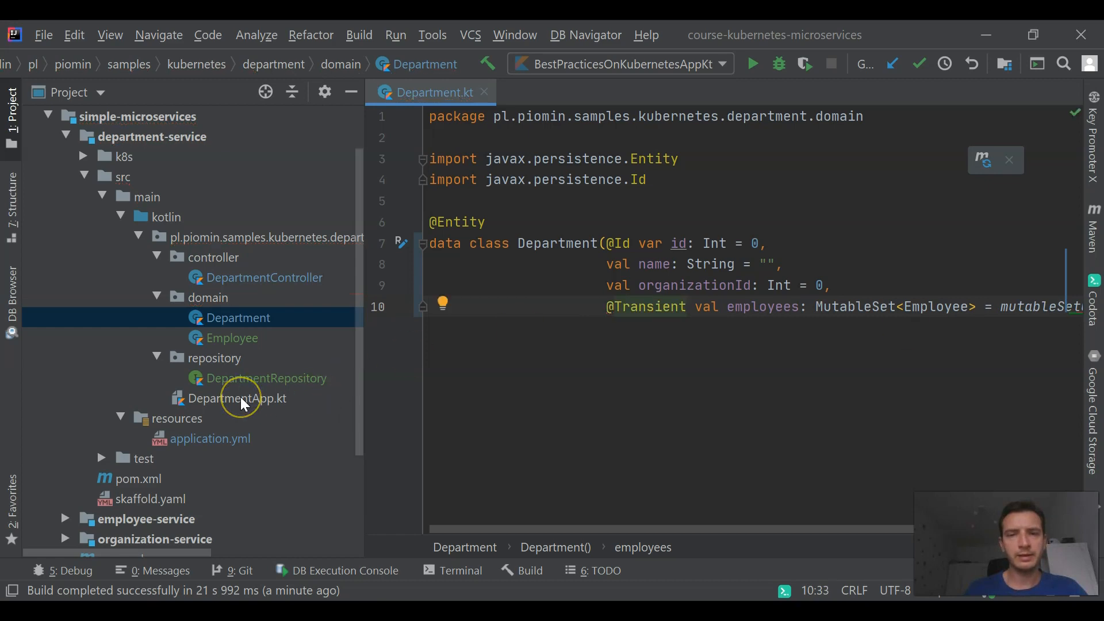
double_click(236, 397)
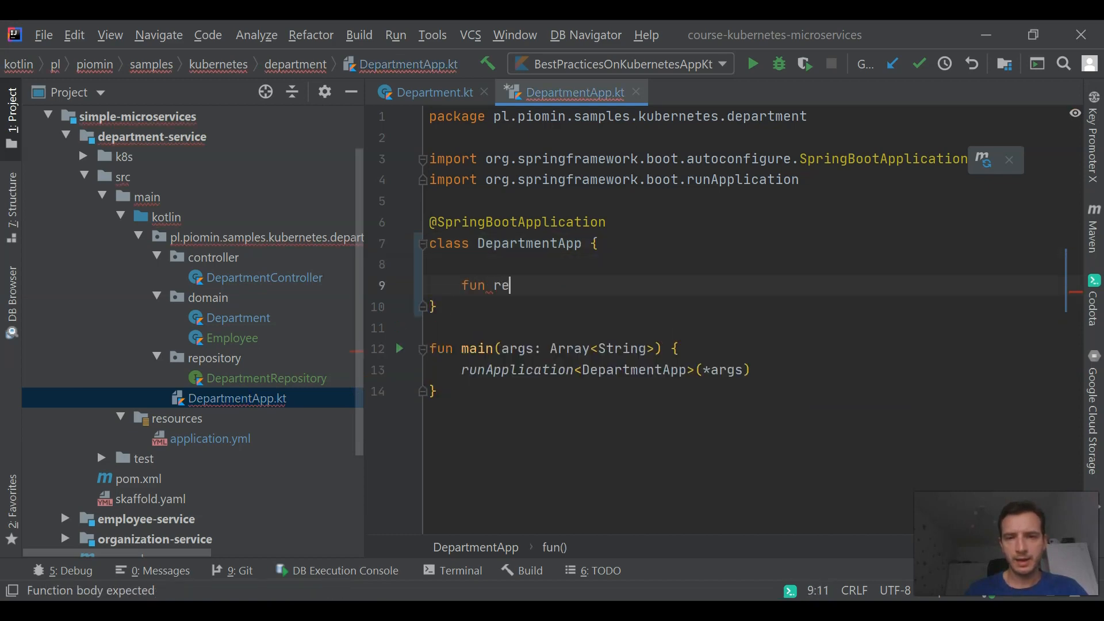
type("stTemplate()")
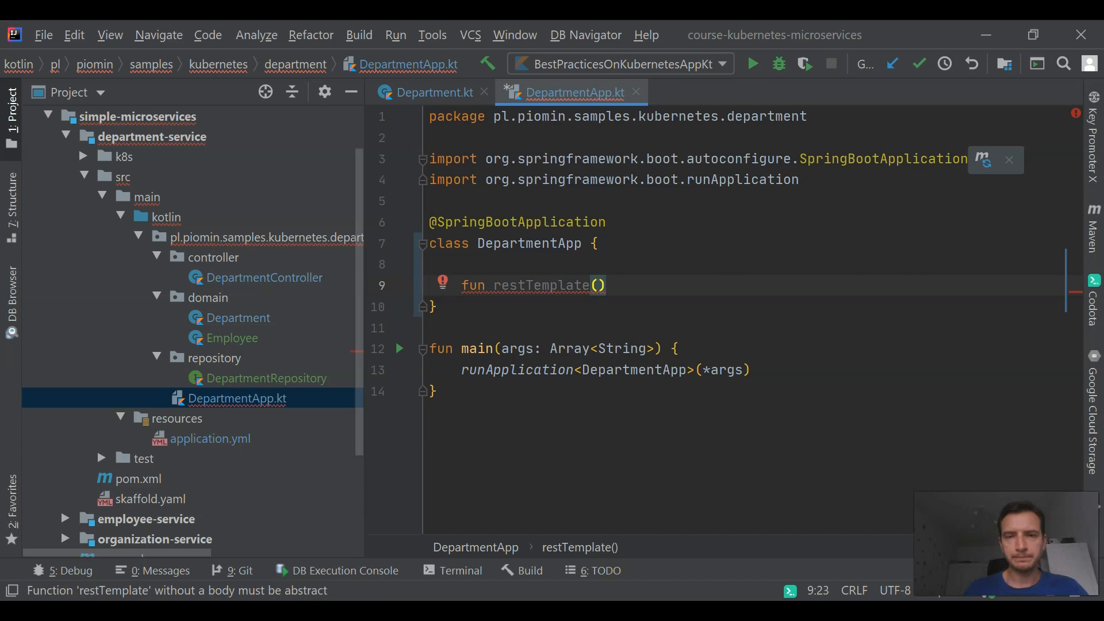
type(": RestTemplate =")
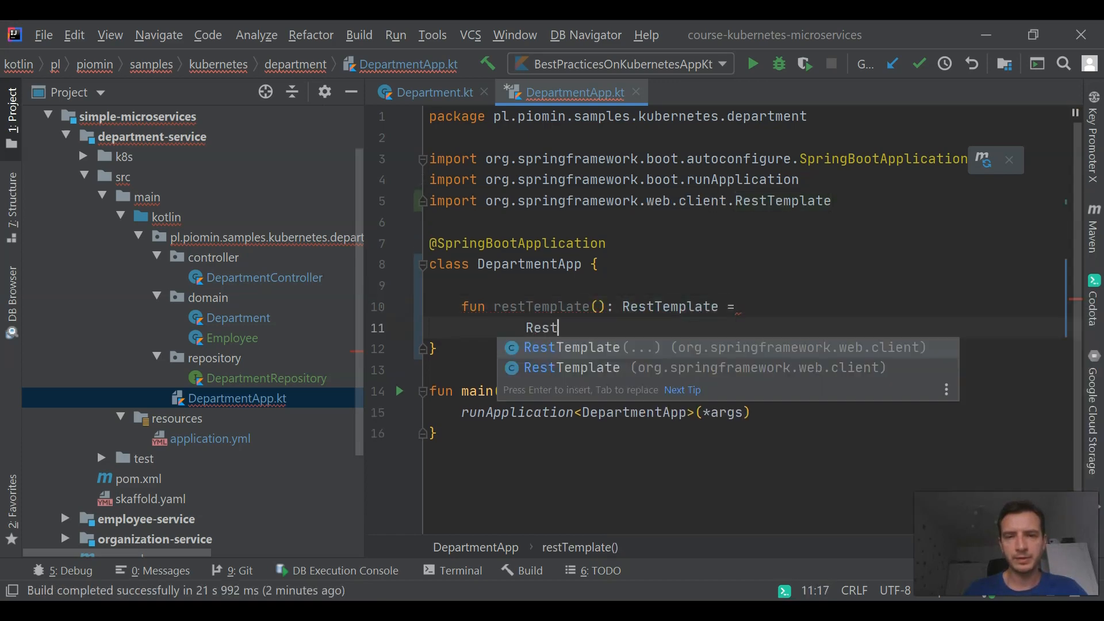
type("Template")
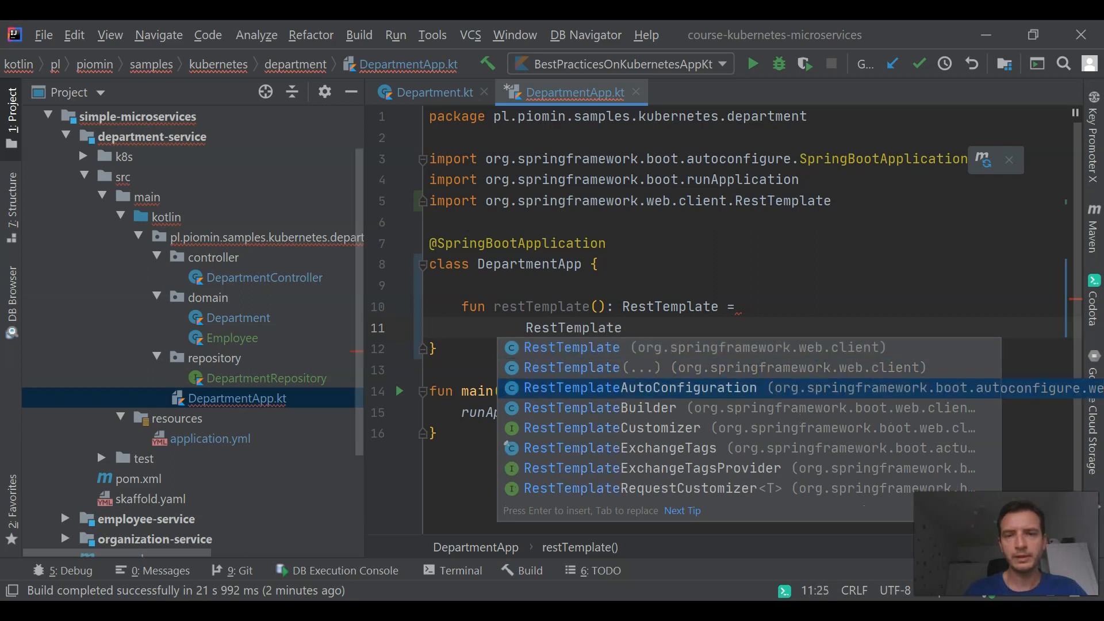
type("RestTemplateBuilder().")
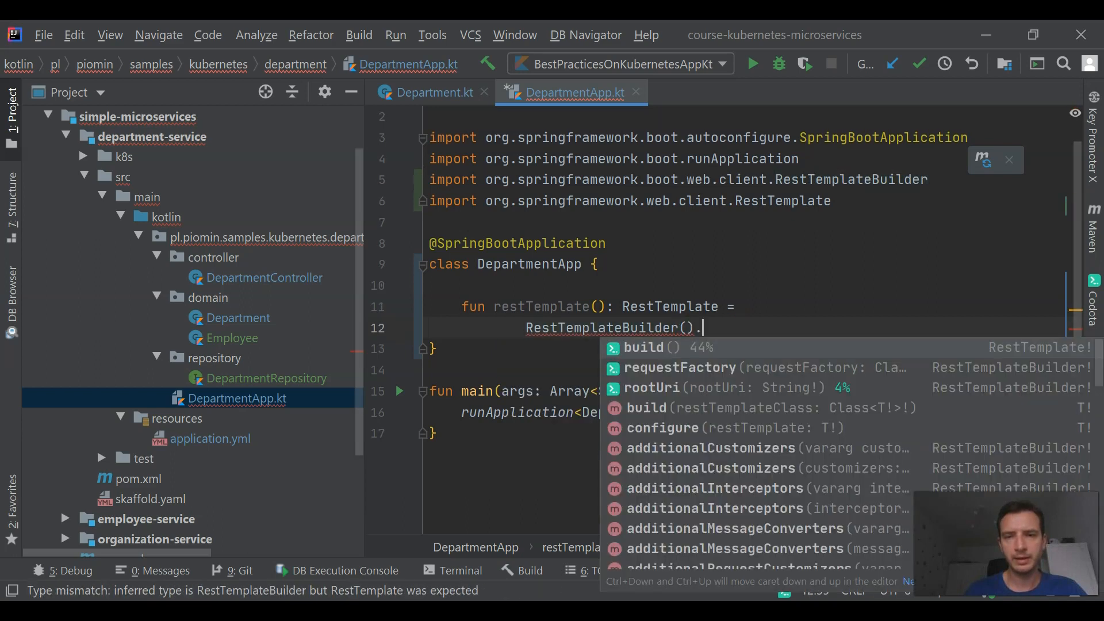
type("setReadTimeout(Duration.ofMillis(1000L")
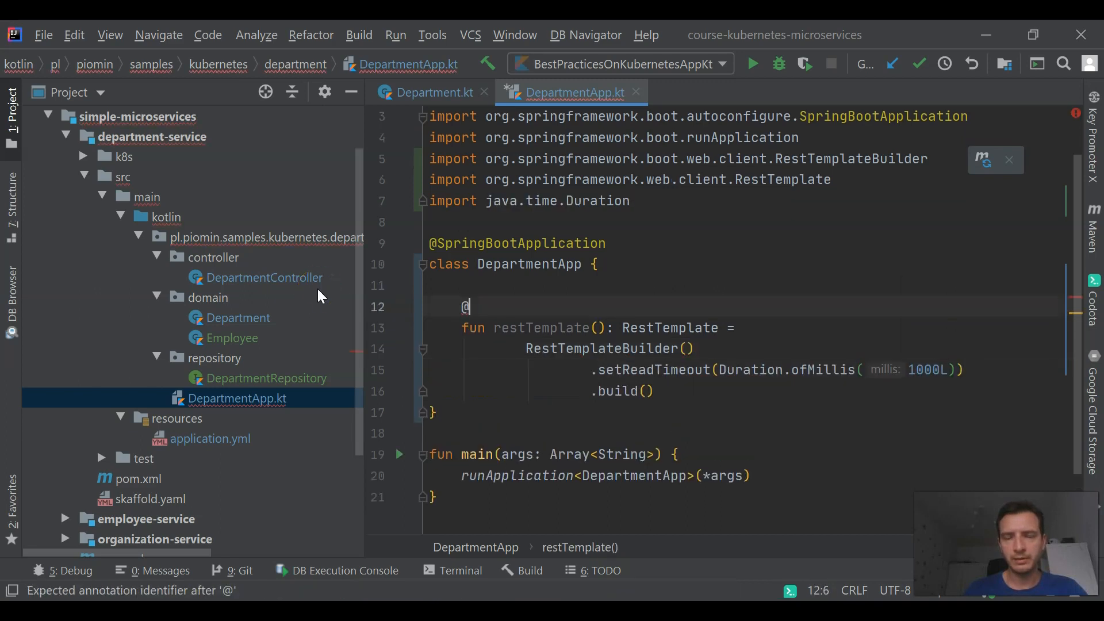
type("Bean")
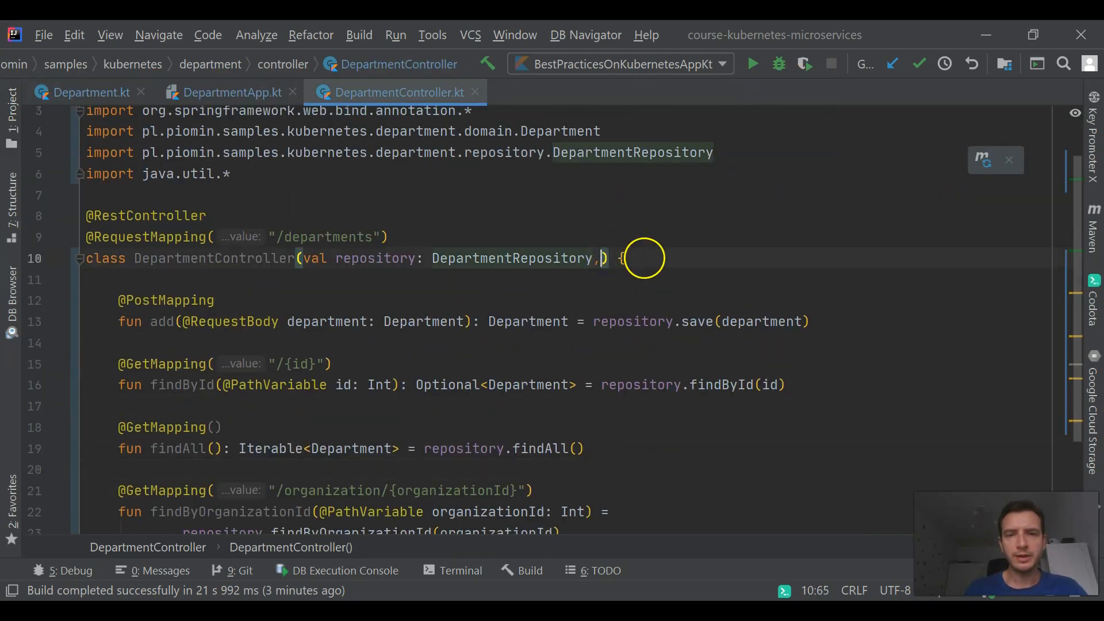
Inject restTemplate and start a with-employees findByIdWithEmployees endpoint loading optDepartment
type("val restTemplate: RestTemplate) {")
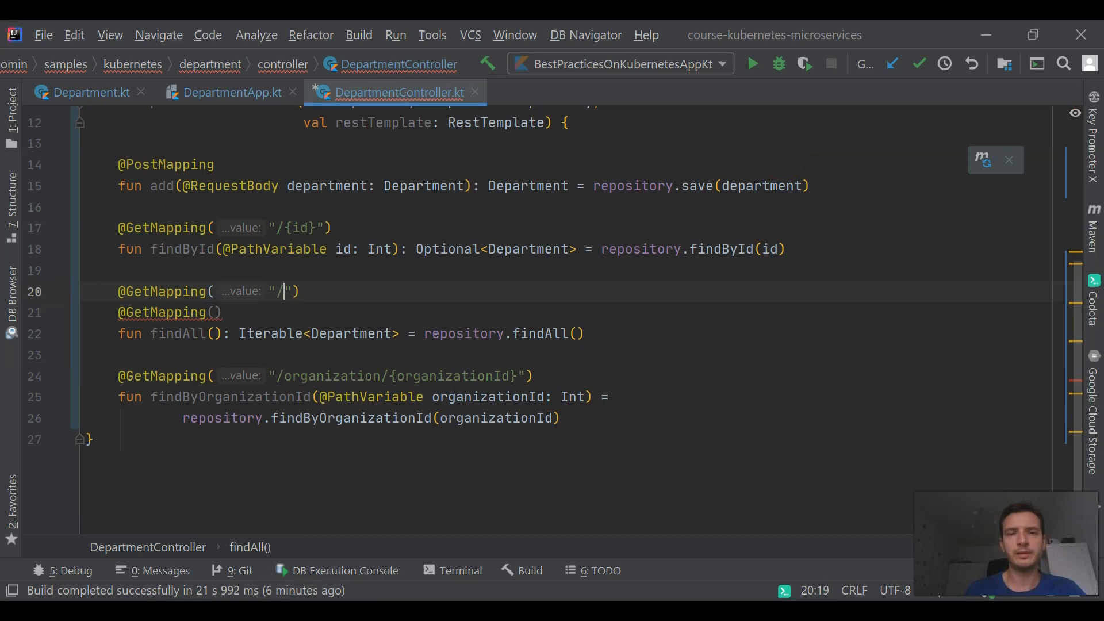
type("with-employees")
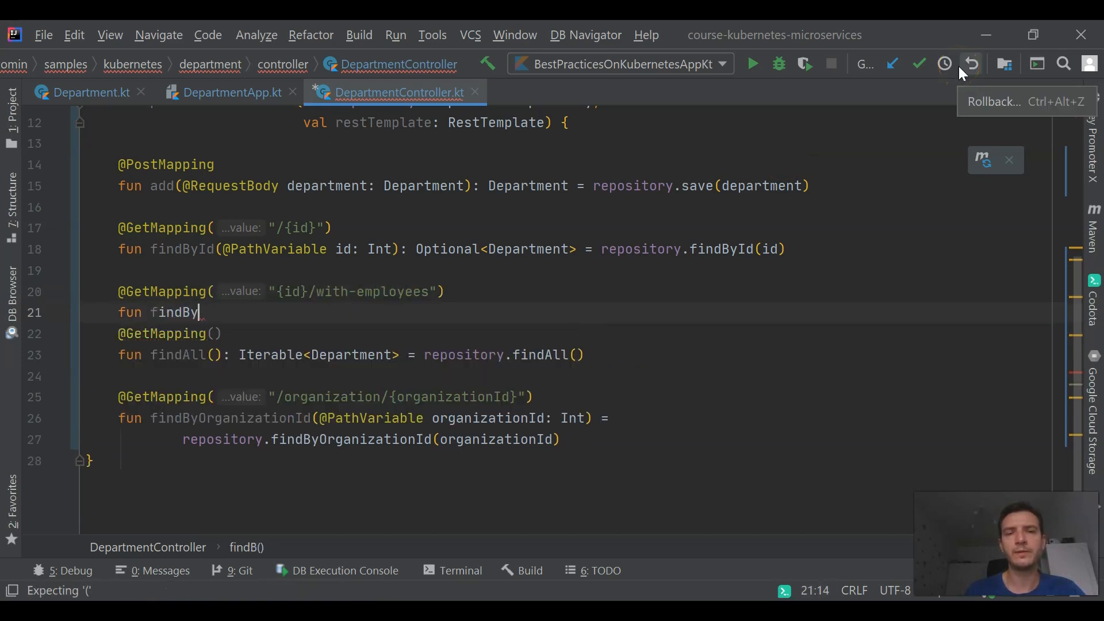
type("IdWithEmployees")
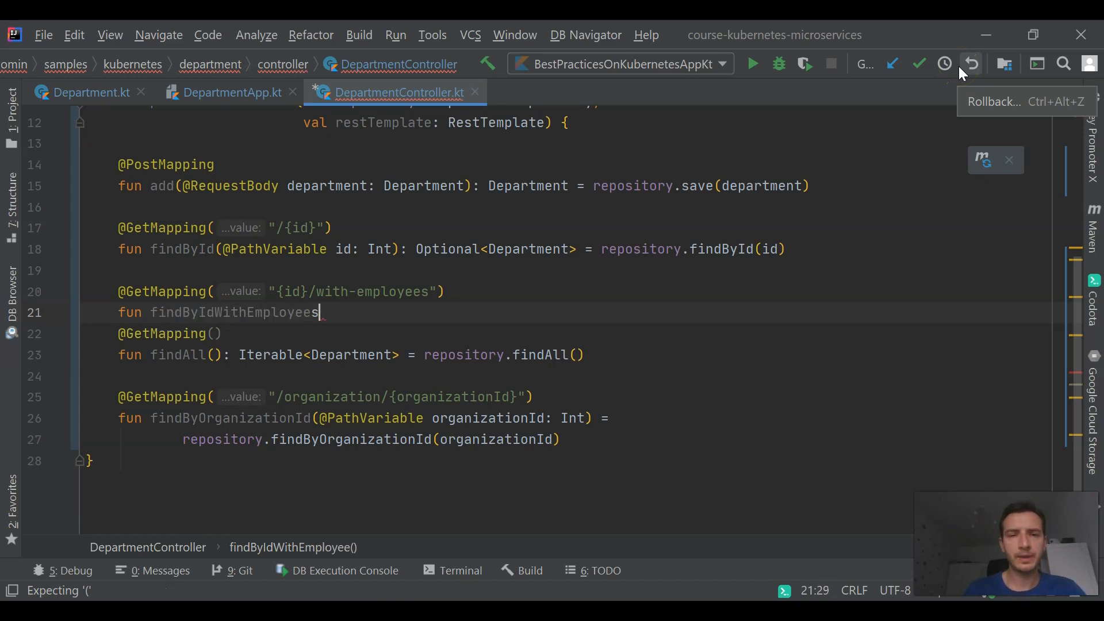
type("(@PathVariable id: Int): Optional<Department> {")
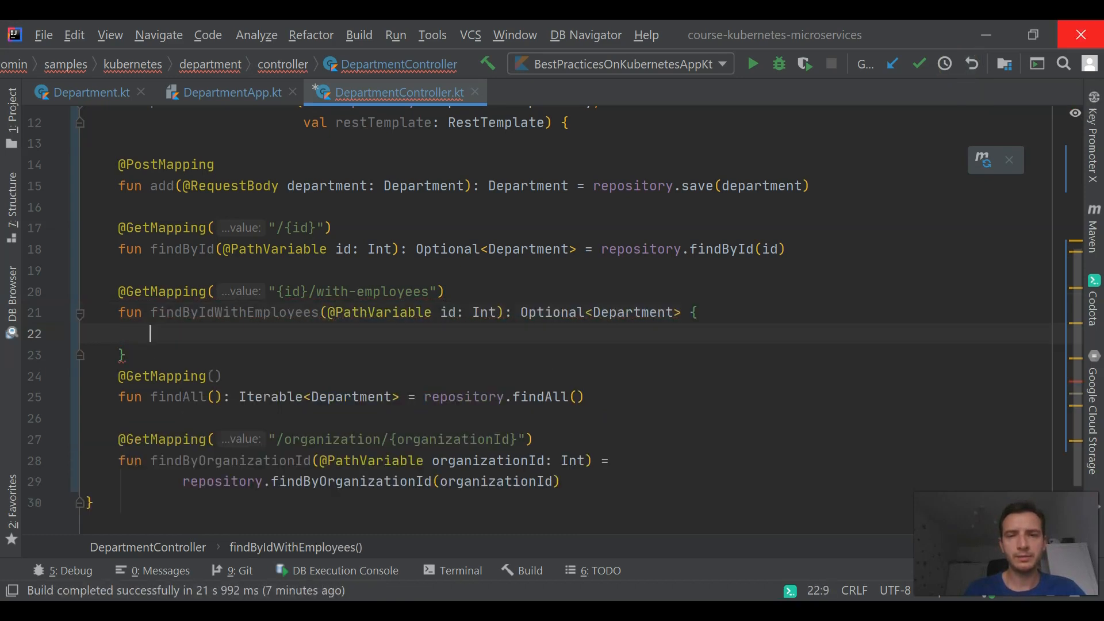
type("val")
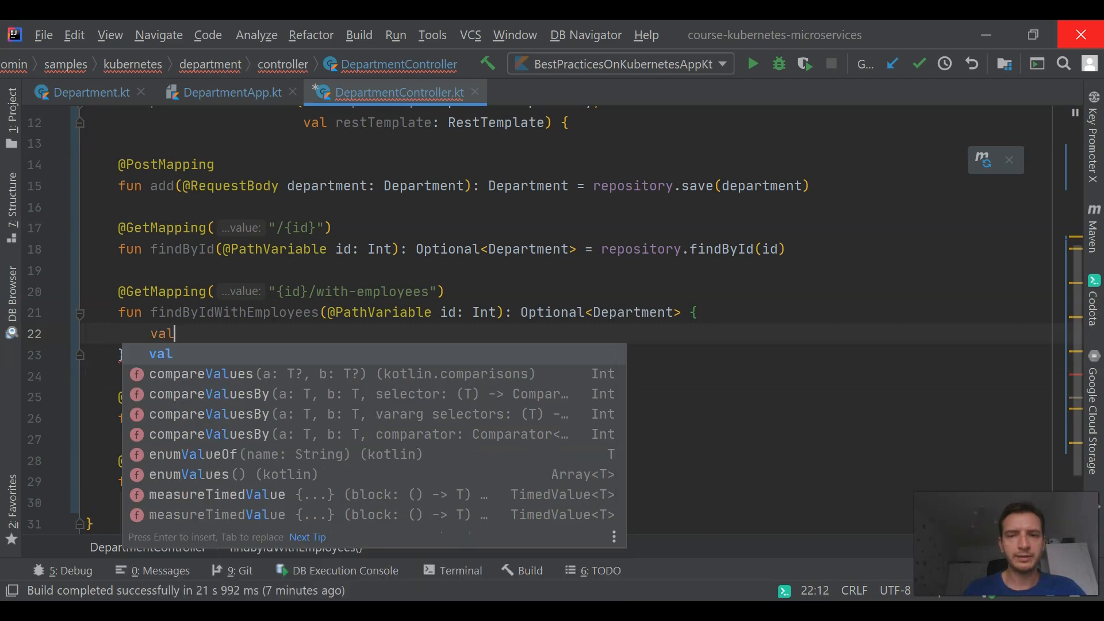
type("optD")
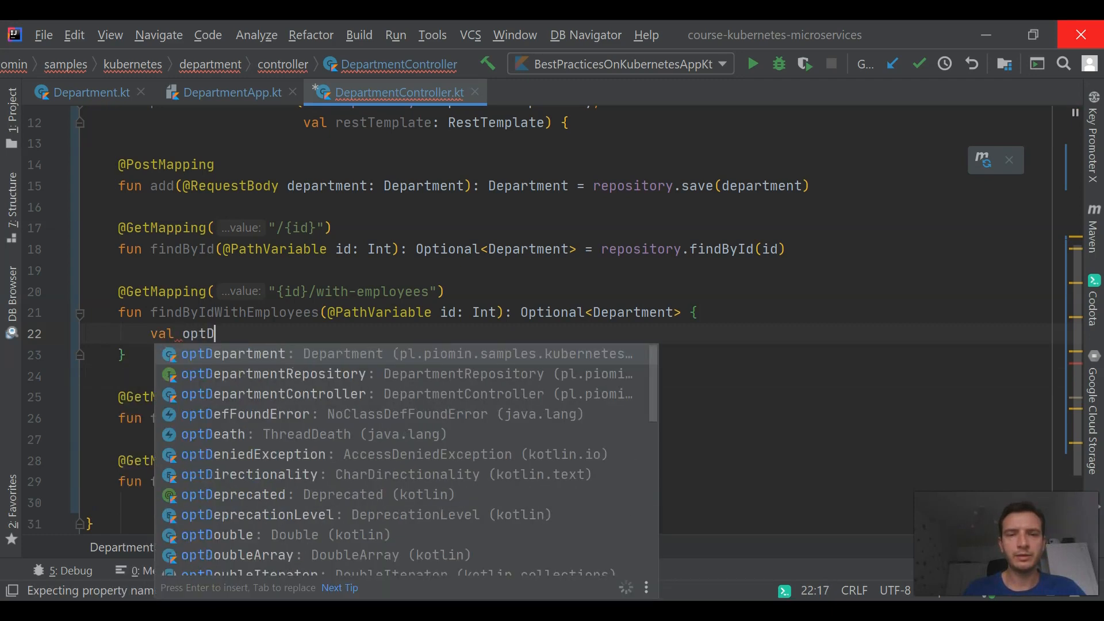
type("epartment")
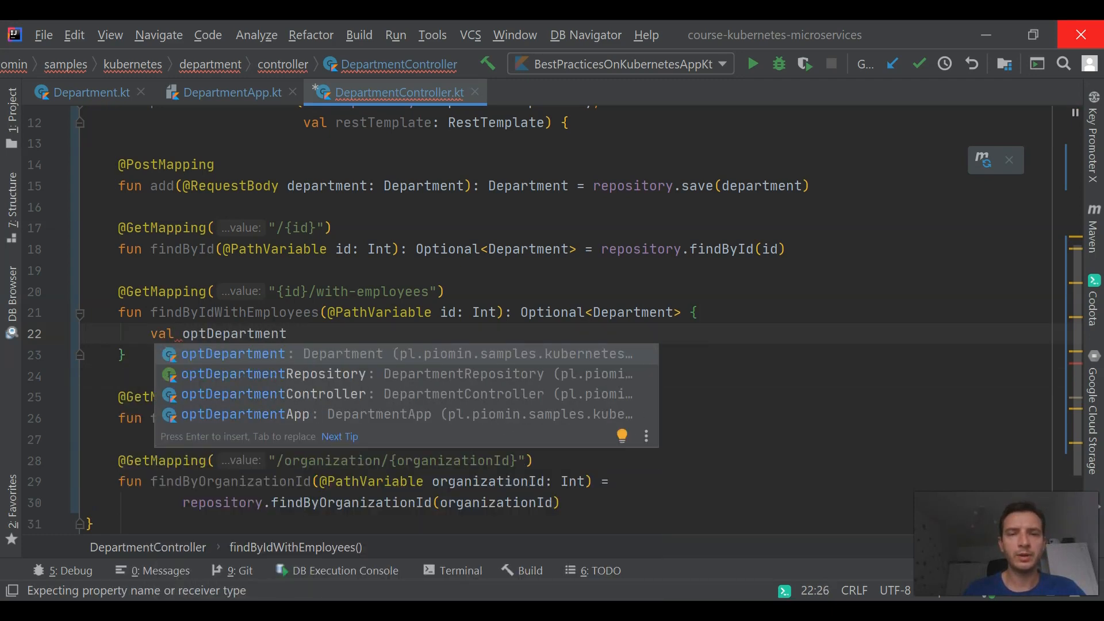
type(": Optional<Department> = repository.findById(id")
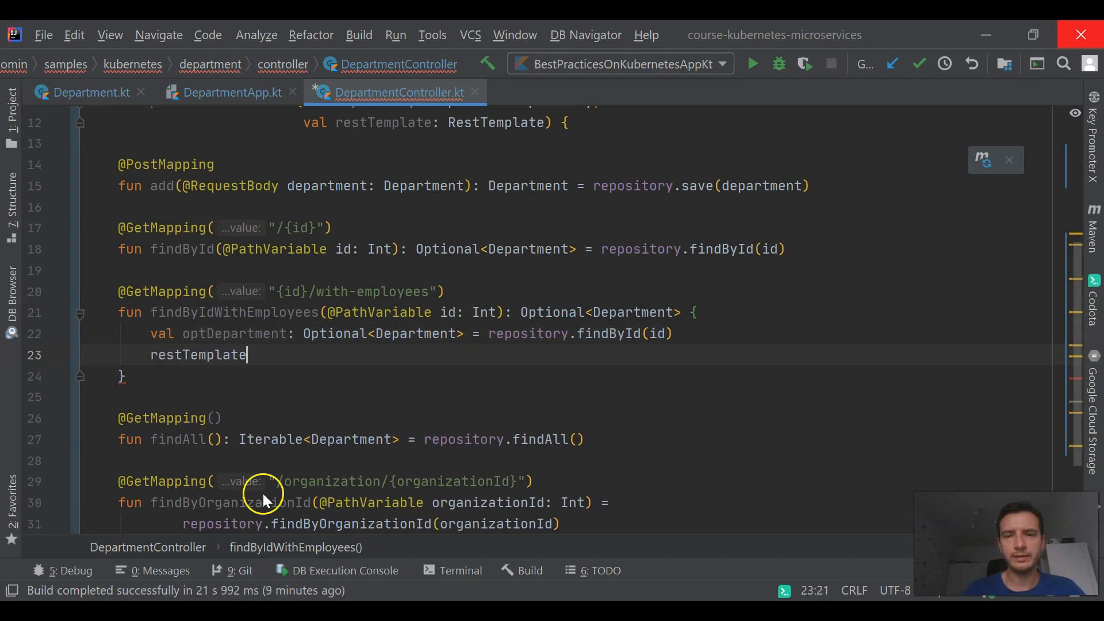
type(".getForObject(\"http:")
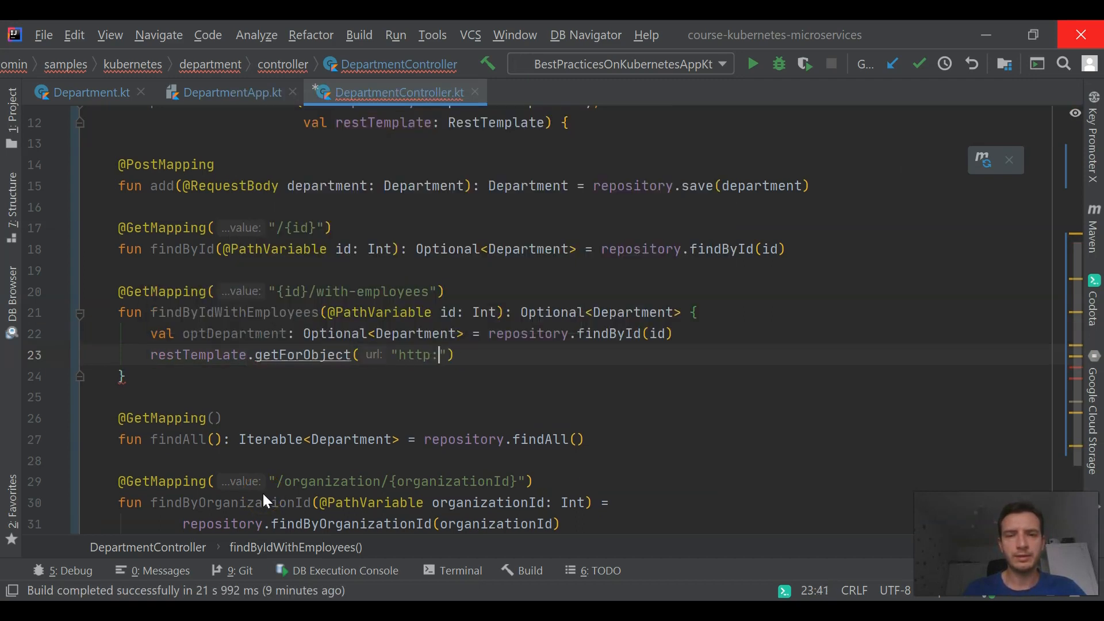
type("//emplo")
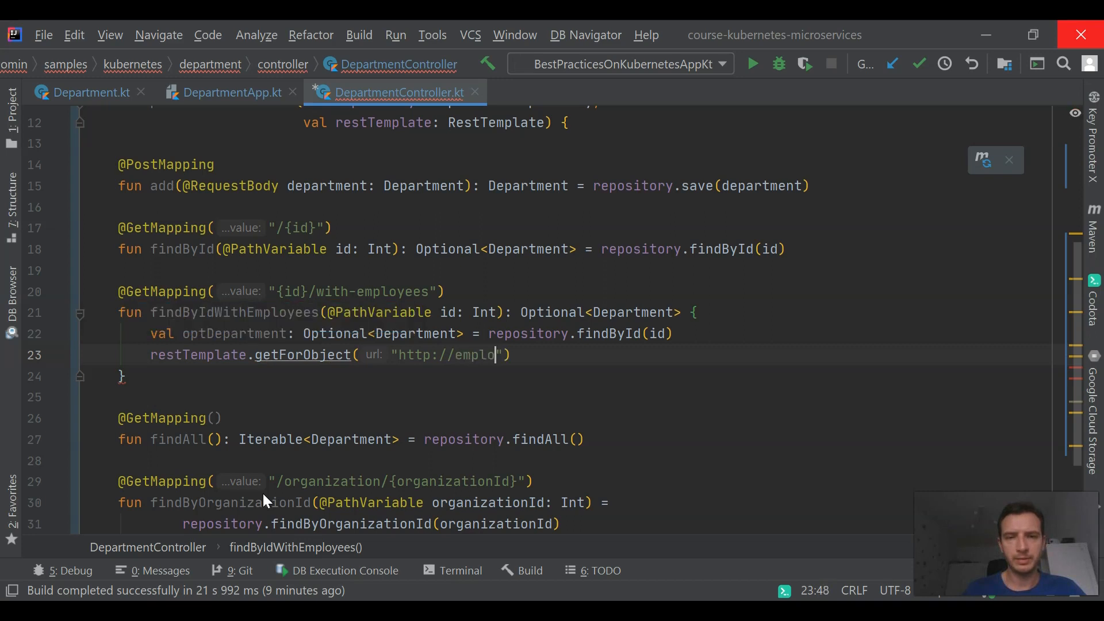
type("yee-service:")
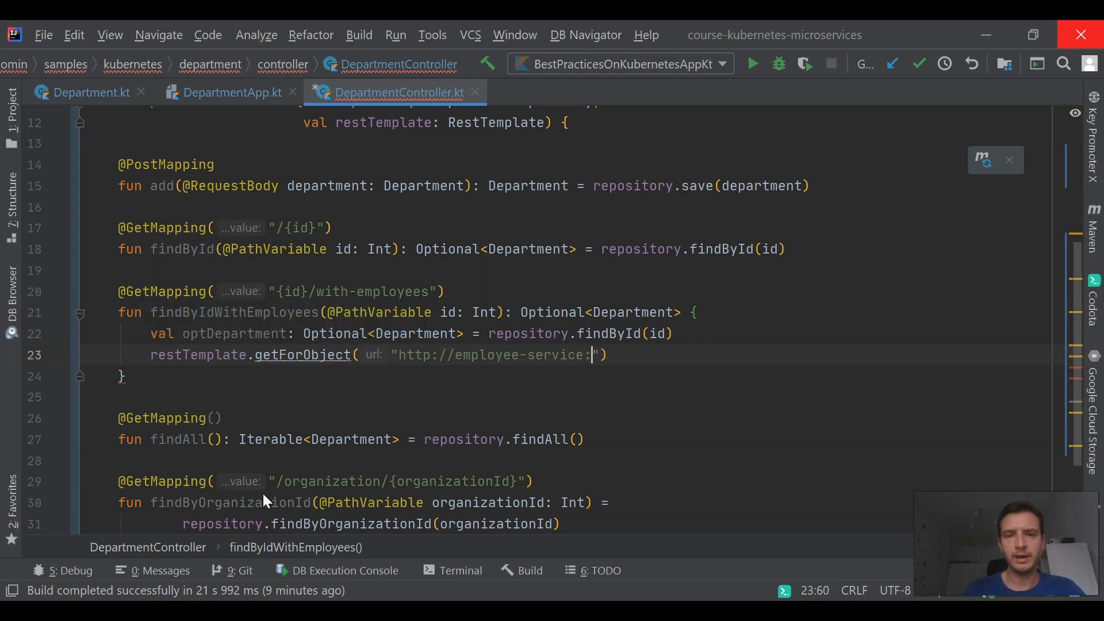
type("8080/employees/")
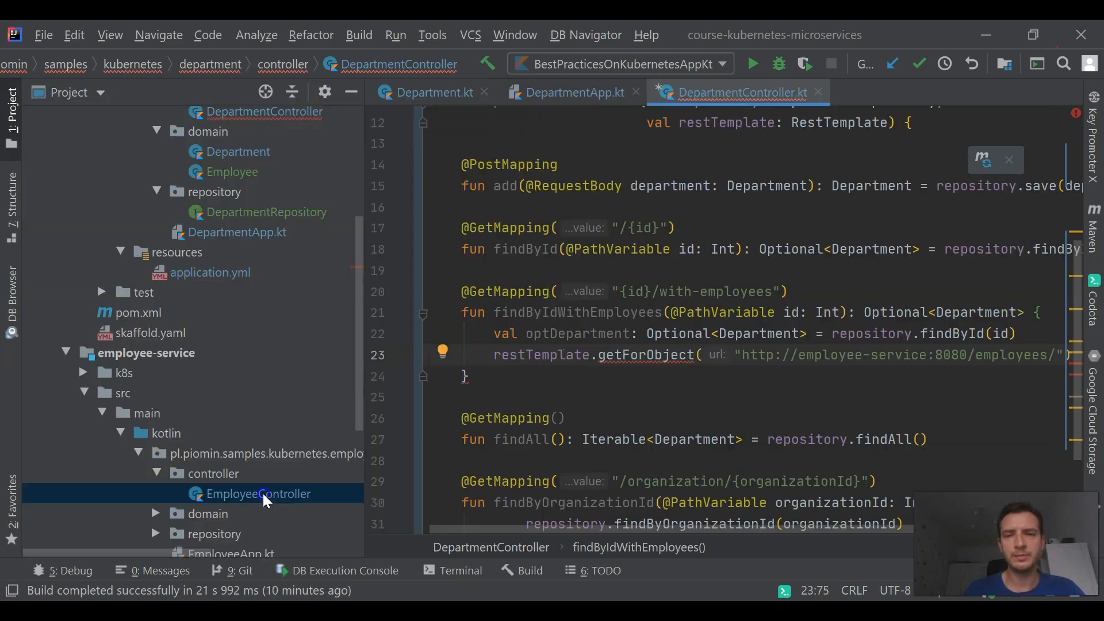
double_click(258, 493)
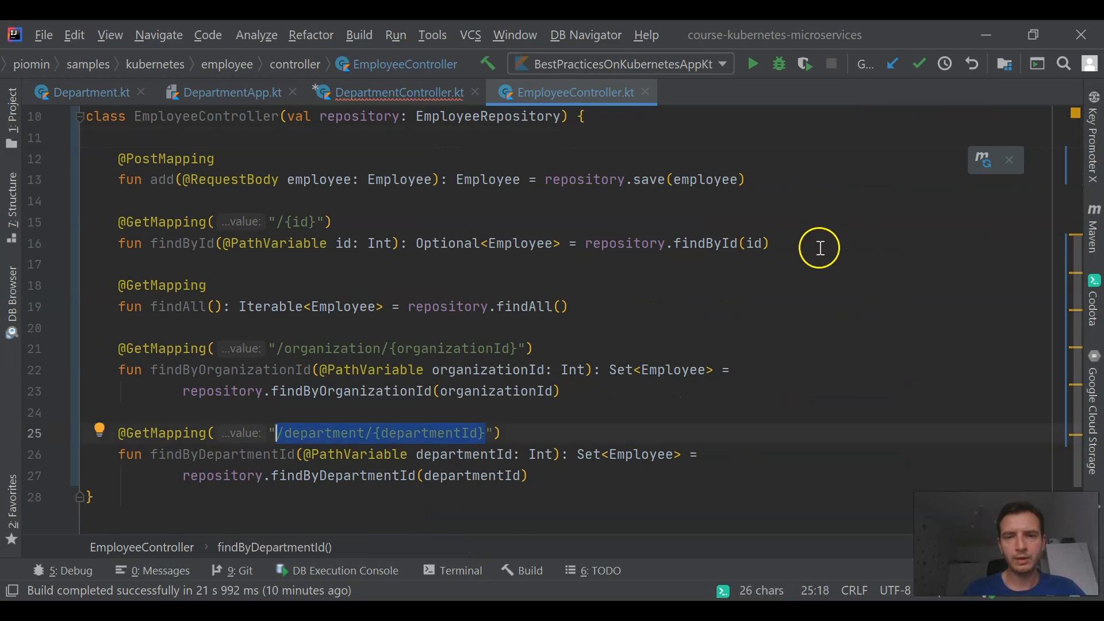
left_click(399, 92)
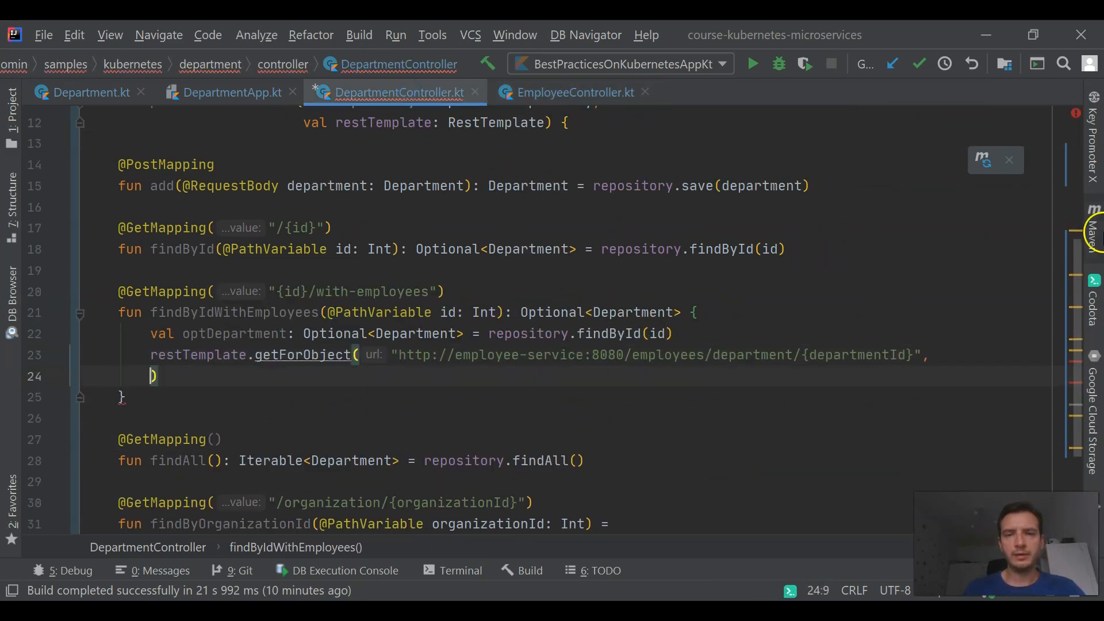
Get the department from optDepartment, fetch Array<Employee>, and add them to department.employees
type("Array<Employee>::class.java")
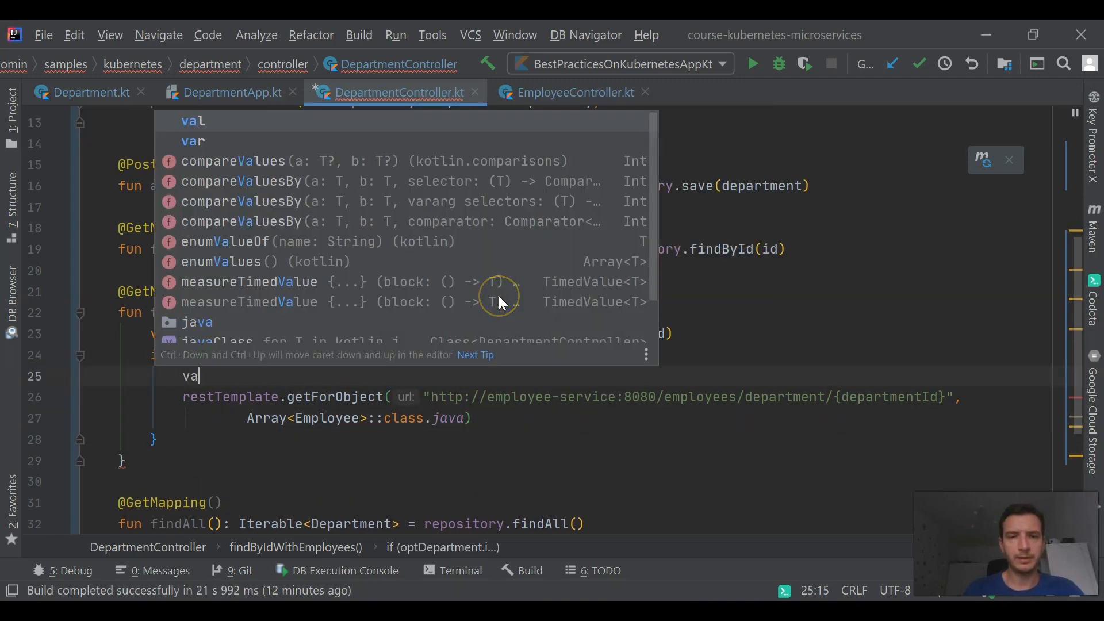
type("department")
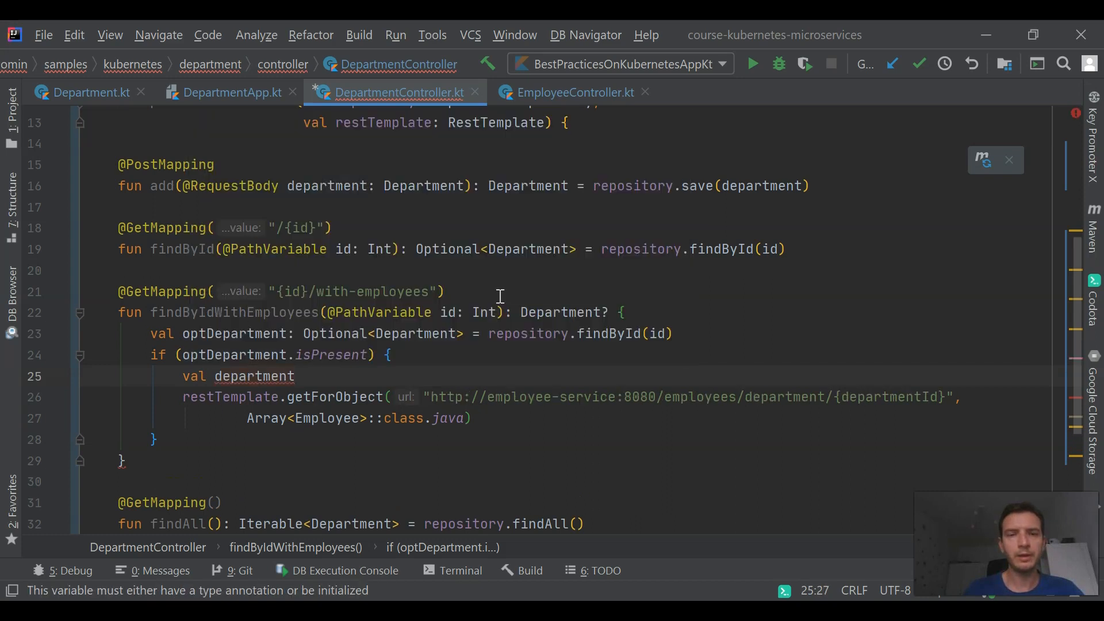
type(": Department =")
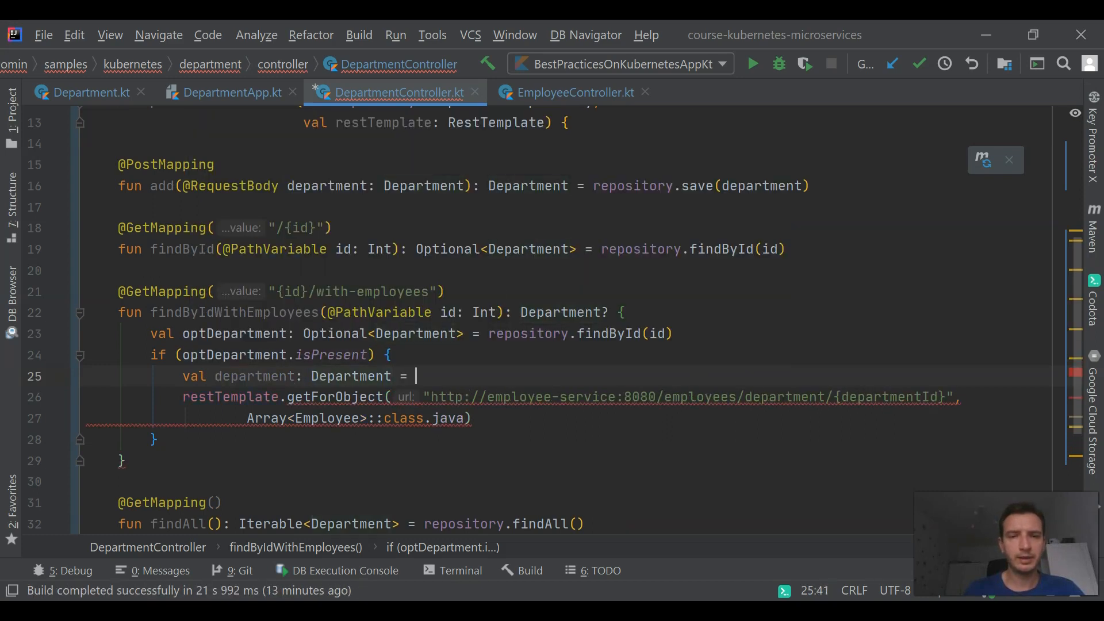
type("optDepartment.get()")
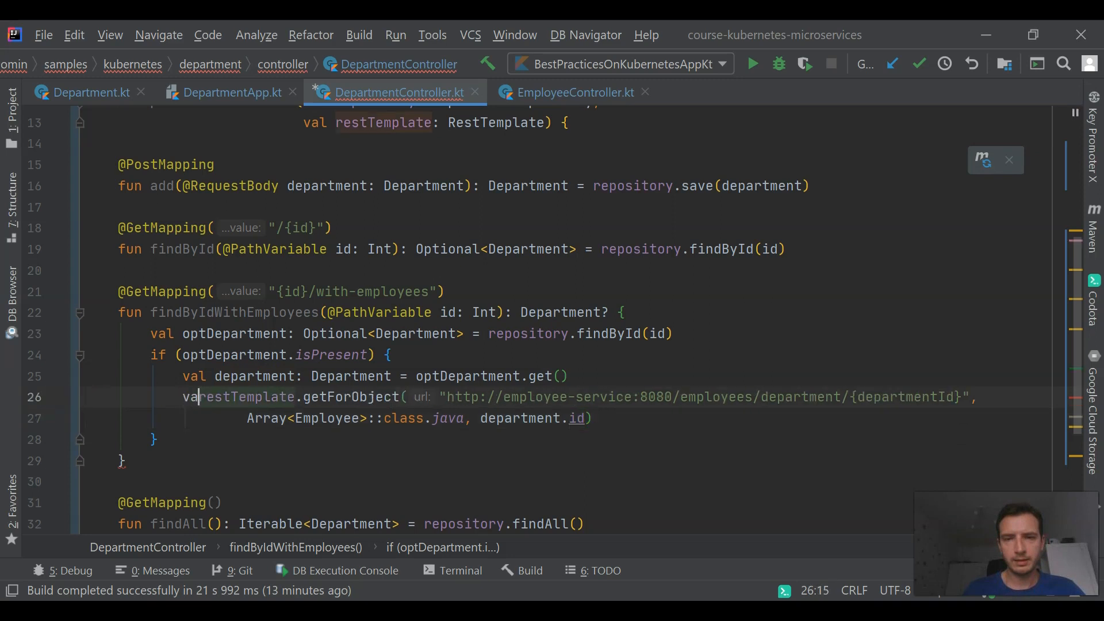
type("employees =")
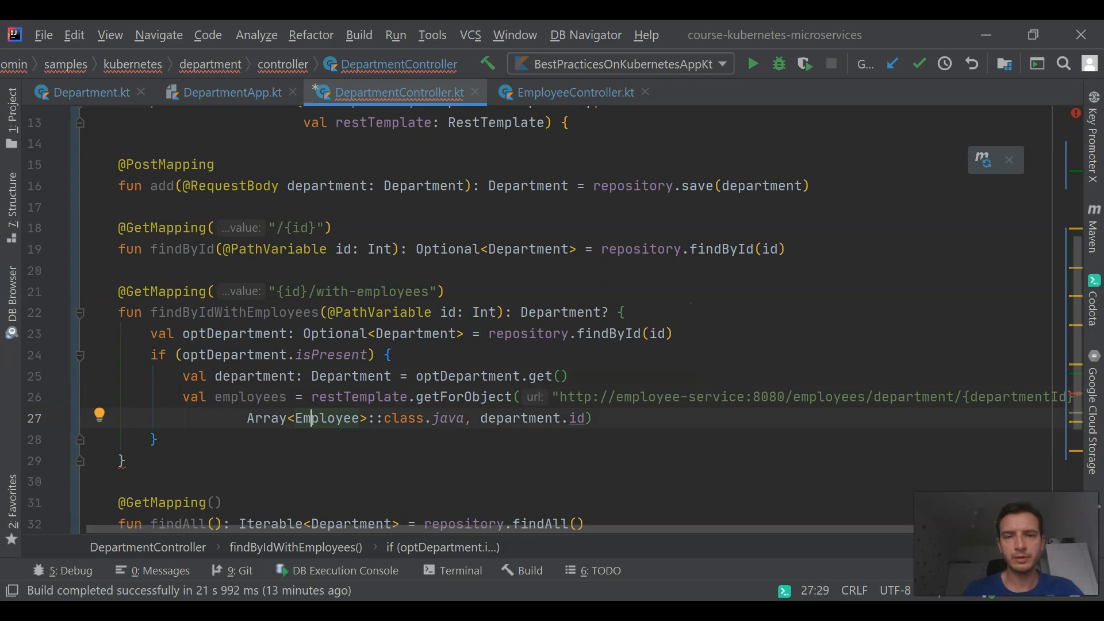
type("department.employees.addAll(")
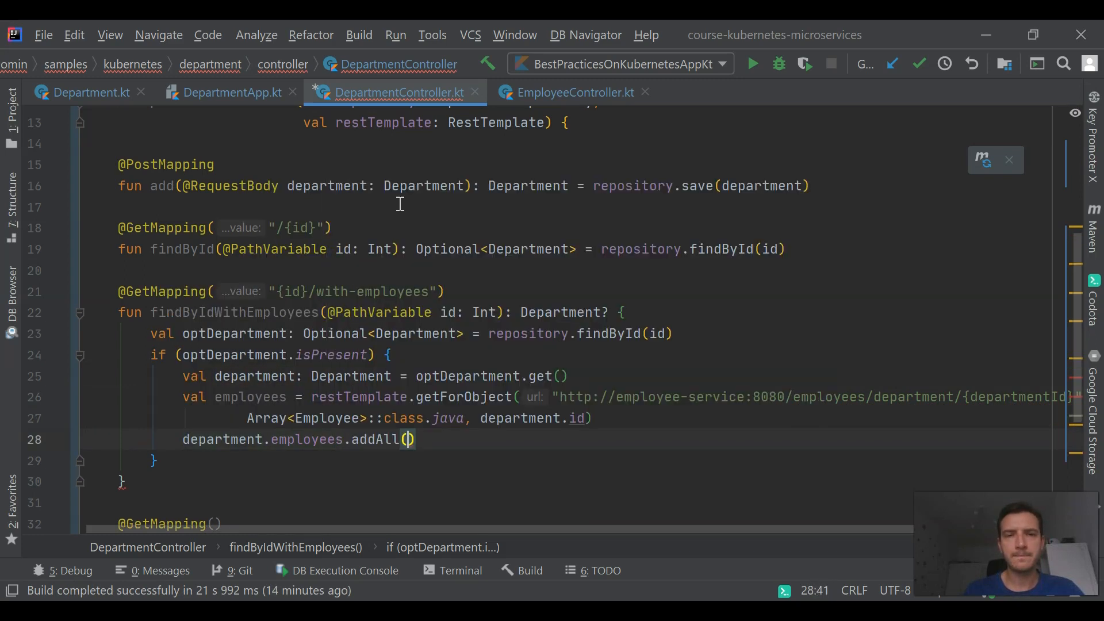
type("employees!!")
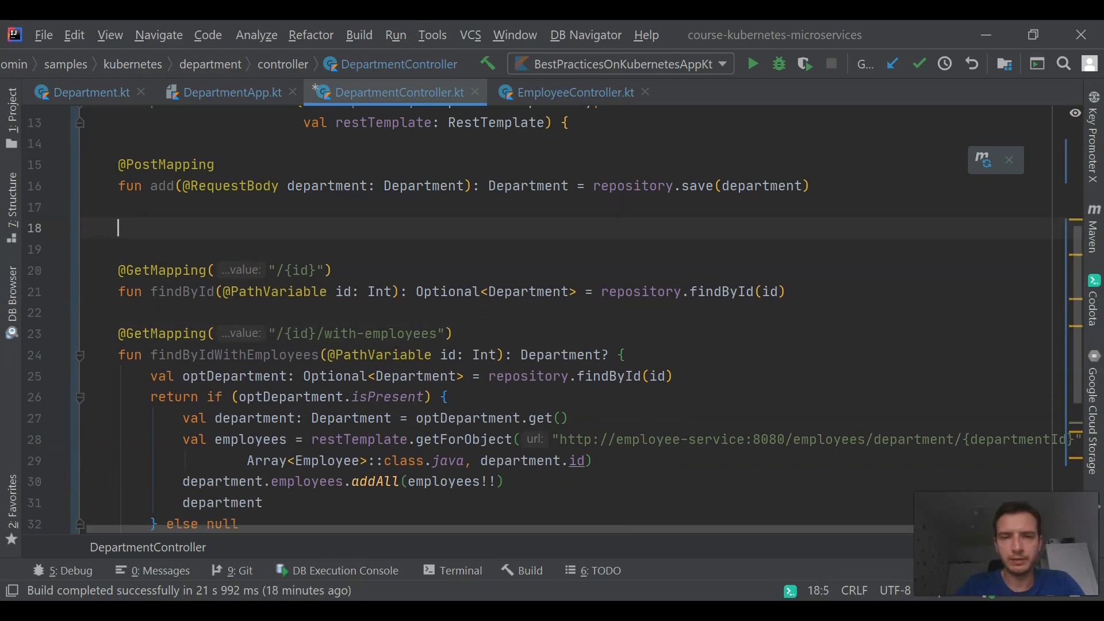
Write addWithEmployees, posting each employee via postForObject and setting id = employee.id!!
type("fun addWithEmployee")
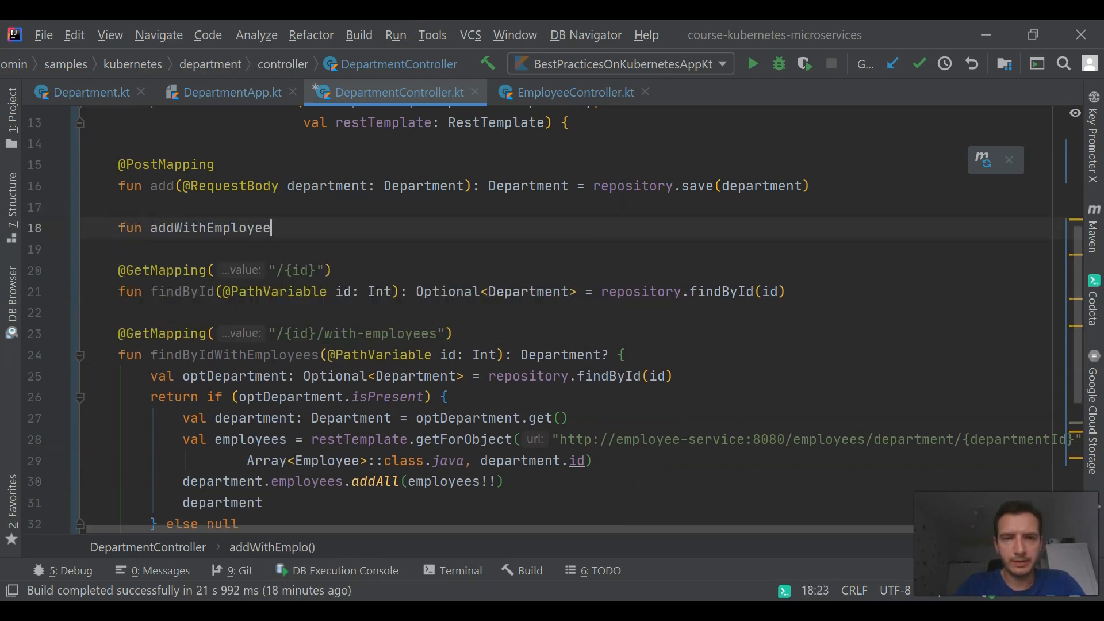
type("s()")
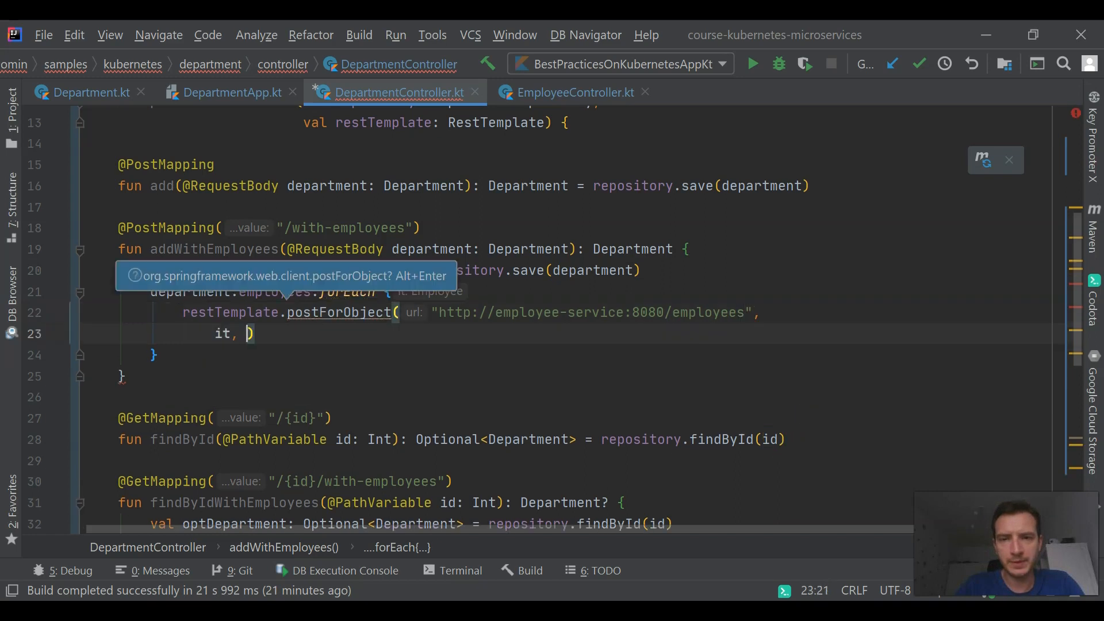
type("Employee::class.java")
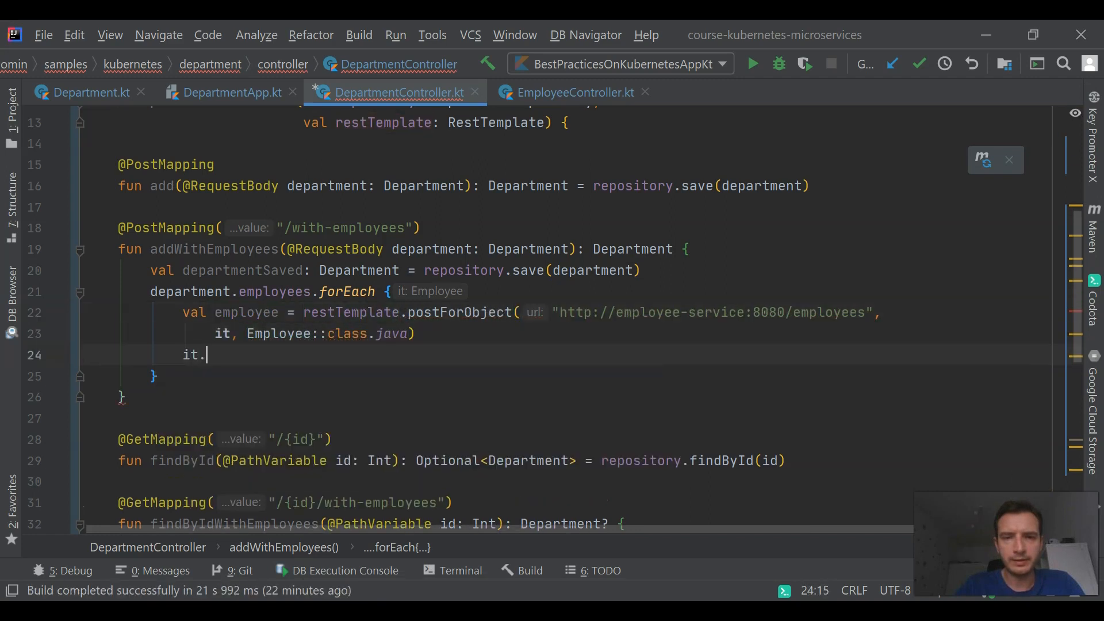
type("id = e")
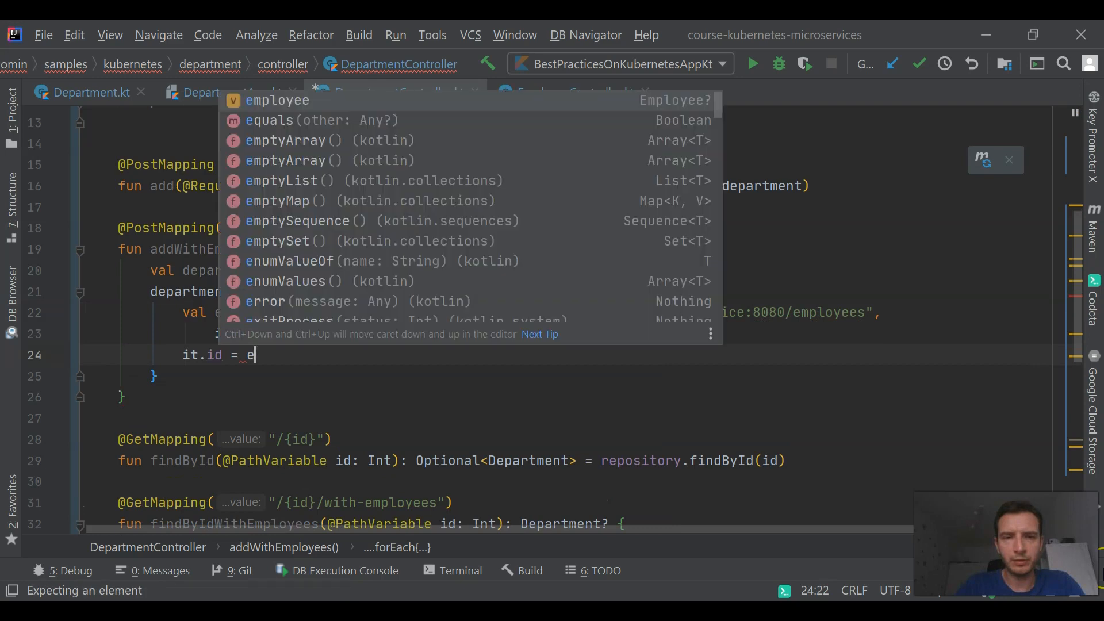
type("mployee.id")
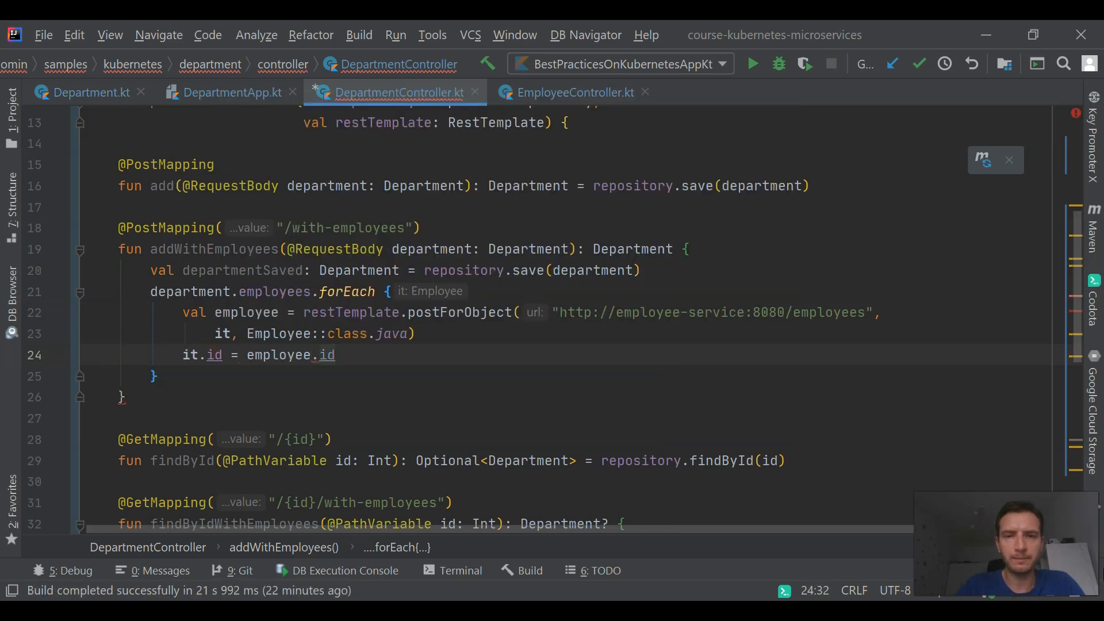
type("!!")
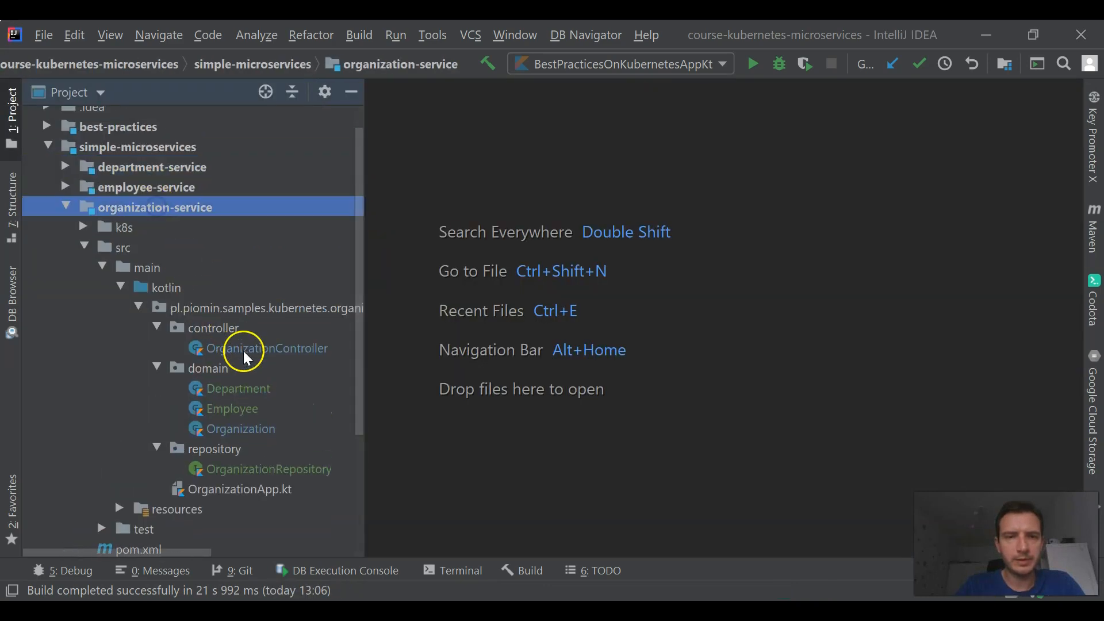
double_click(268, 348)
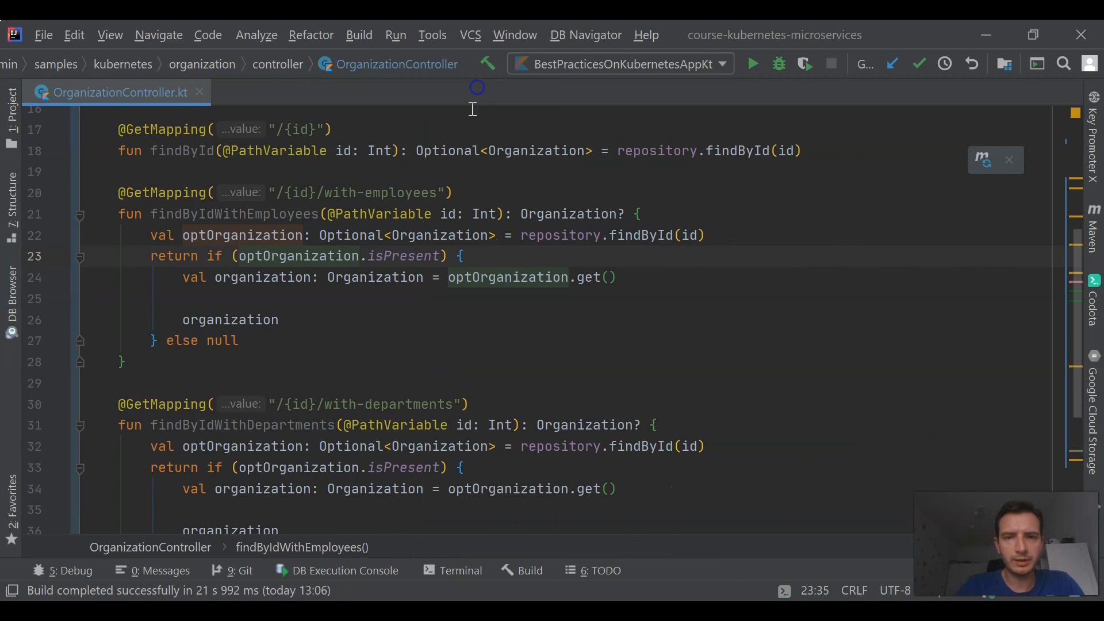
type("restTemplate.get")
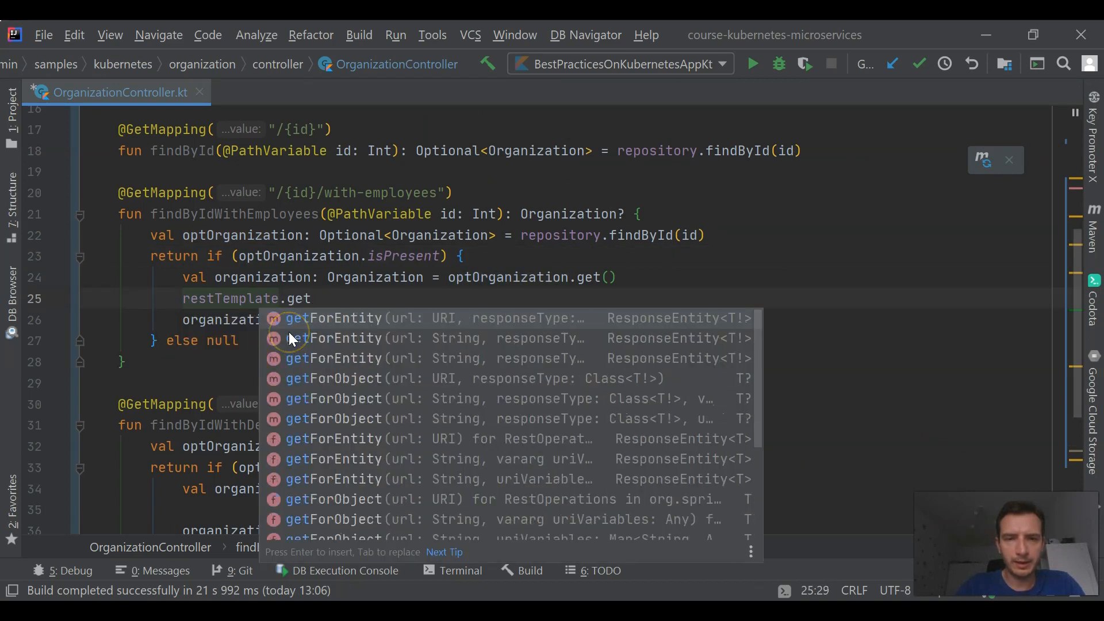
left_click(333, 378)
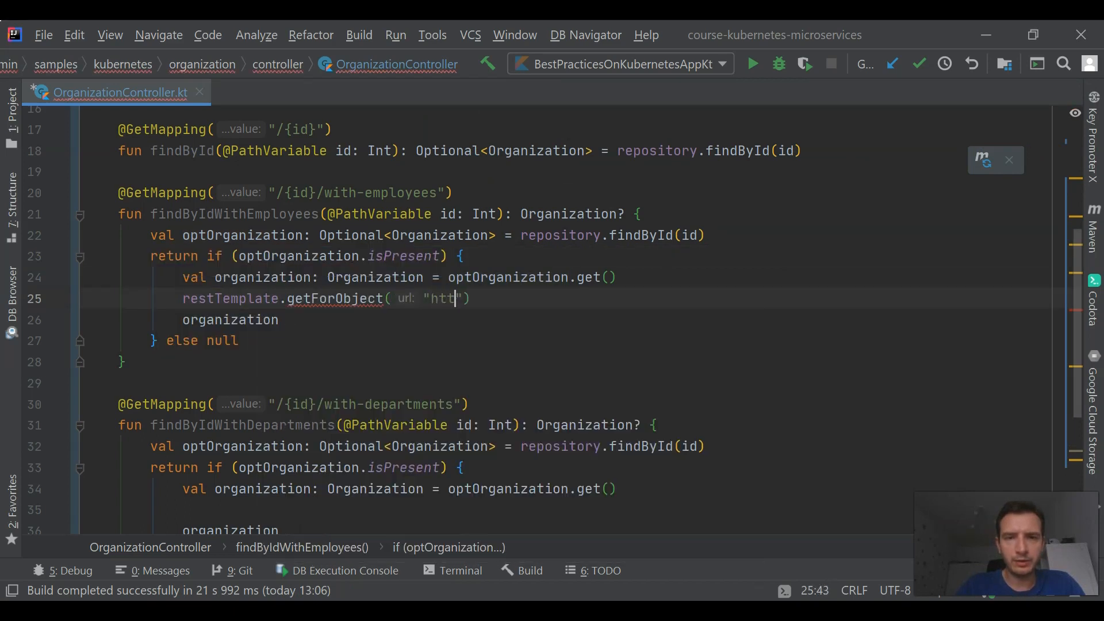
type("p://employ")
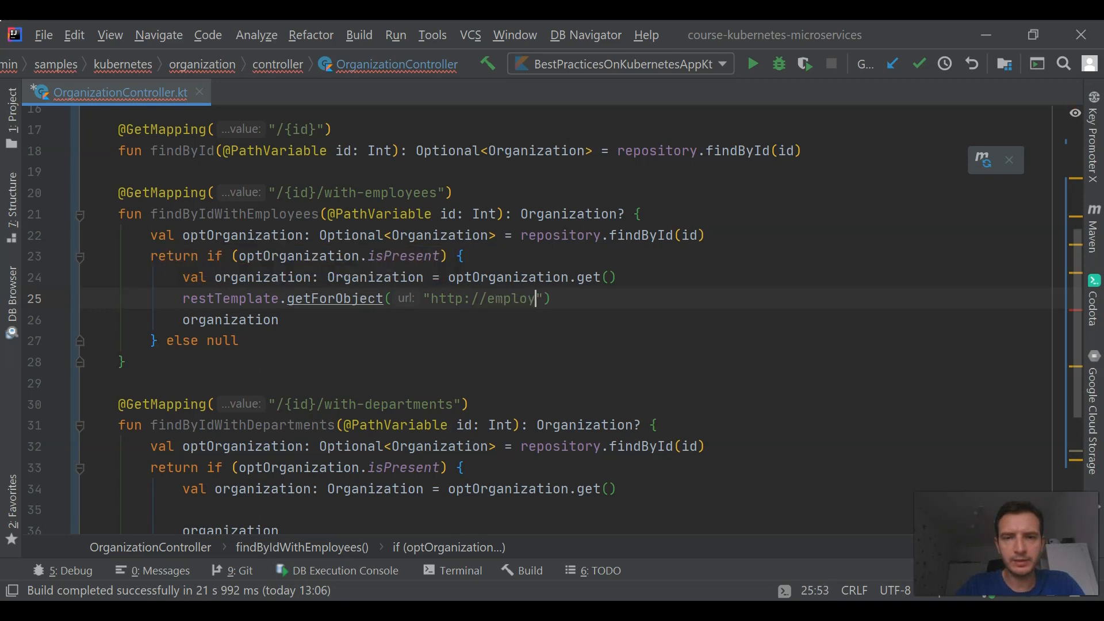
type("ee-service:8080")
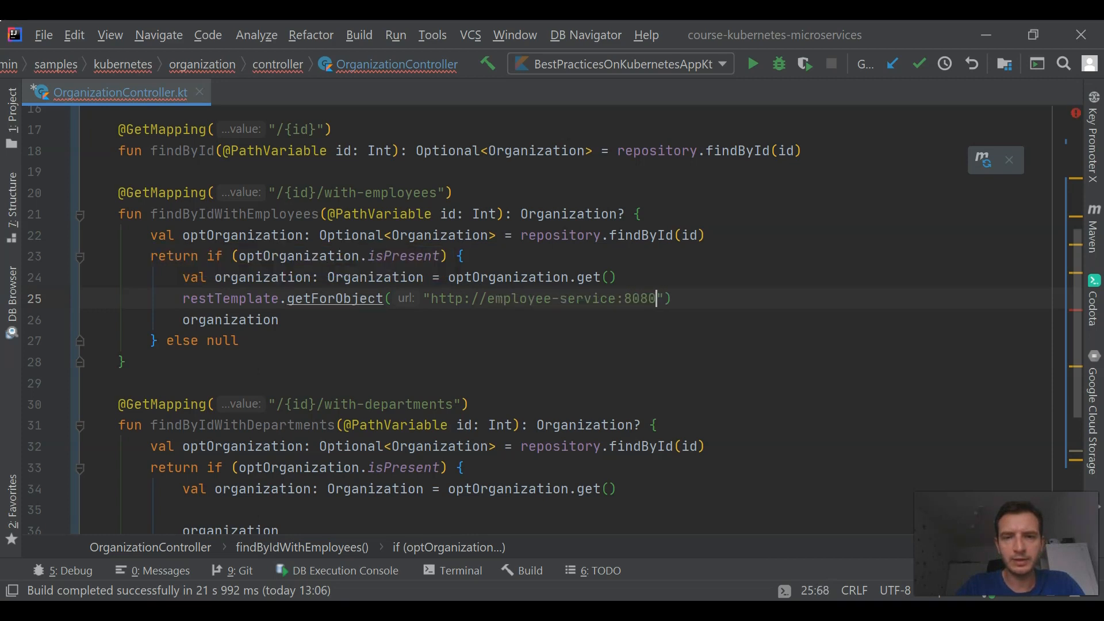
type("/employees")
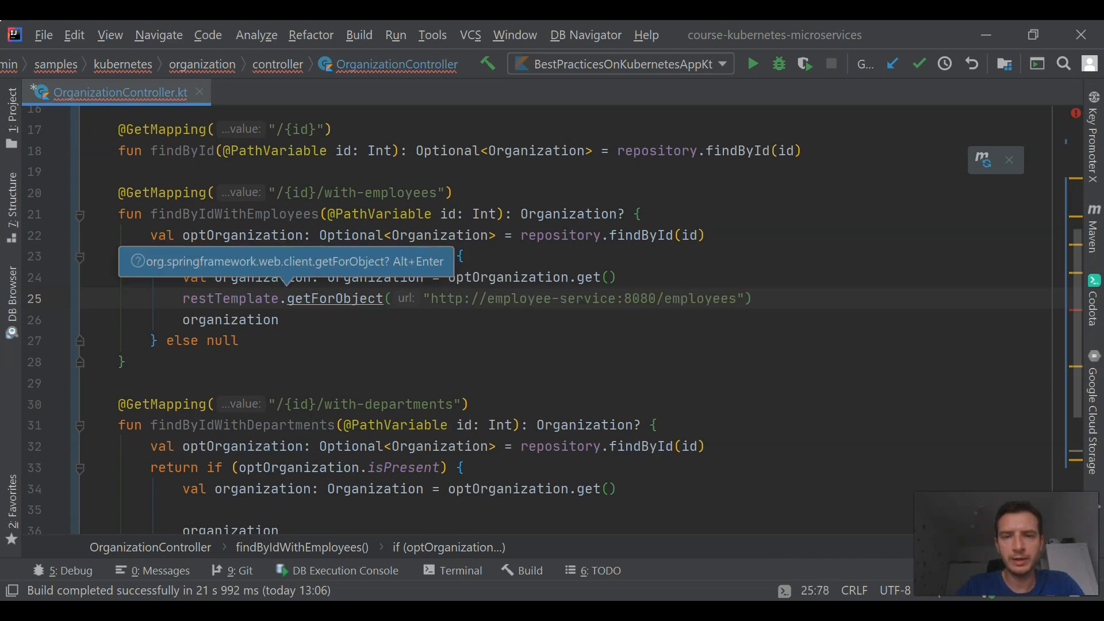
type("/organization/")
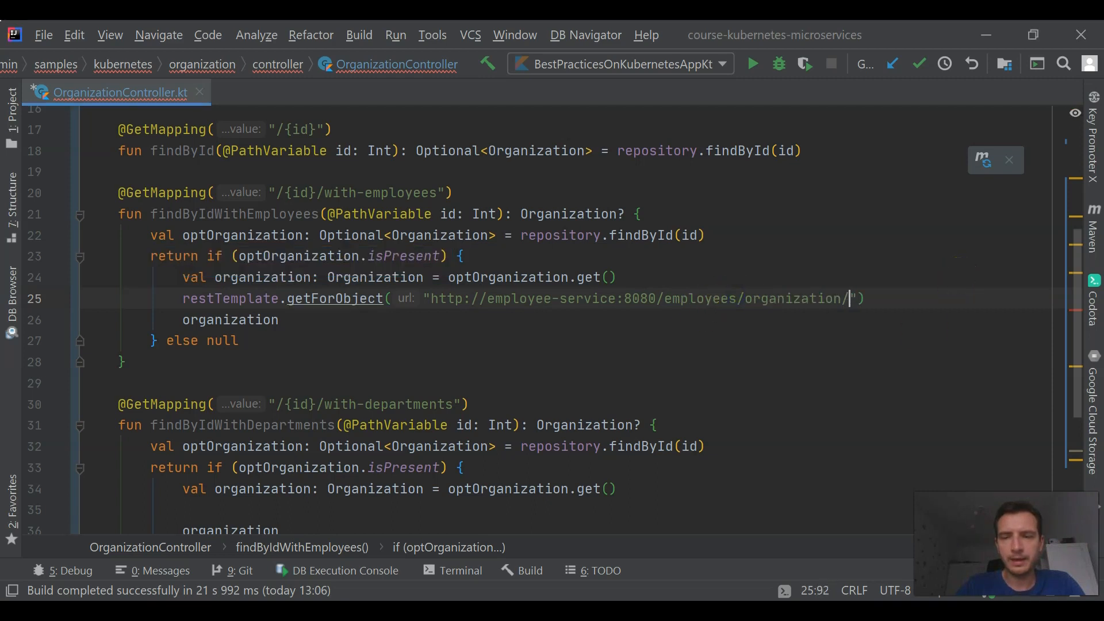
type("{organizationId}")
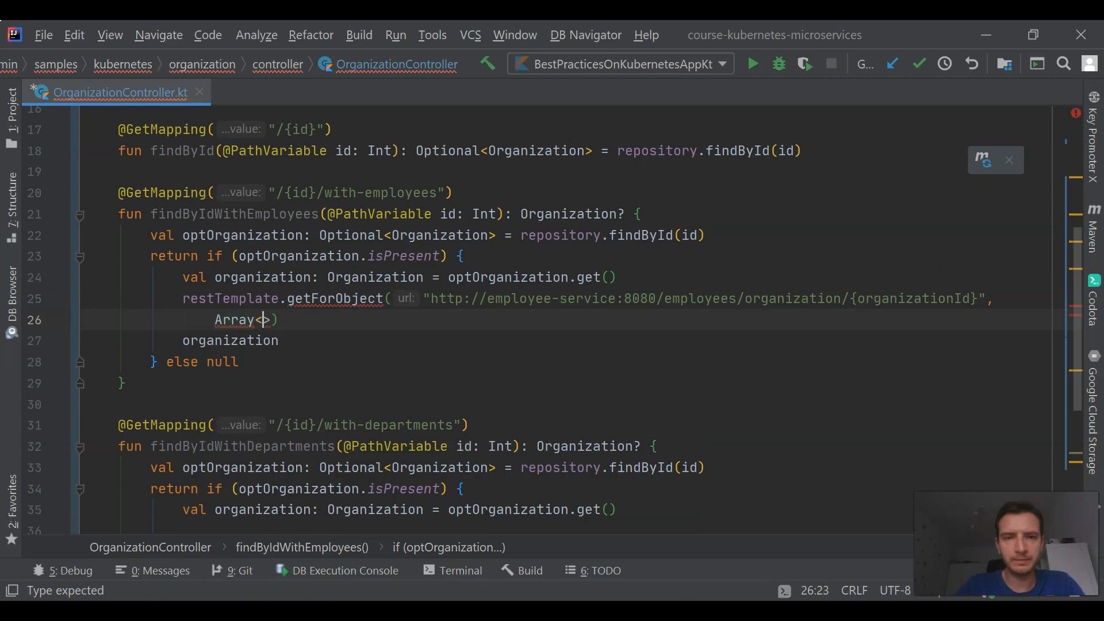
type("Employee")
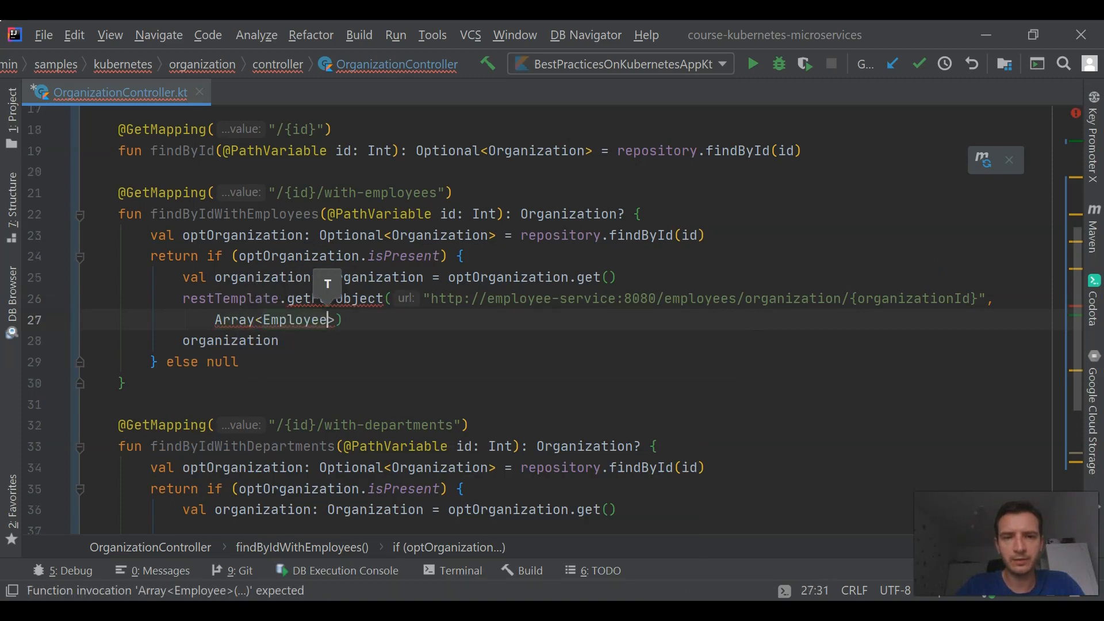
type("::class.java, organization.id")
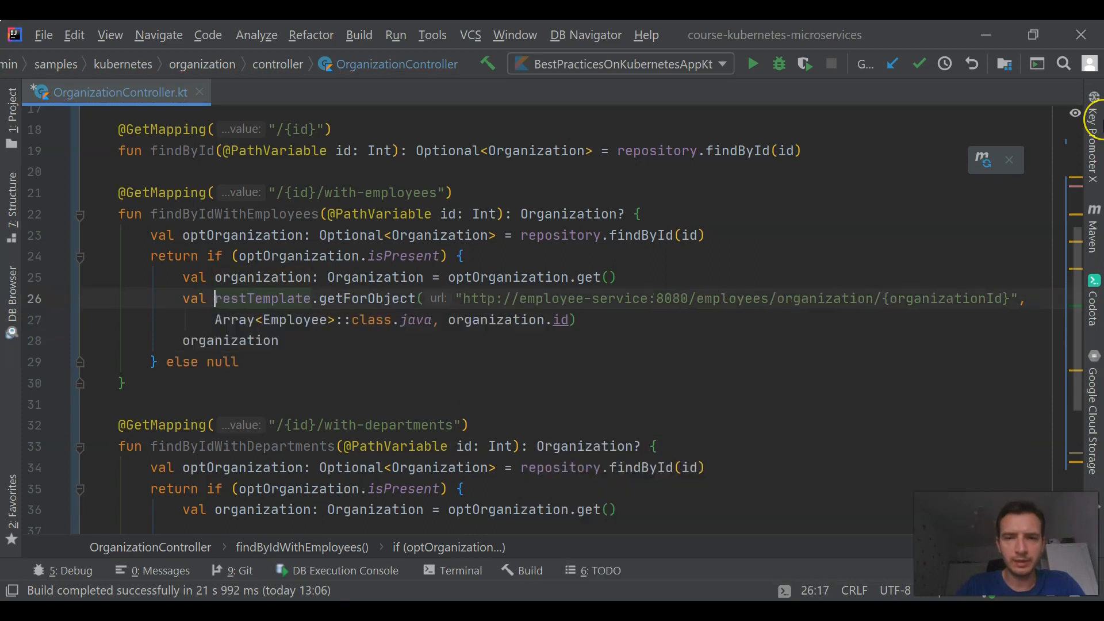
Assign the result to employees and call organization.employees.addAll(employees!!)
type("employees =")
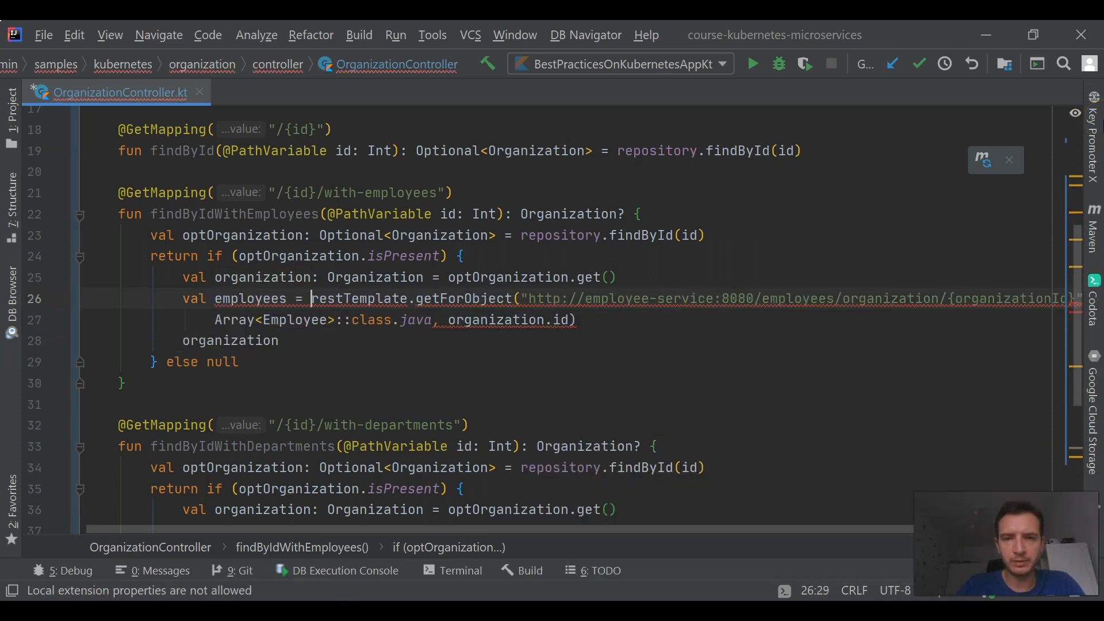
type("org")
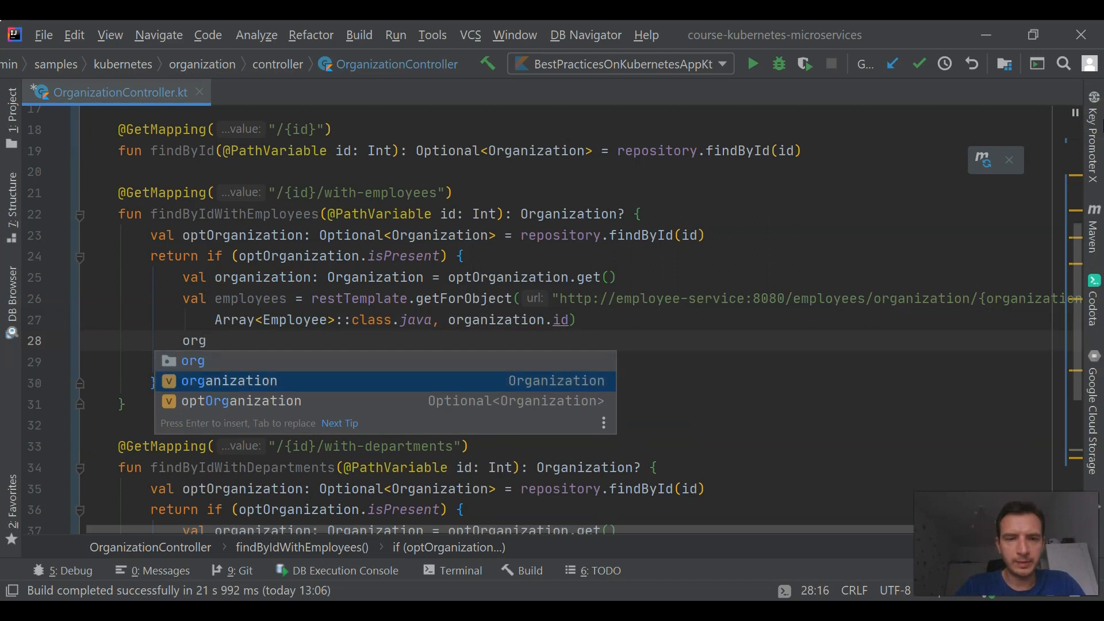
type("organization.employees.addAll(")
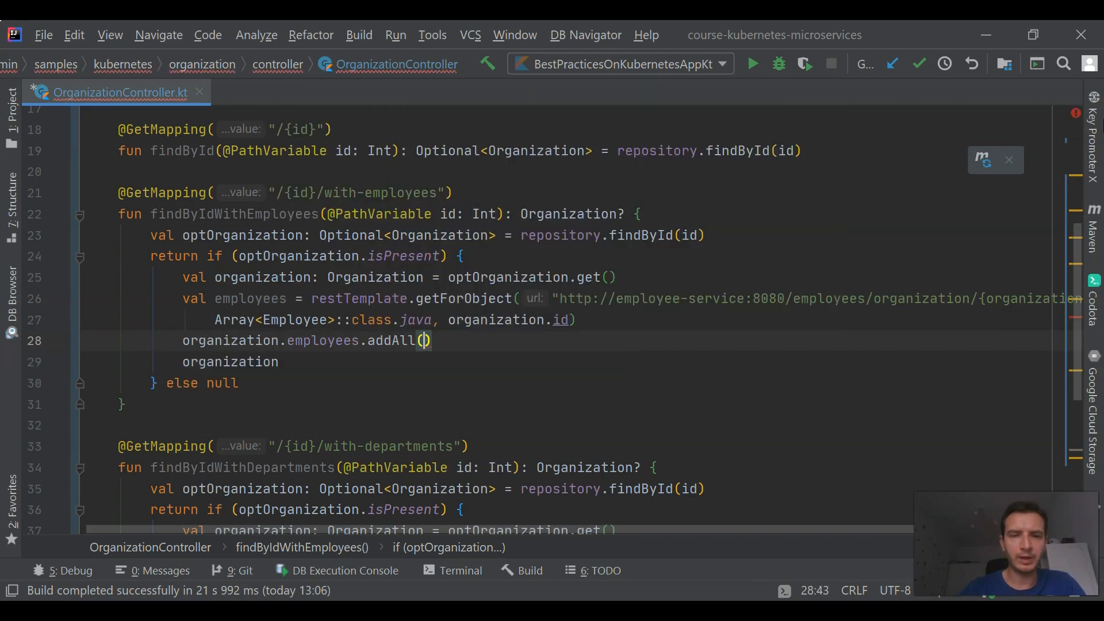
type("employees!!")
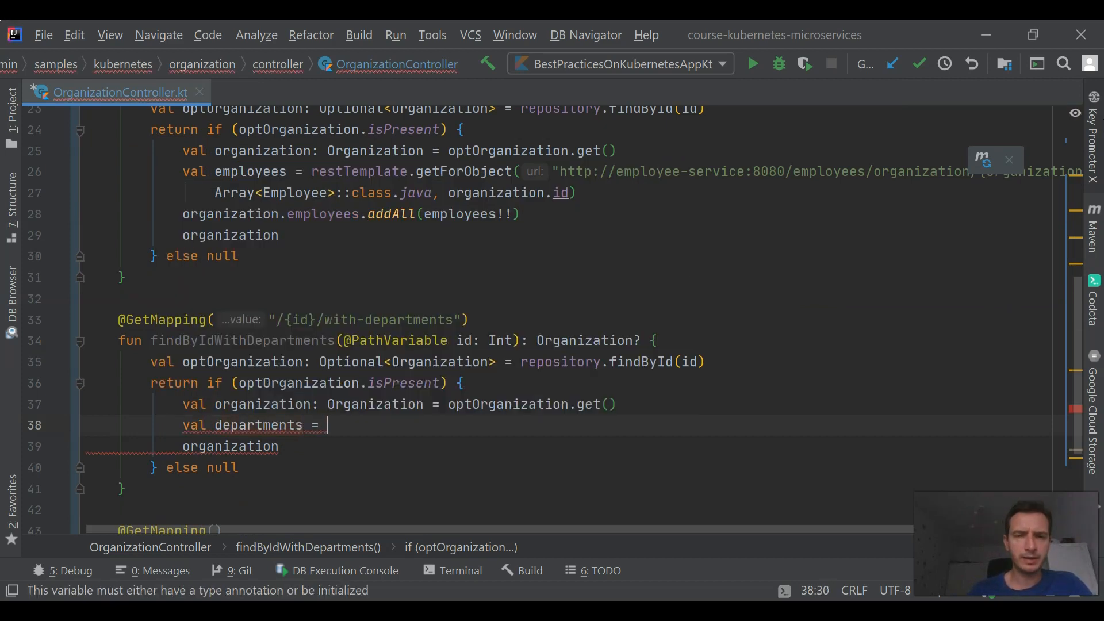
type("restTemplate.getForObject(\"\")")
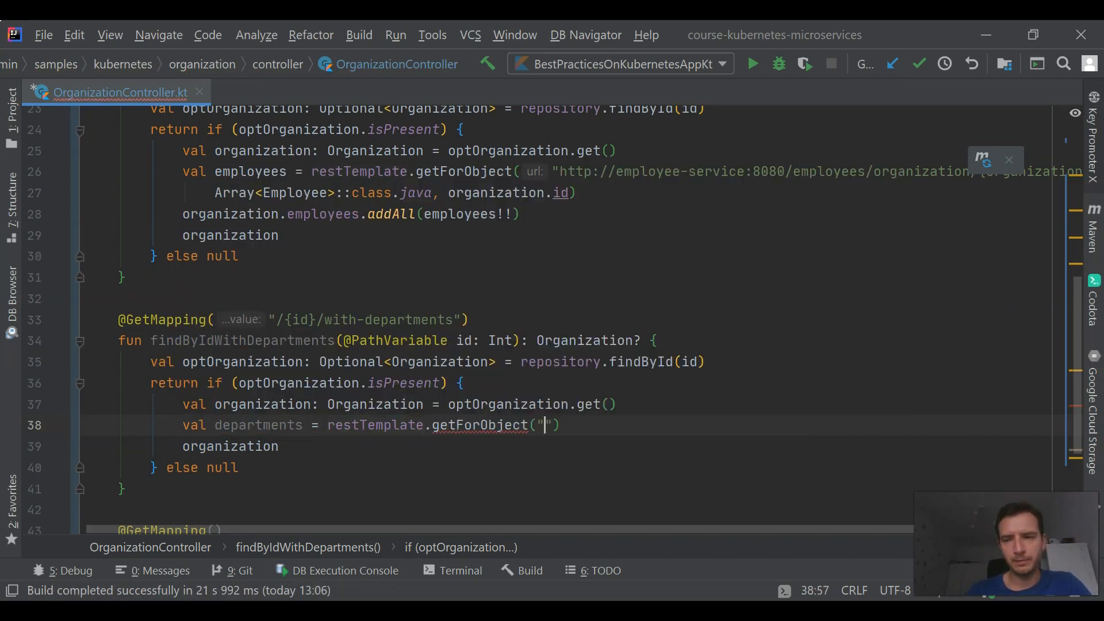
type("http://department")
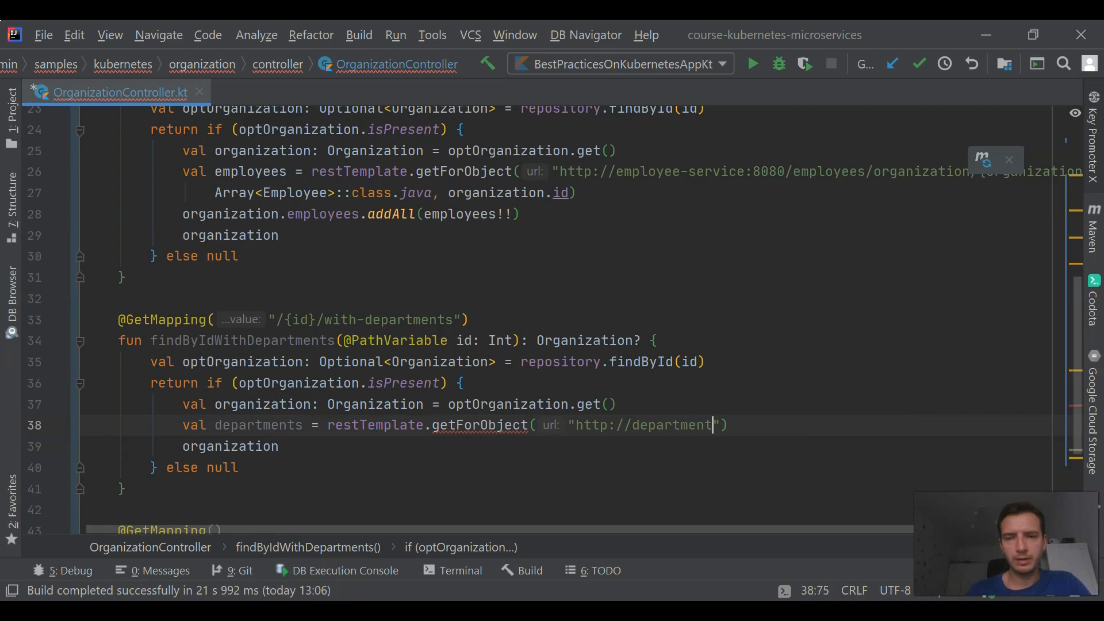
type("-service:8080/")
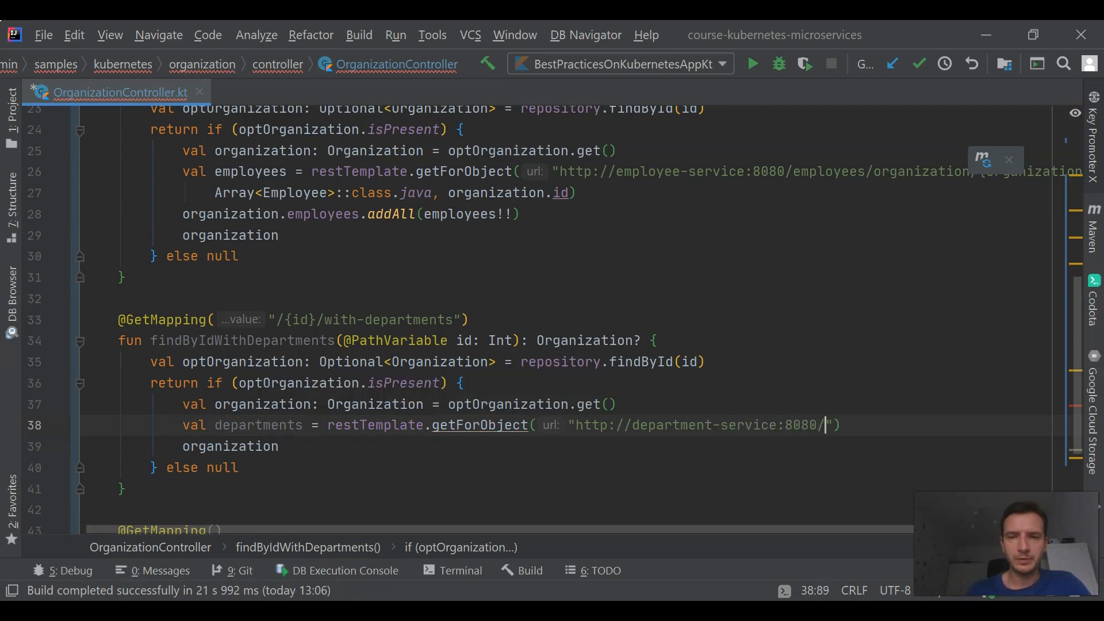
type("departments/organi")
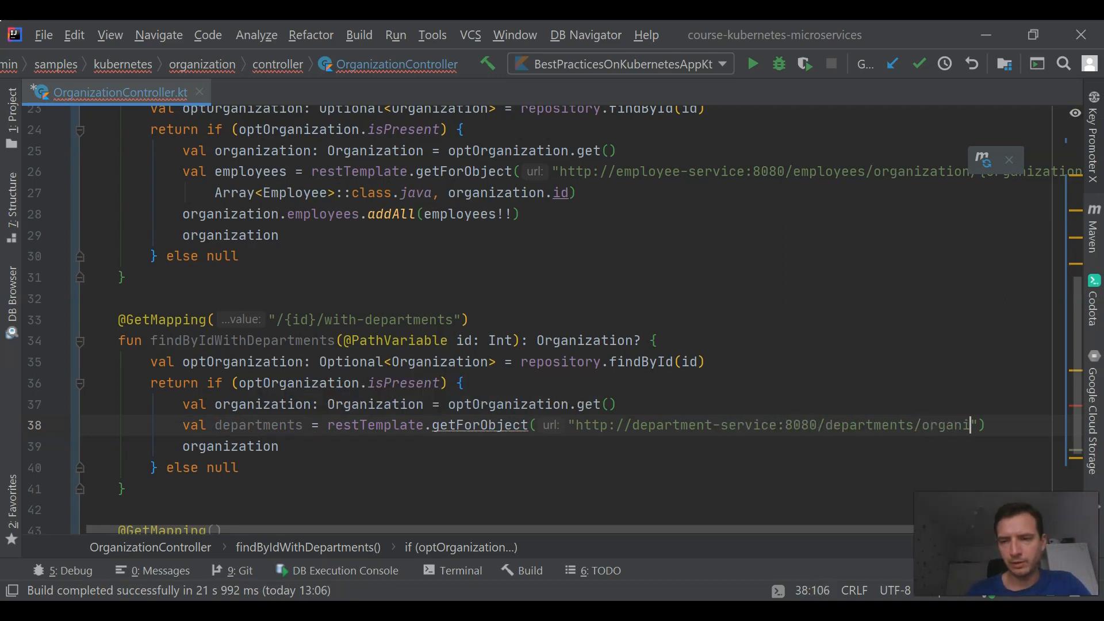
type("zation/{organizationId")
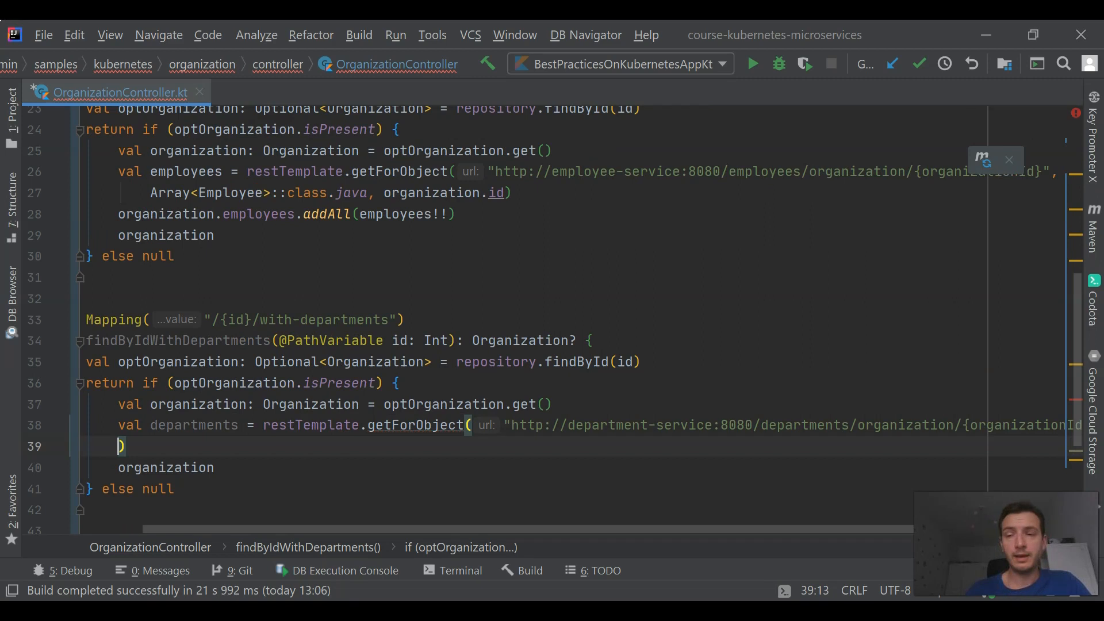
type("Array<De>")
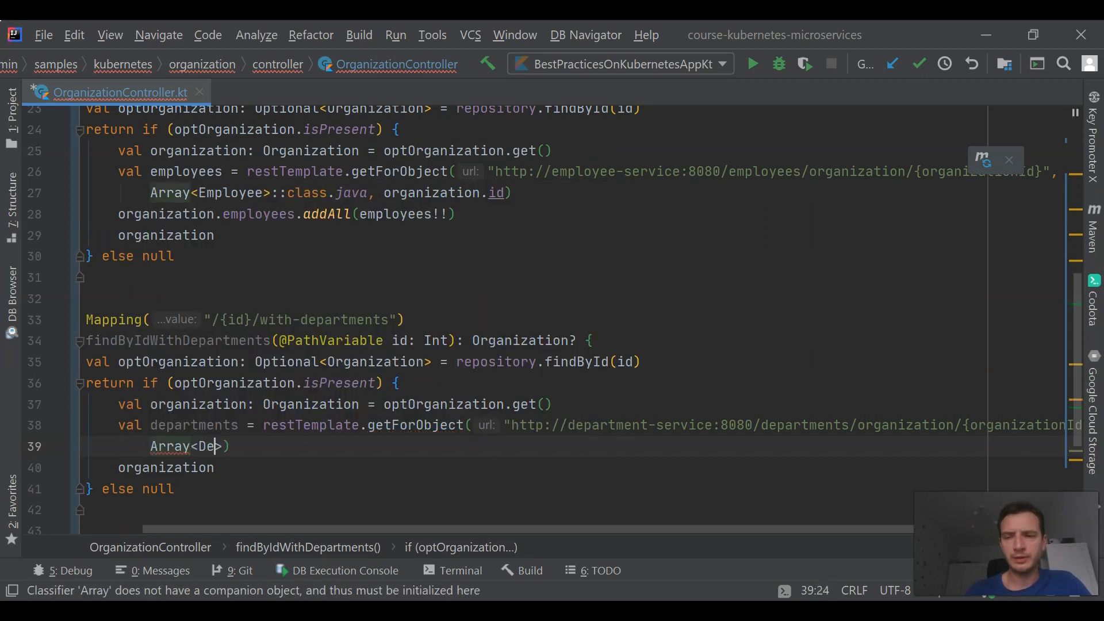
type("partment>")
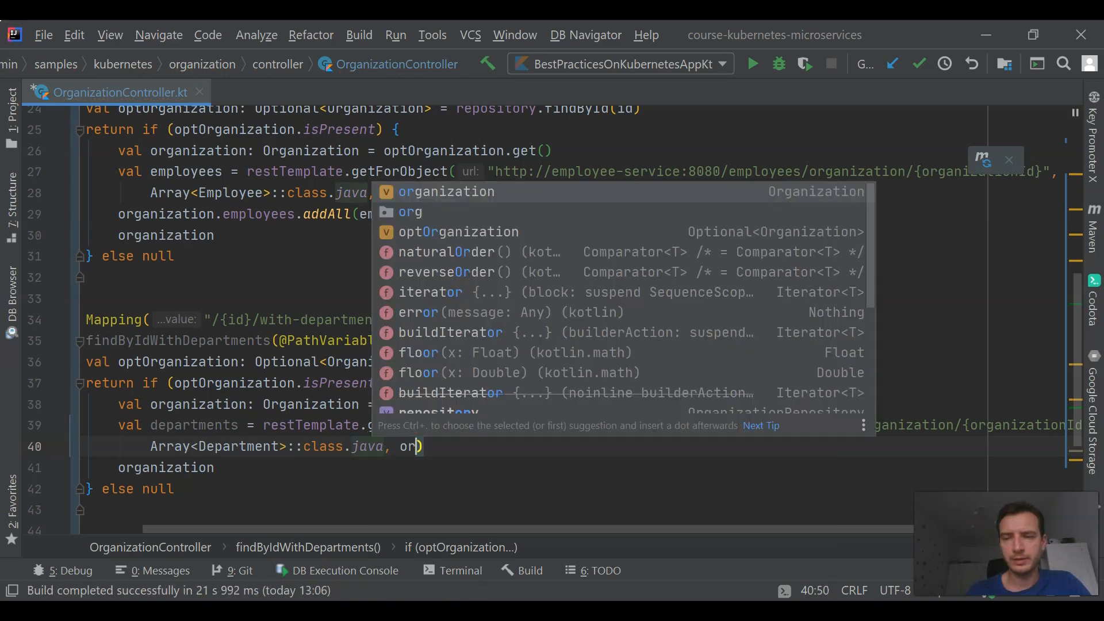
key("Enter")
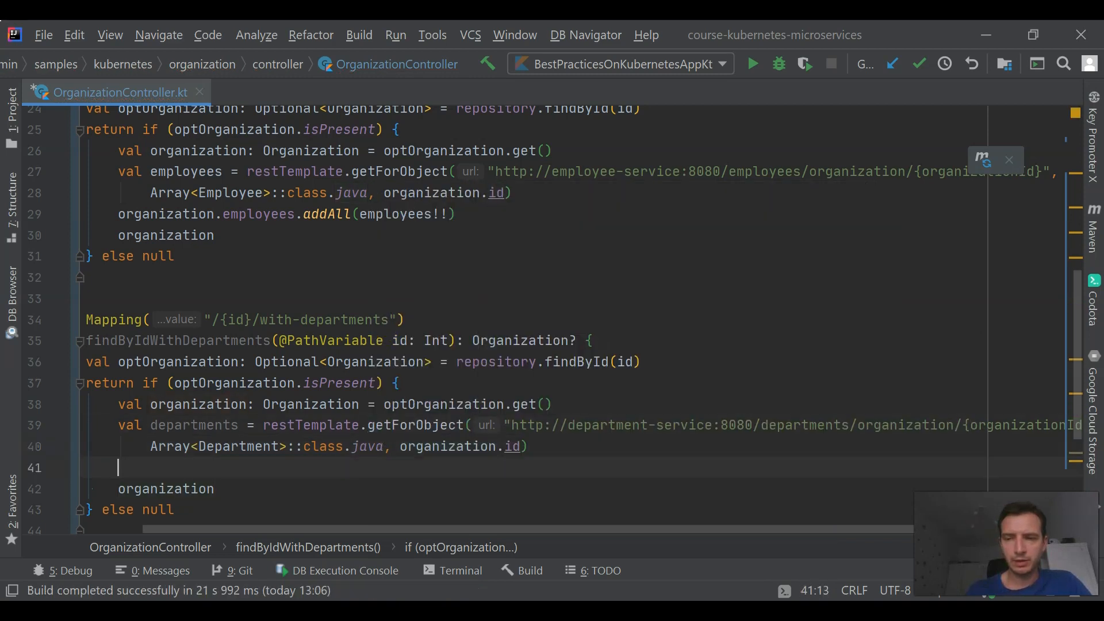
type("organization.departments.")
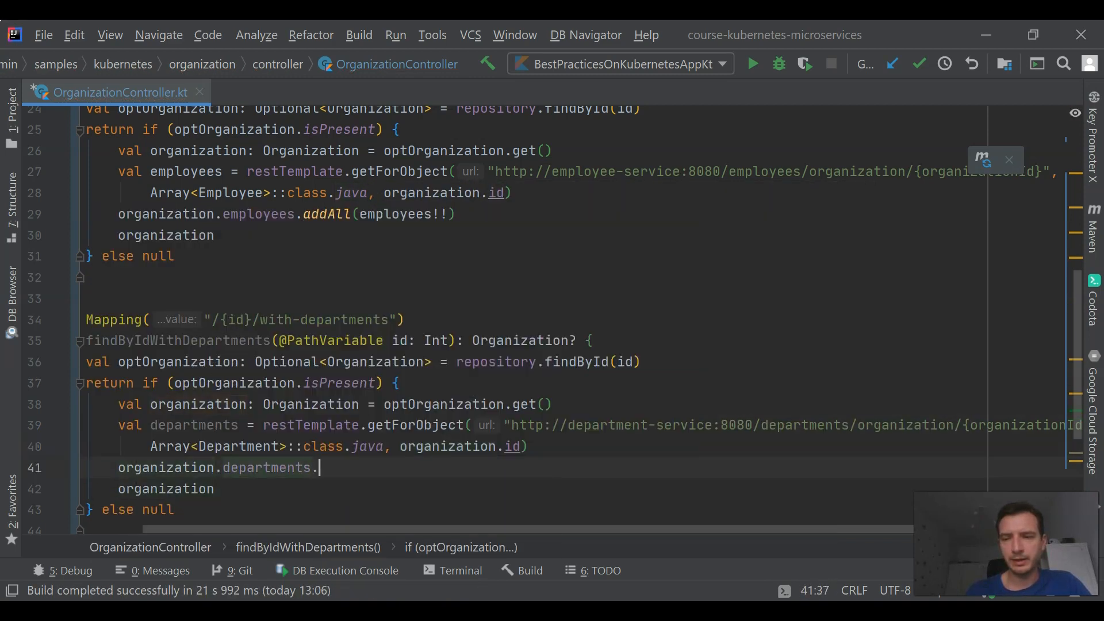
type("addAll(departments!!")
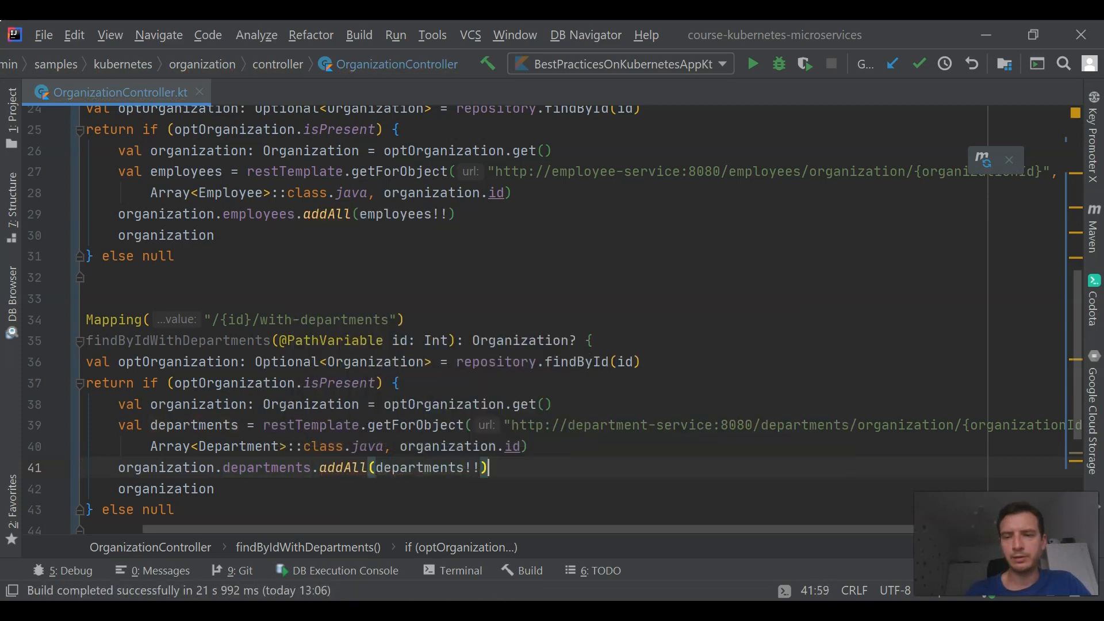
mouse_move(151, 408)
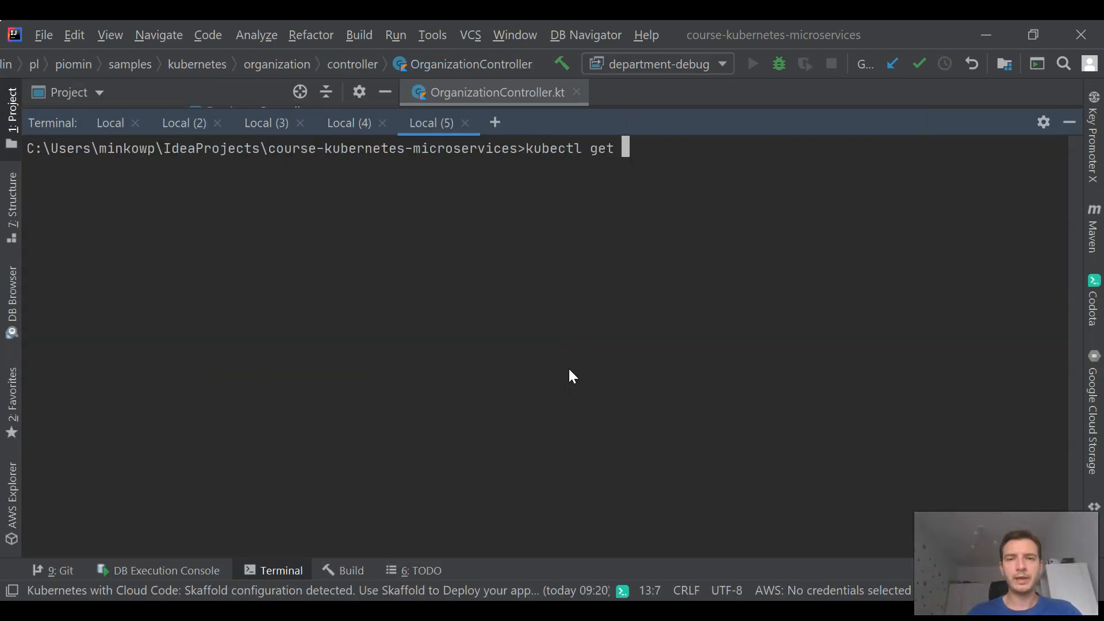
Run kubectl get svc -n test to list the services in the test namespace
type("svc -n")
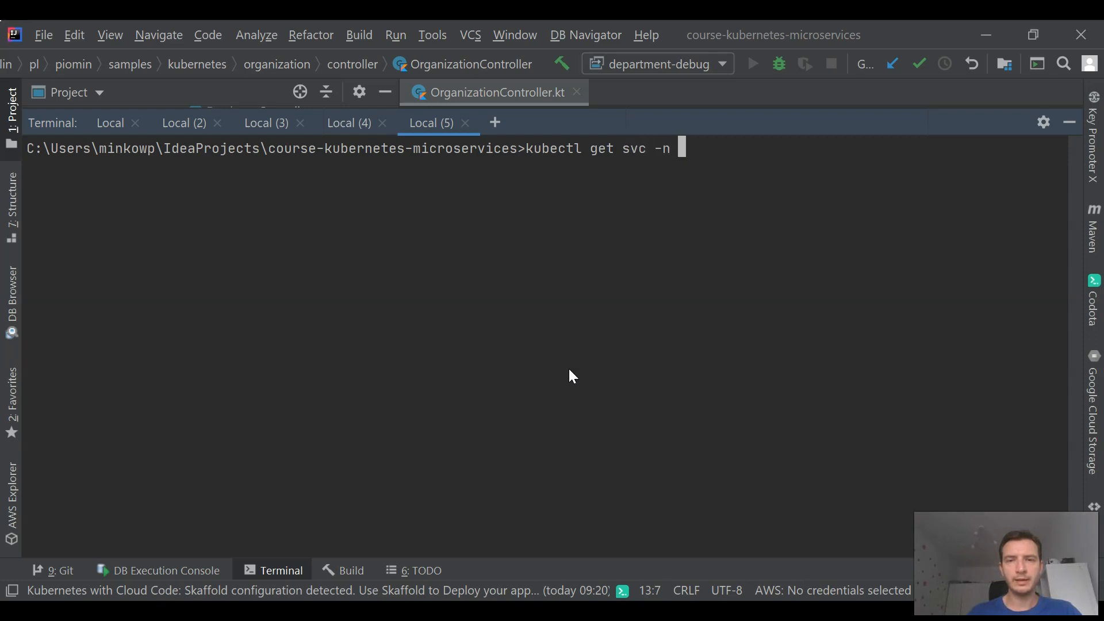
type("test")
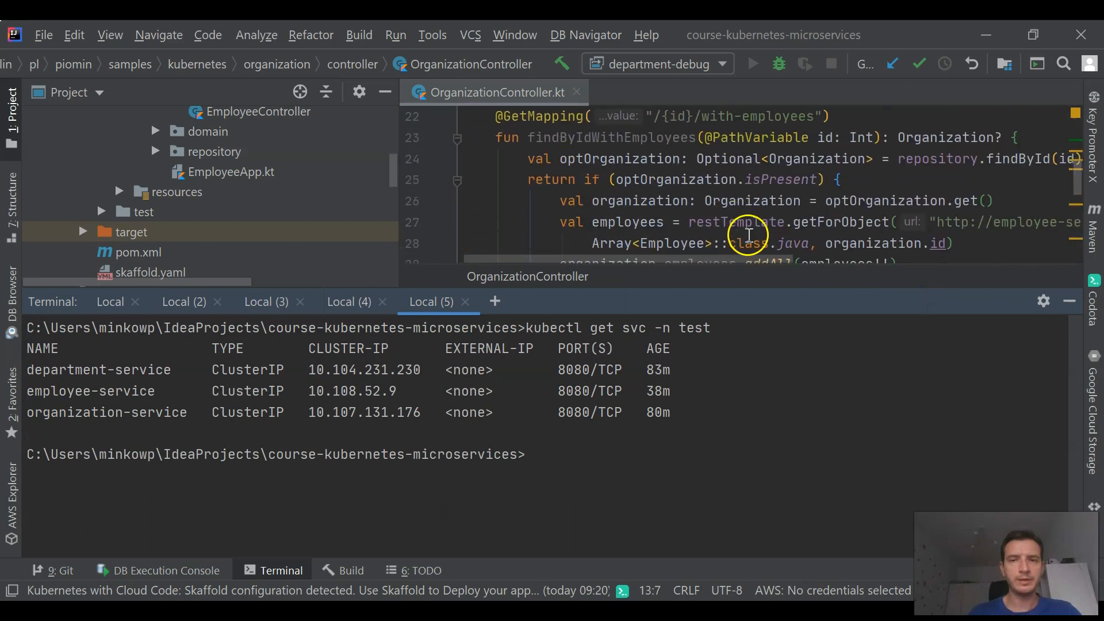
scroll("right", 3)
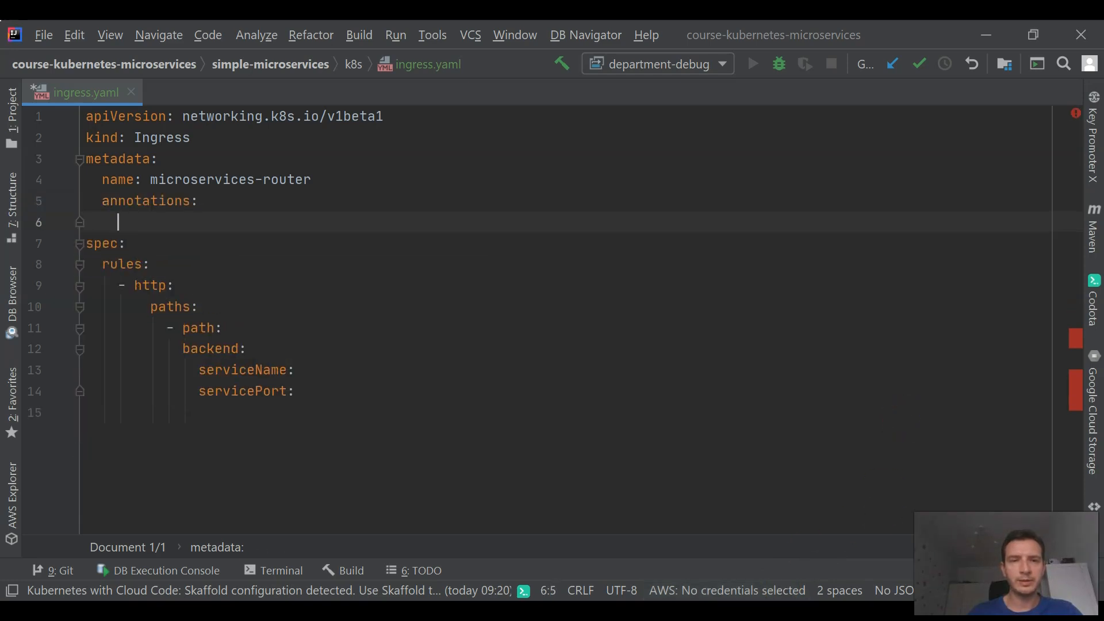
Add the rewrite-target /$2 annotation and the /employee(/|$)(.*) path to ingress.yaml
type("nginx.ingress.kubernetes.io/rewrite-target: /$2")
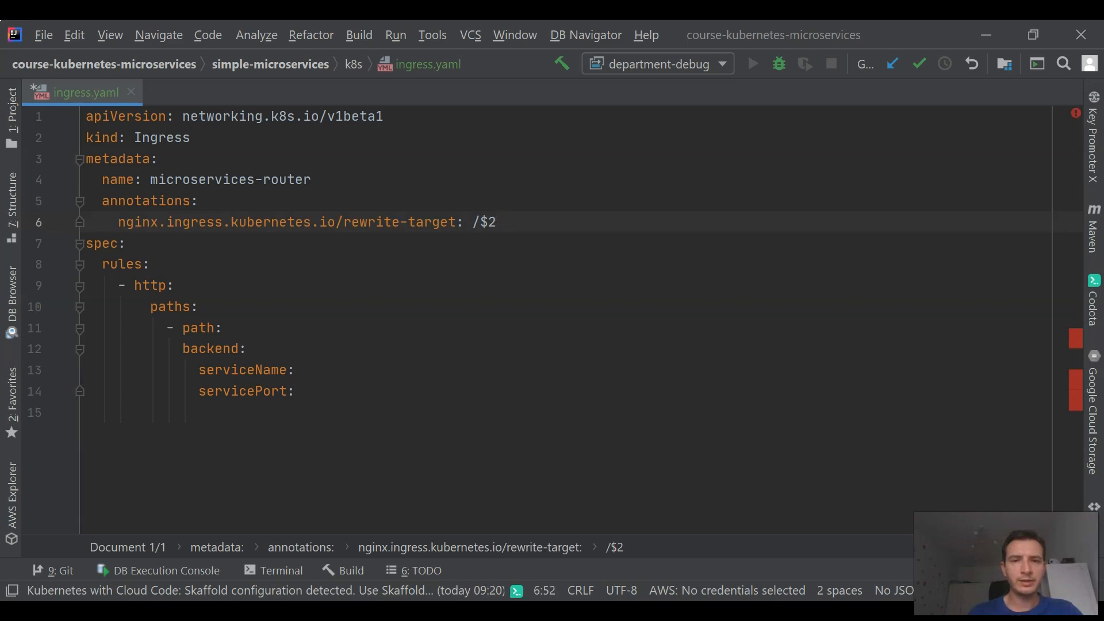
type("/employee(/|$)(.*)")
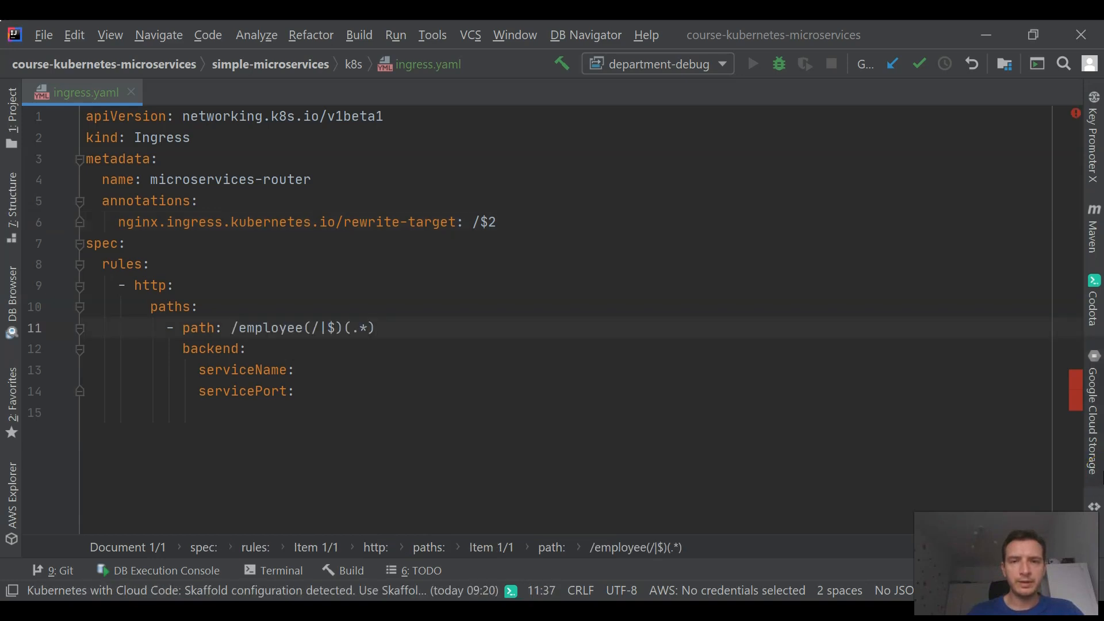
left_click_drag(308, 327, 375, 327)
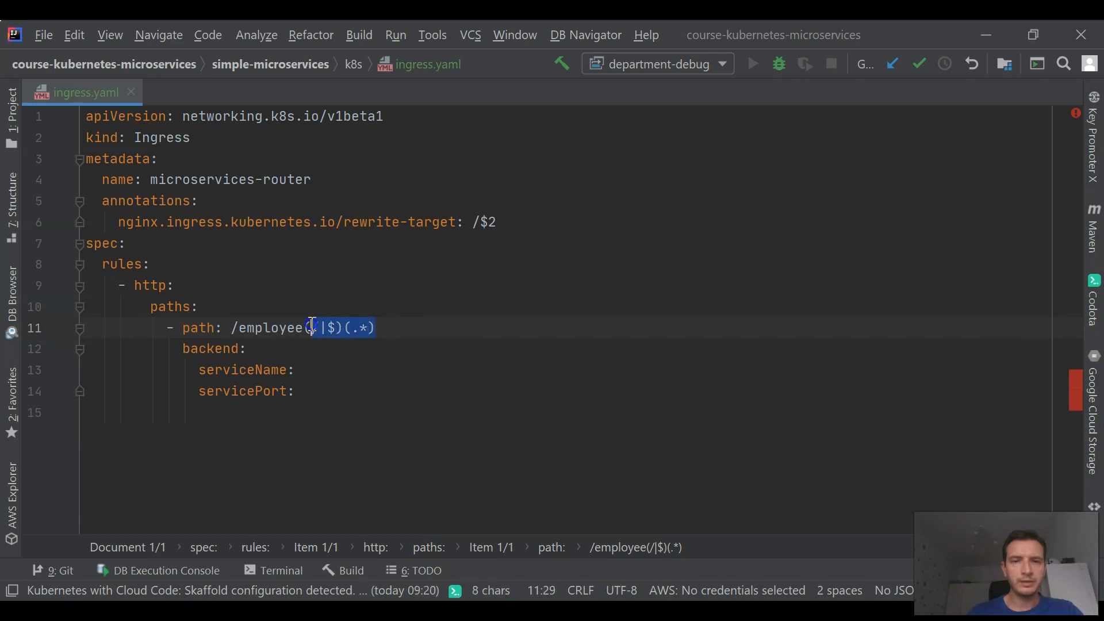
Point the employee path at employee-service on port 8080 and fill in the department service name
double_click(269, 328)
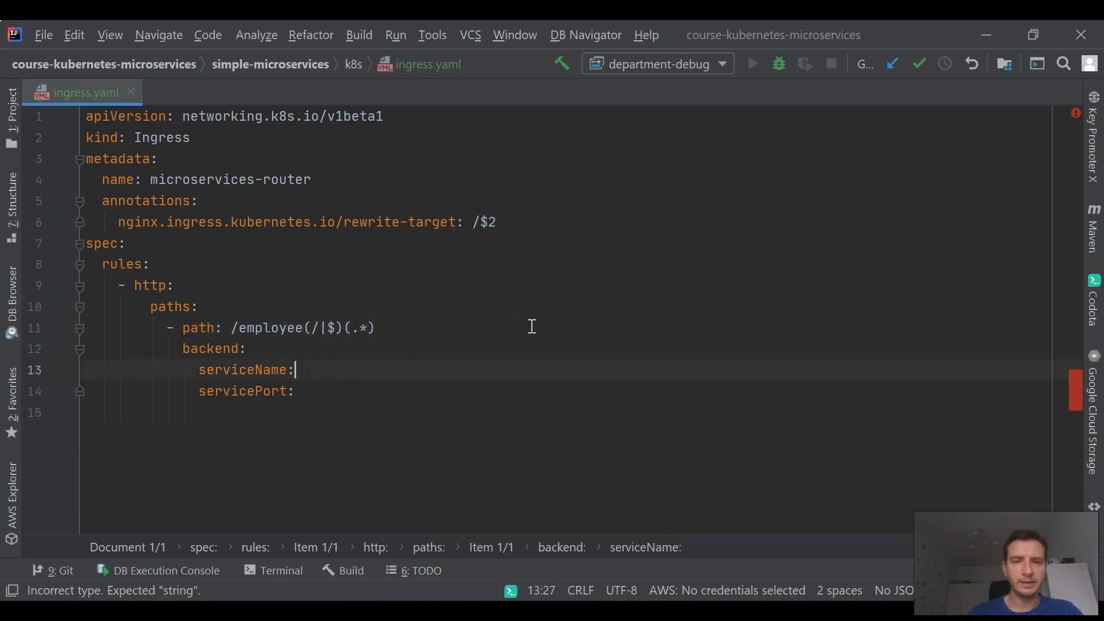
type("employee")
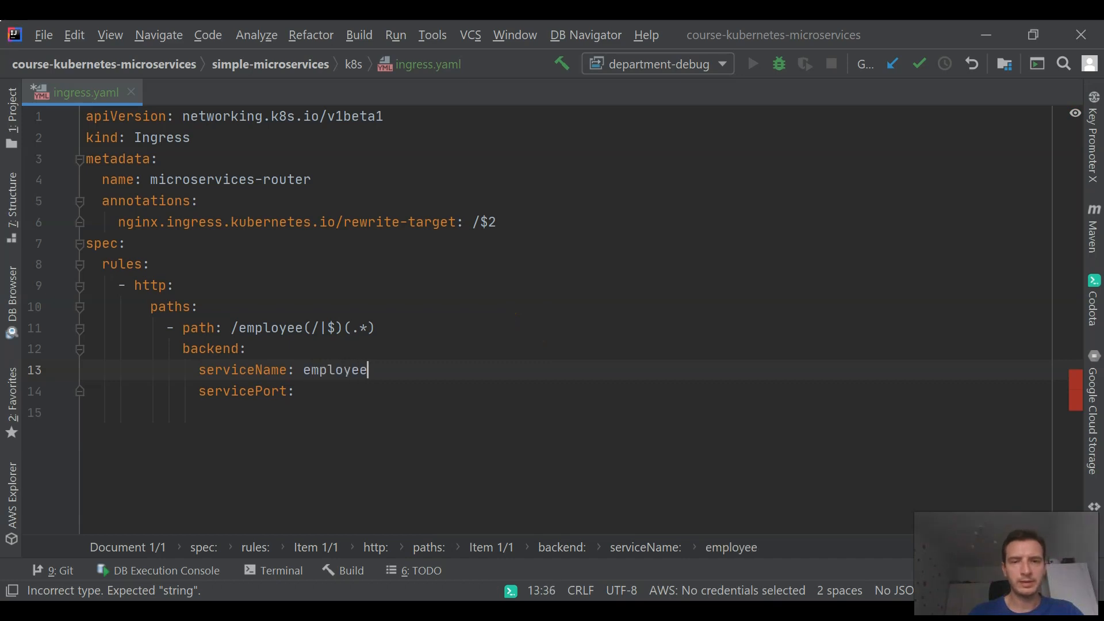
type("-service")
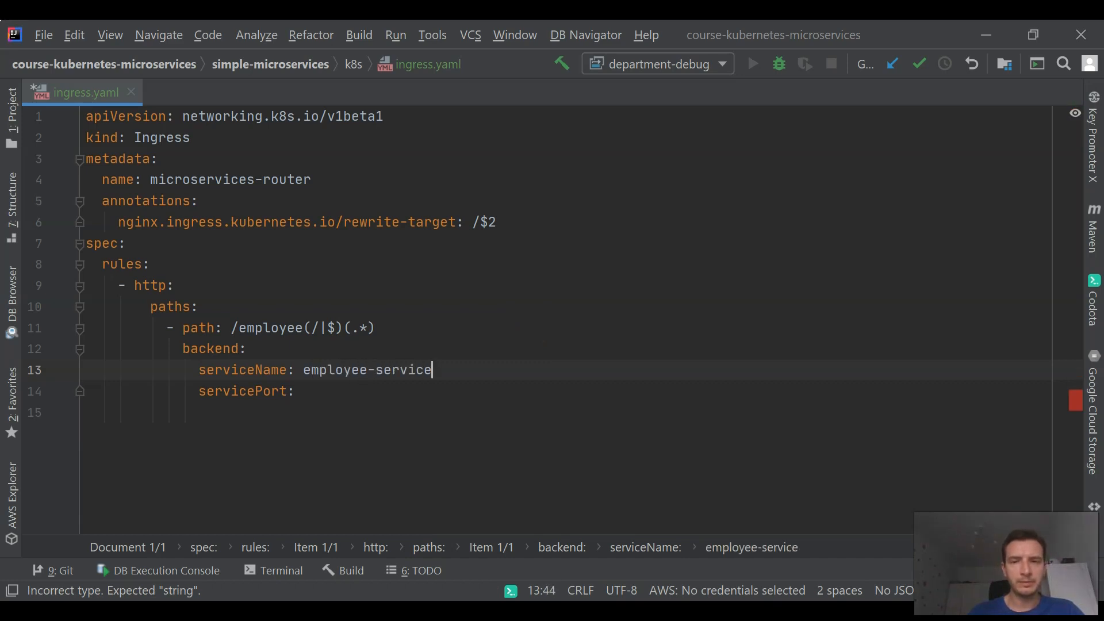
type("8080")
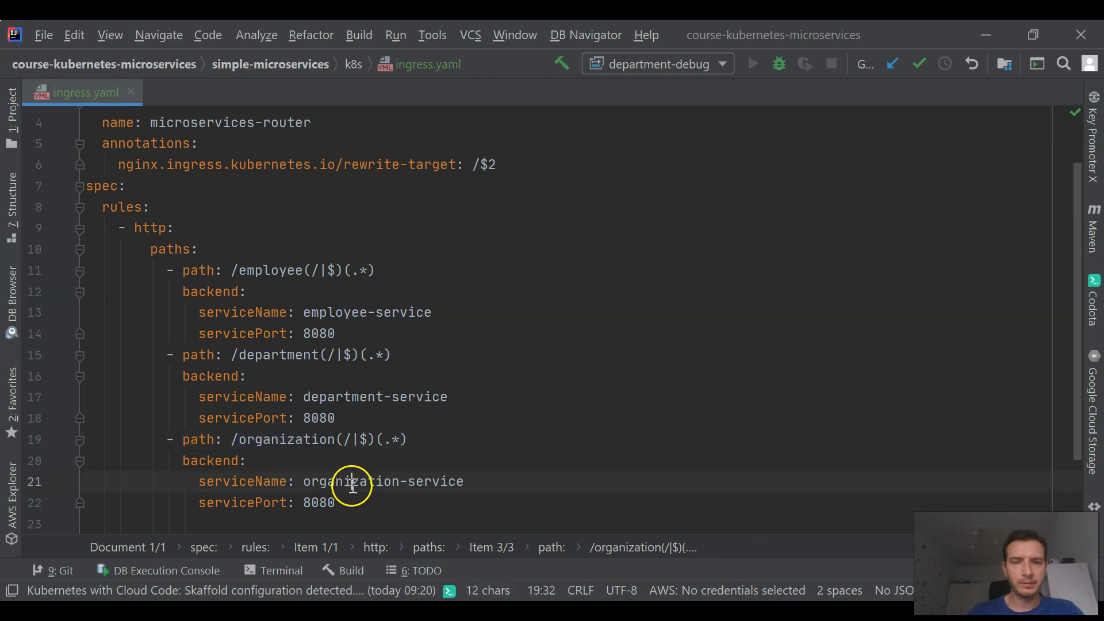
double_click(342, 397)
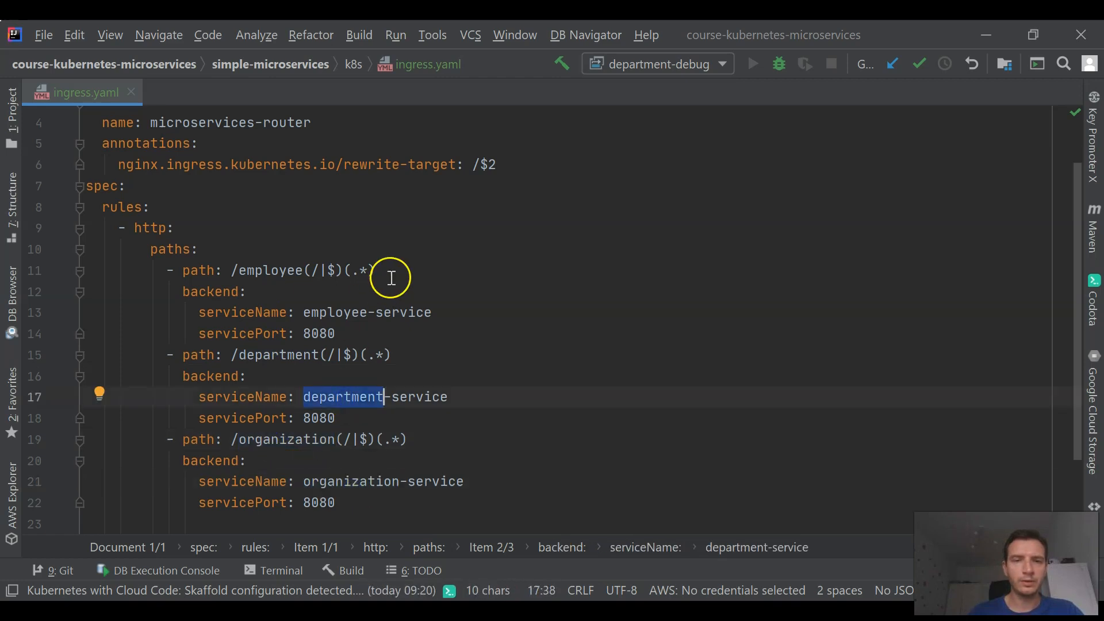
mouse_move(343, 291)
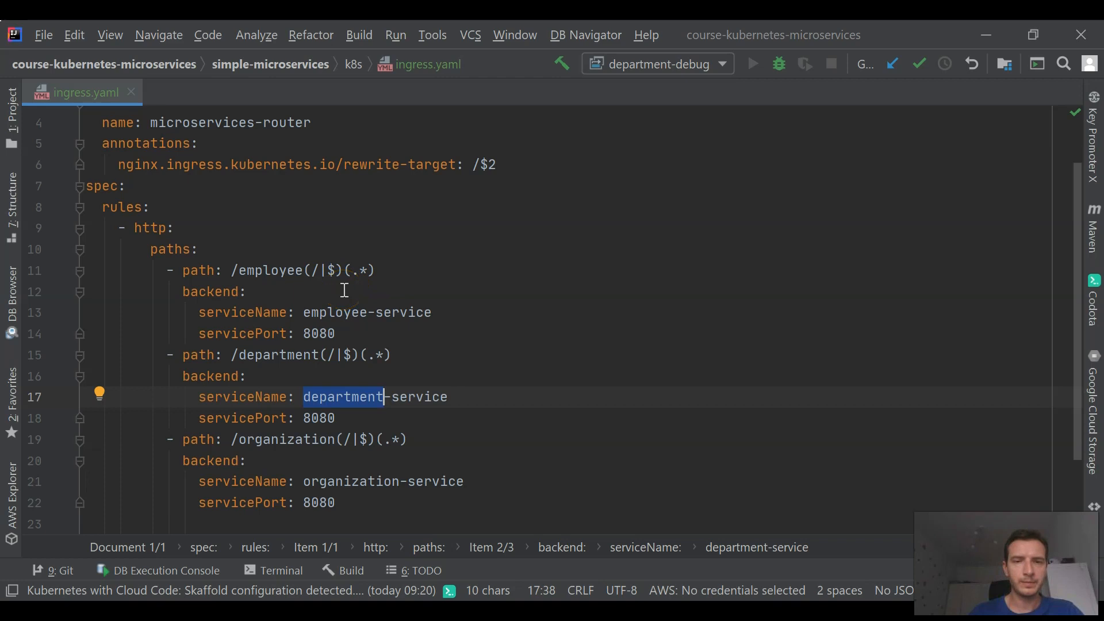
left_click(282, 570)
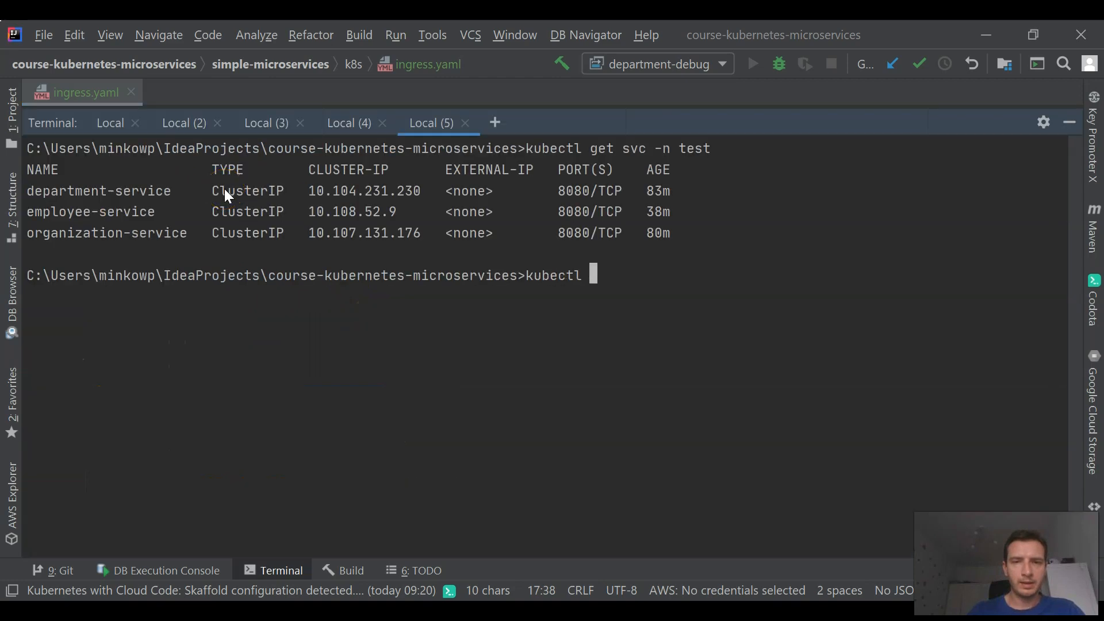
Apply simple-microservices\k8s\ingress.yaml to the test namespace with kubectl
type("apply -f simple-microservices")
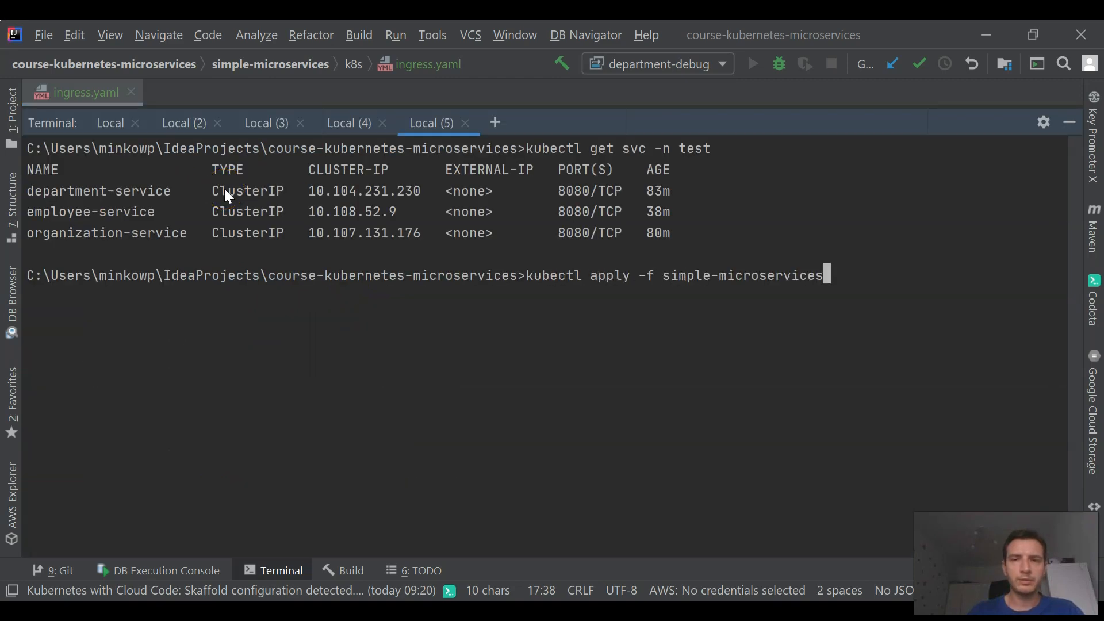
type("\\k8s\\ingress.yaml -n")
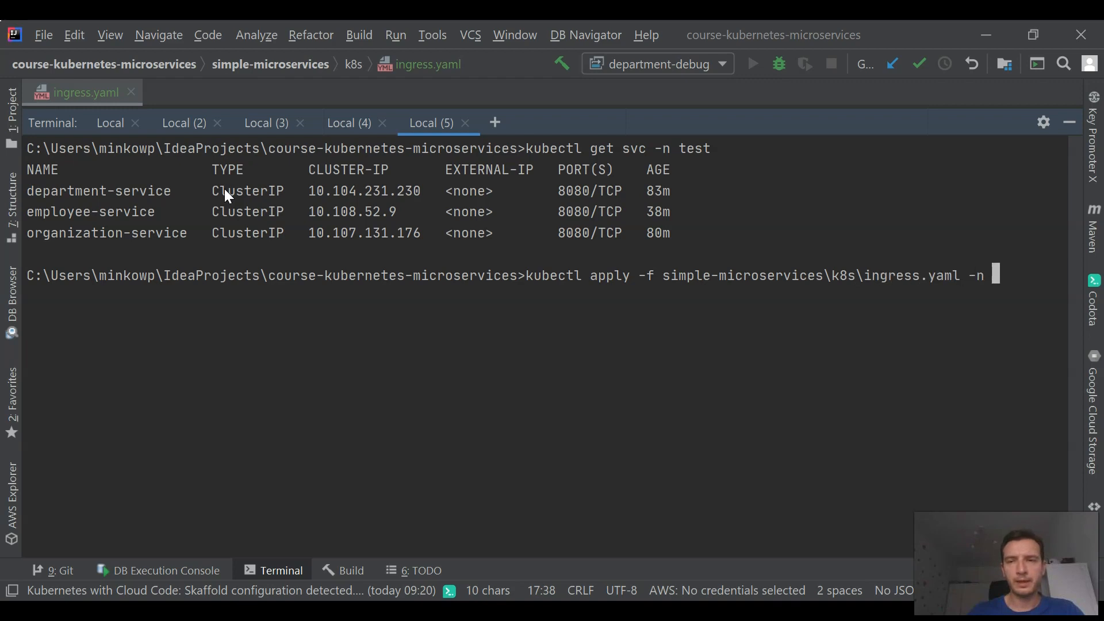
key("Enter")
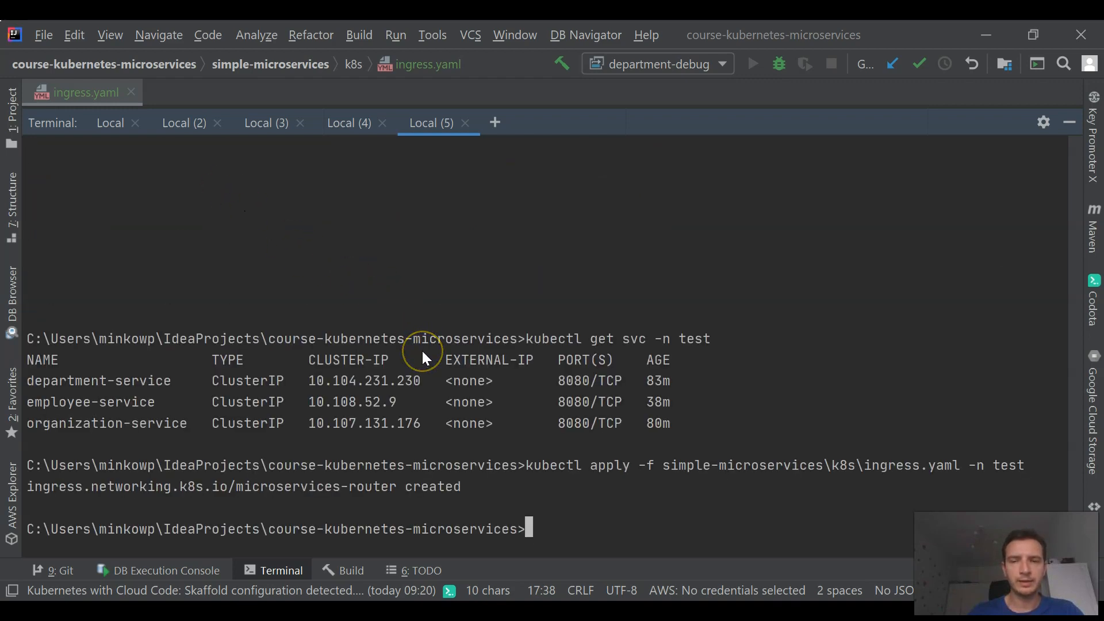
mouse_move(427, 359)
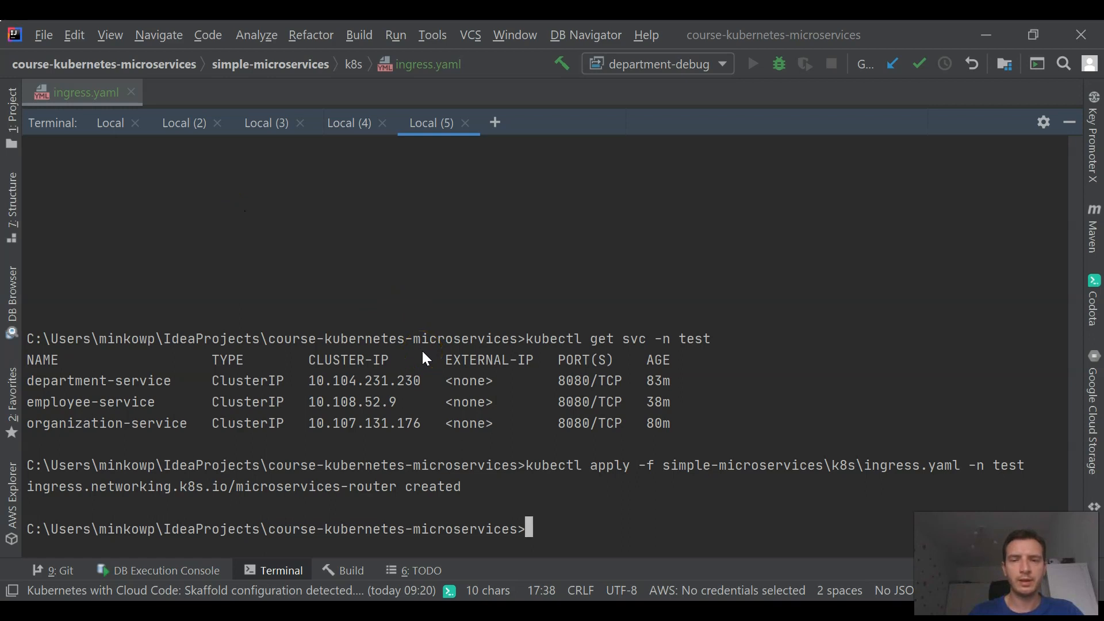
List the ingresses in the test namespace with kubectl get ing -n test
type("kubectl")
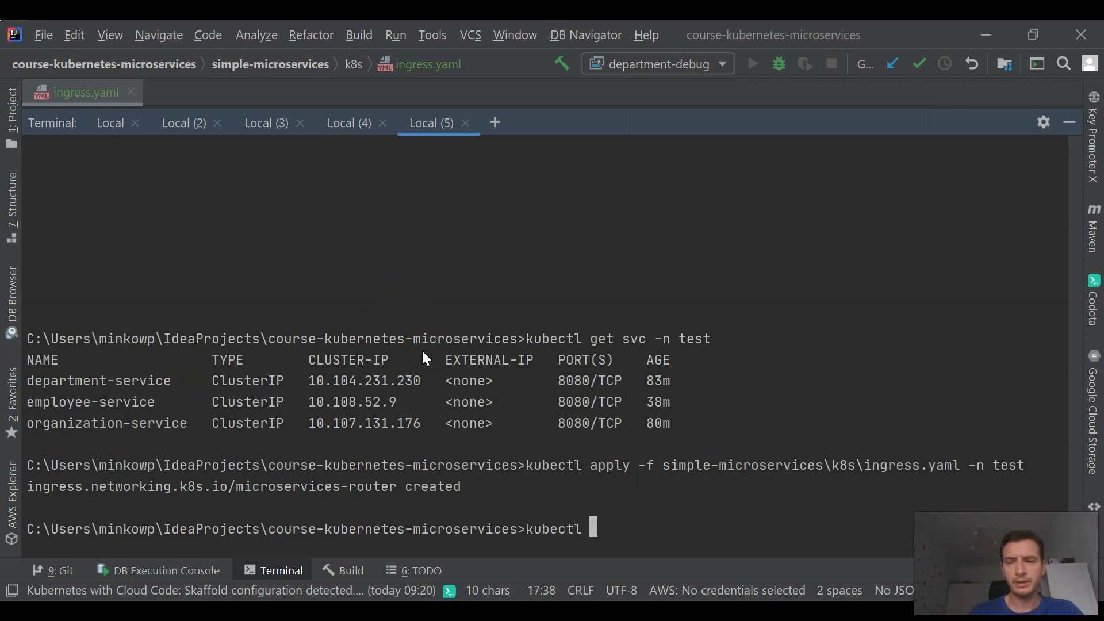
type("get ing")
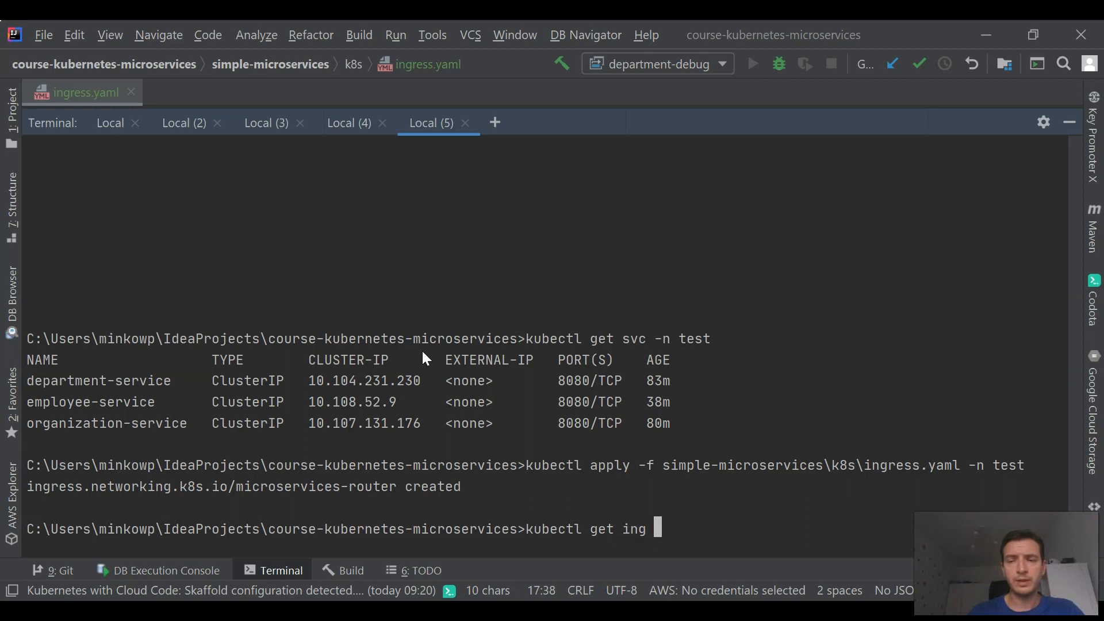
type("-n test")
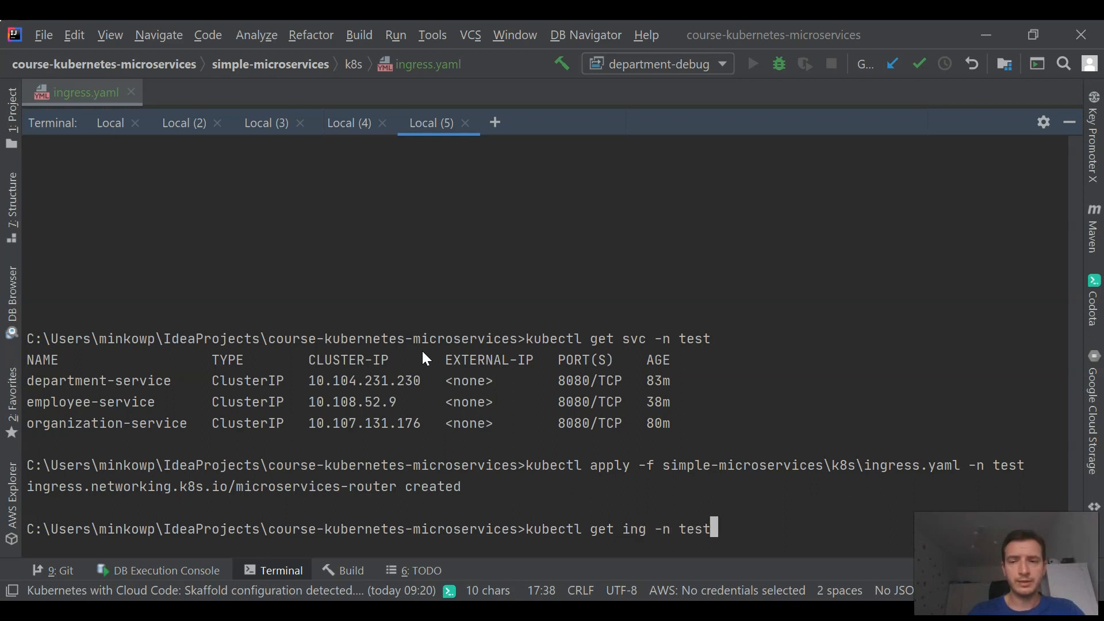
key("Enter")
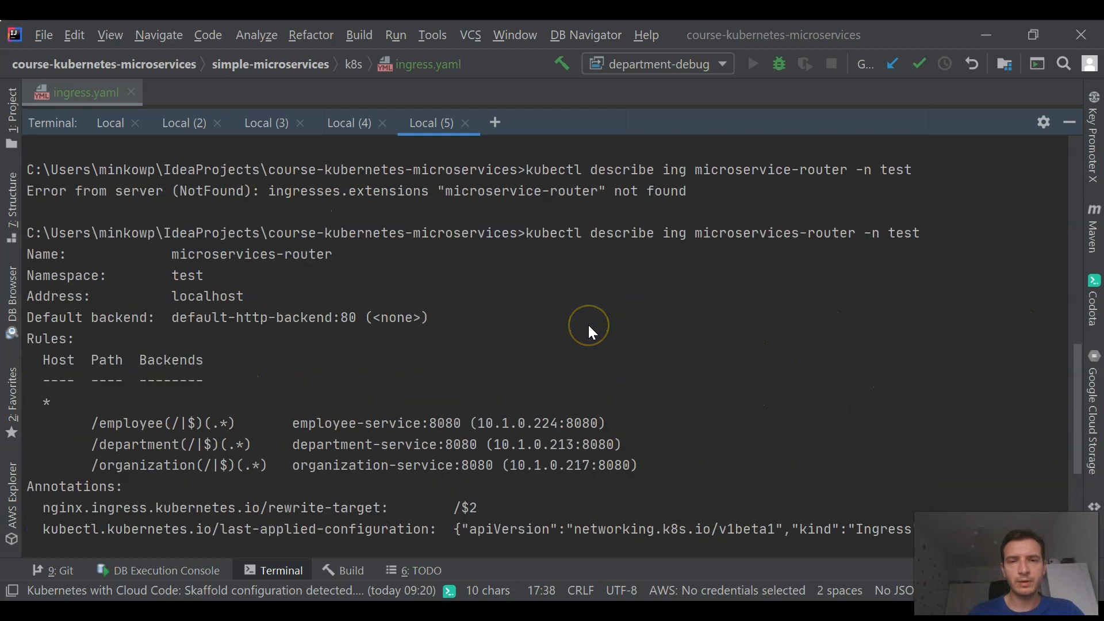
scroll("down", 3)
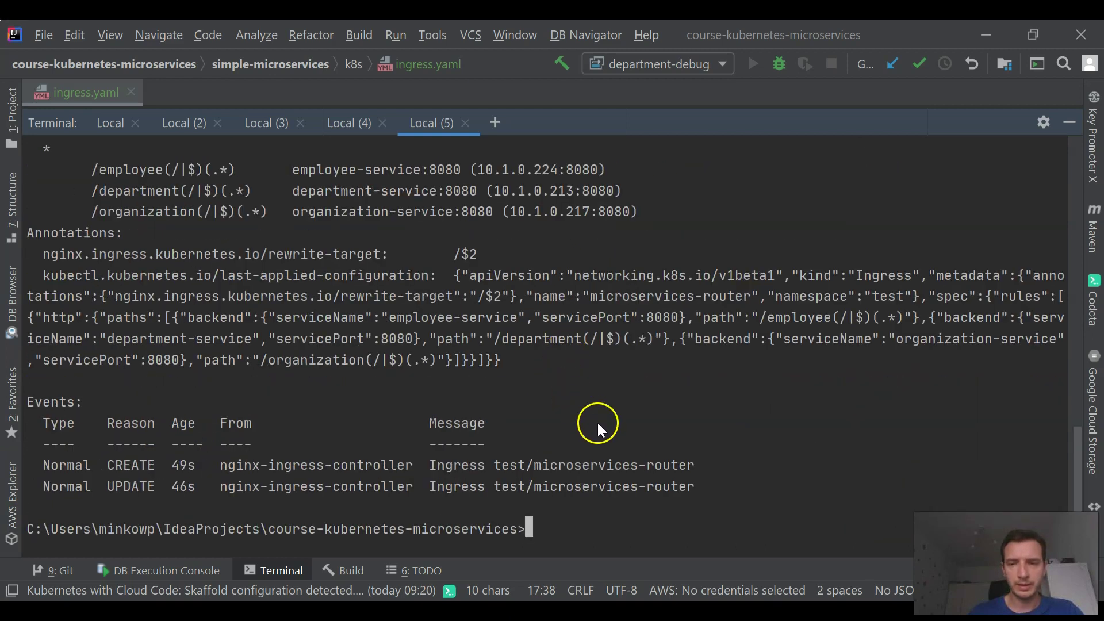
type("curl -X POST http://localhost/department/departments -d \"{\\\"name\\\":\\\"Test1\\\"}\" -H \"Content-Type: application/json\"")
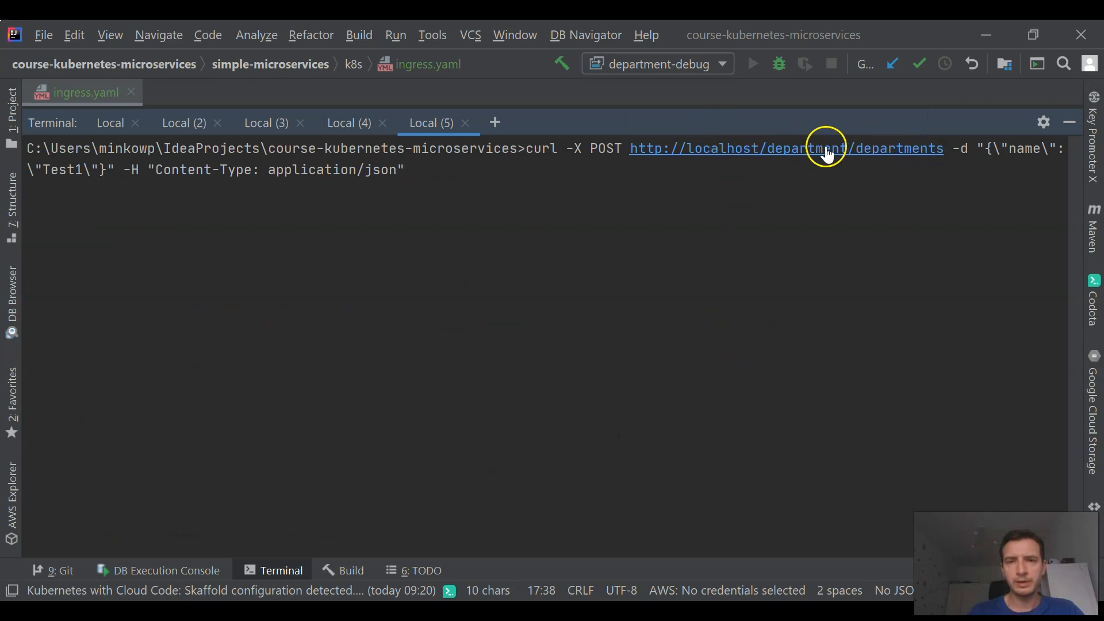
mouse_move(625, 386)
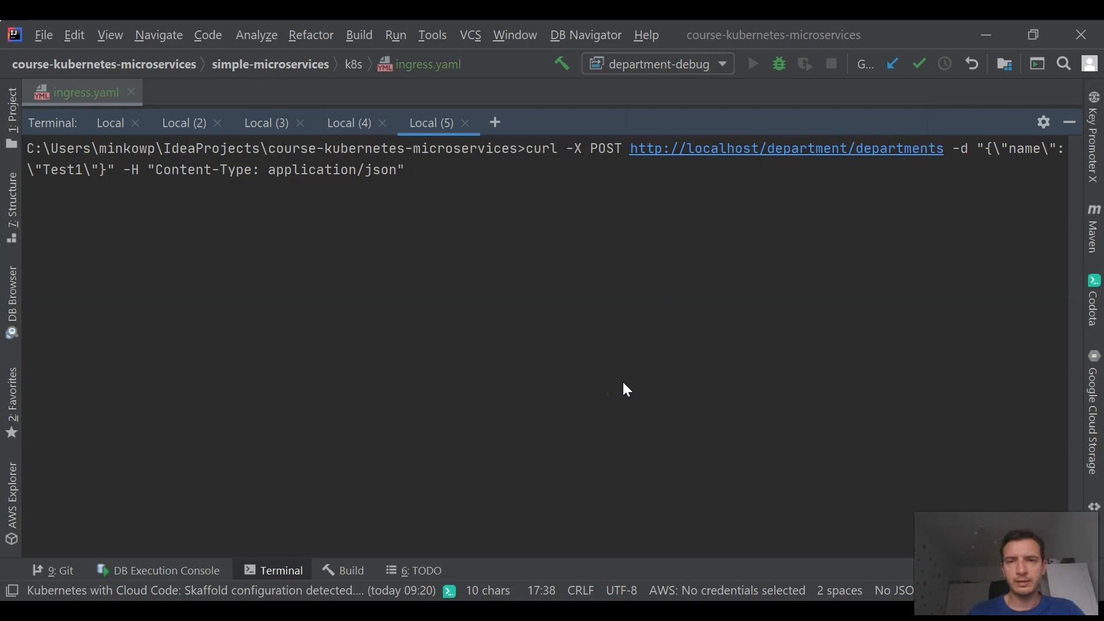
POST department Test1 and employees John and Paul to the localhost department and employee routes
key("Enter")
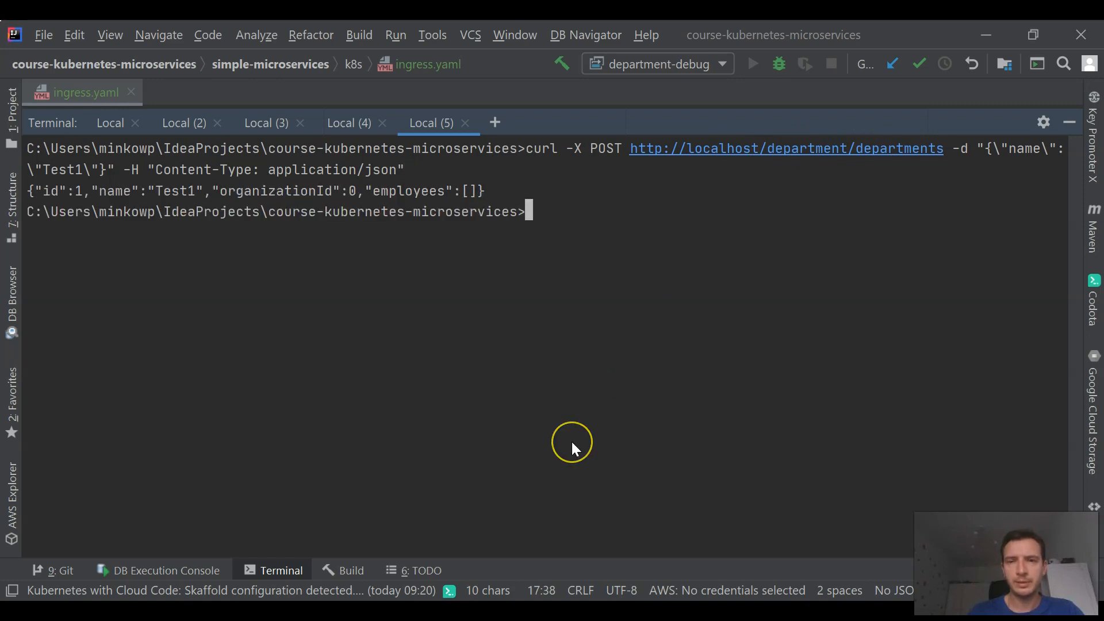
type("curl -X POST http://localhost/employee/employees -d \"{\\\"firstName\\\":\\\"John\\\",\\\"lastName\\\":\\\"Smith\\\",\\\"position\\\":\\\"director\\\",\\\"organizationId\\\":1,\\\"departmentId\\\":1}\" -H \"Content-Type: application/json\"")
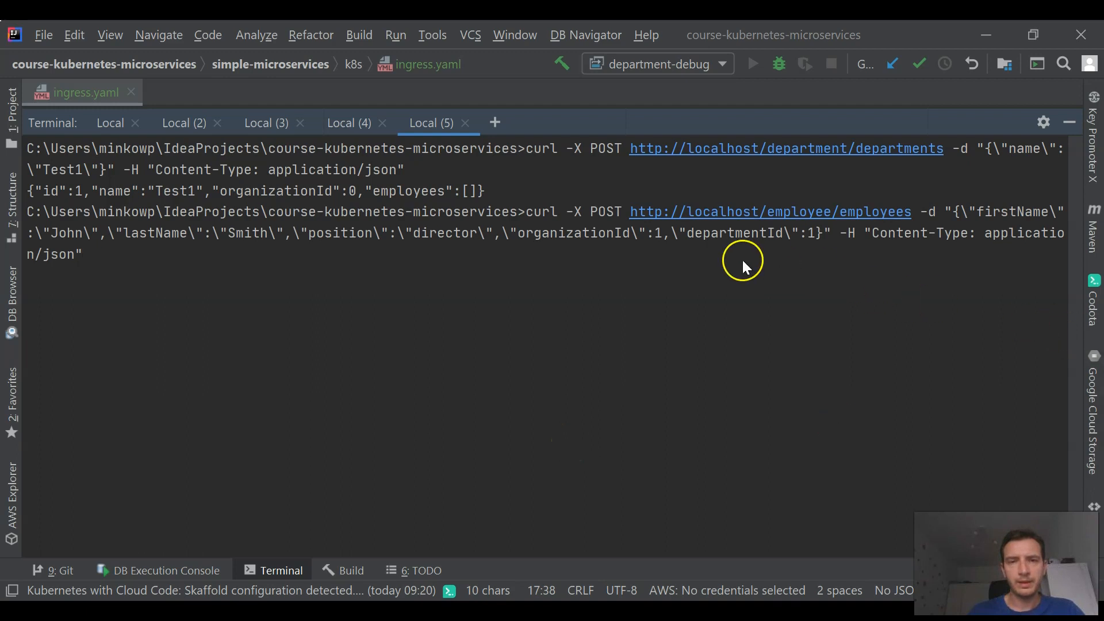
mouse_move(492, 242)
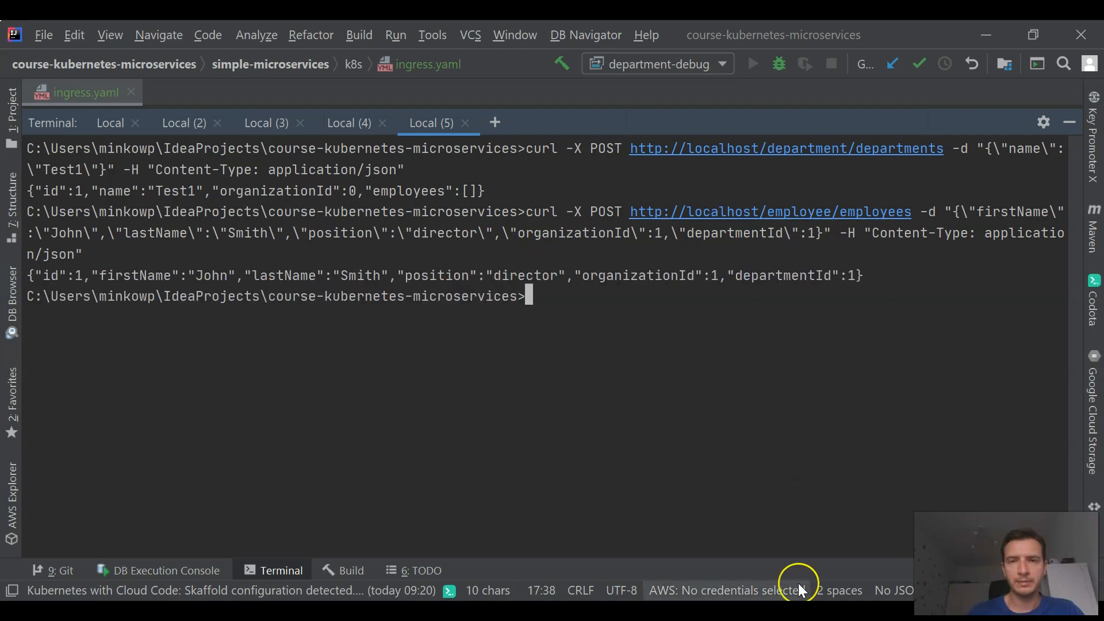
type("curl -X POST http://localhost/employee/employees -d \"{\\\"firstName\\\":\\\"Paul\\\",\\\"lastName\\\":\\\"Walker\\\",\\\"position\\\":\\\"assistant\\\",\\\"organizationId\\\":1,\\\"departmentId\\\":1}\" -H \"Content-Type: application/json\"")
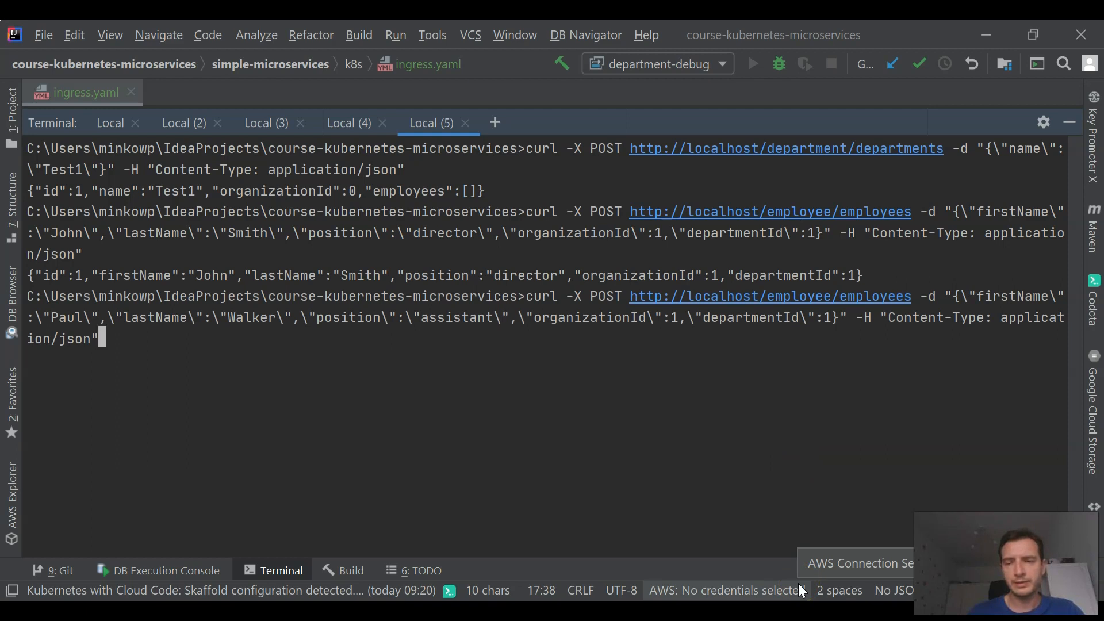
key("Enter")
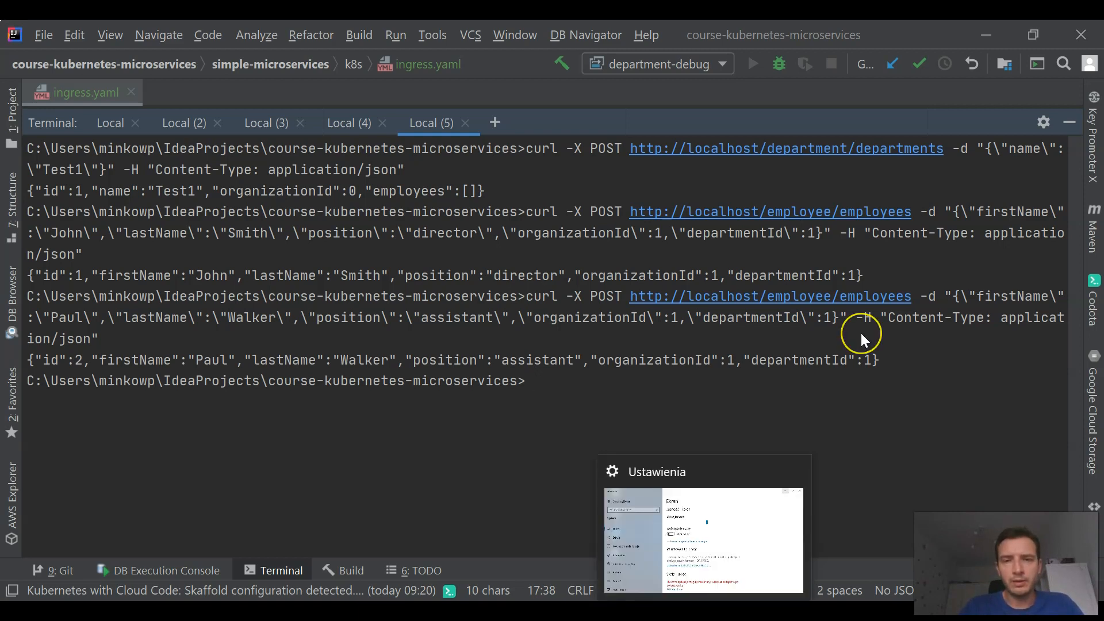
type("curl http://localhost/department/departments/1/with-employees")
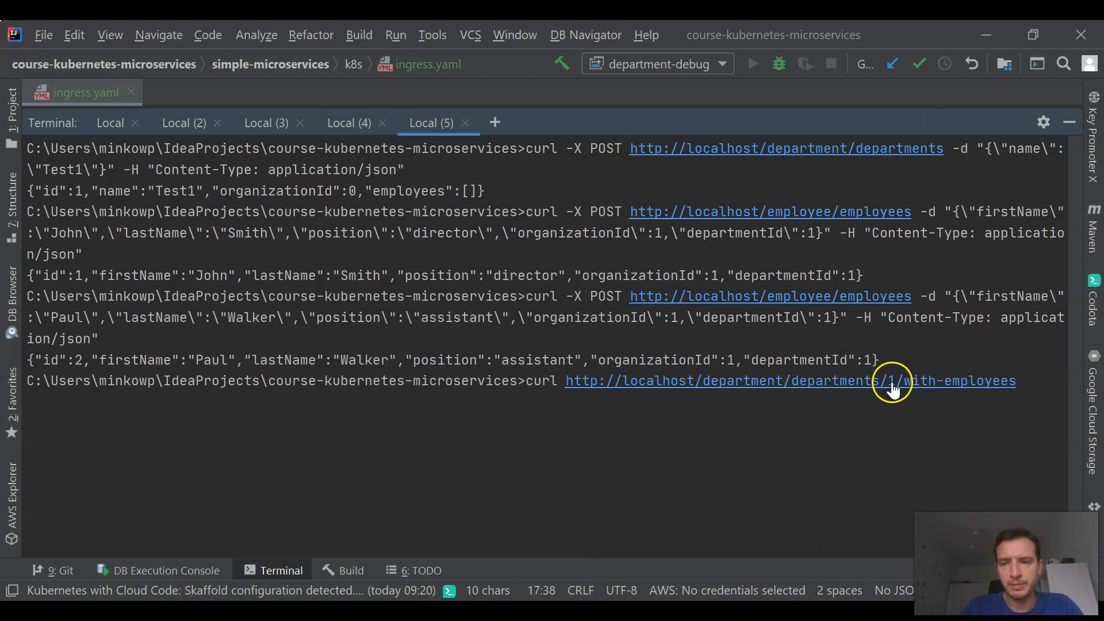
key("Enter")
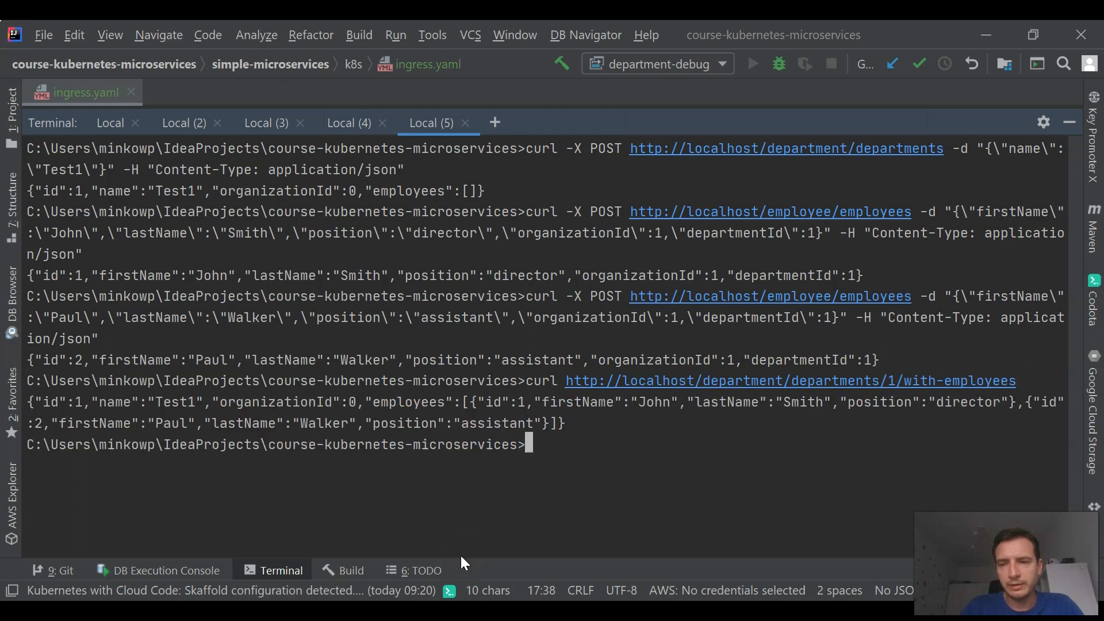
mouse_move(672, 408)
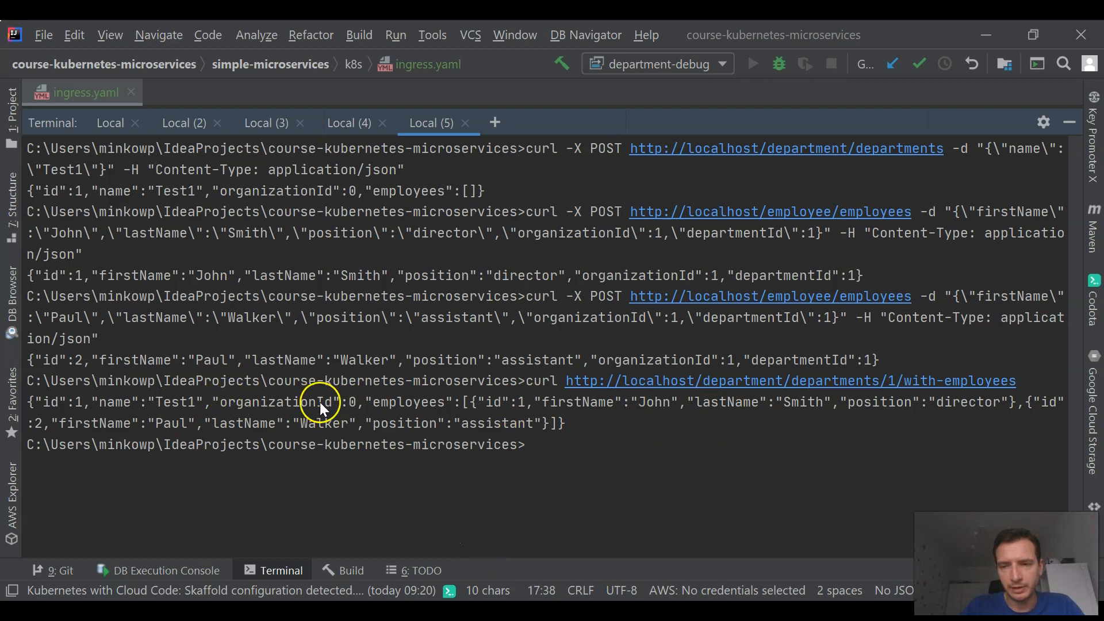
mouse_move(354, 426)
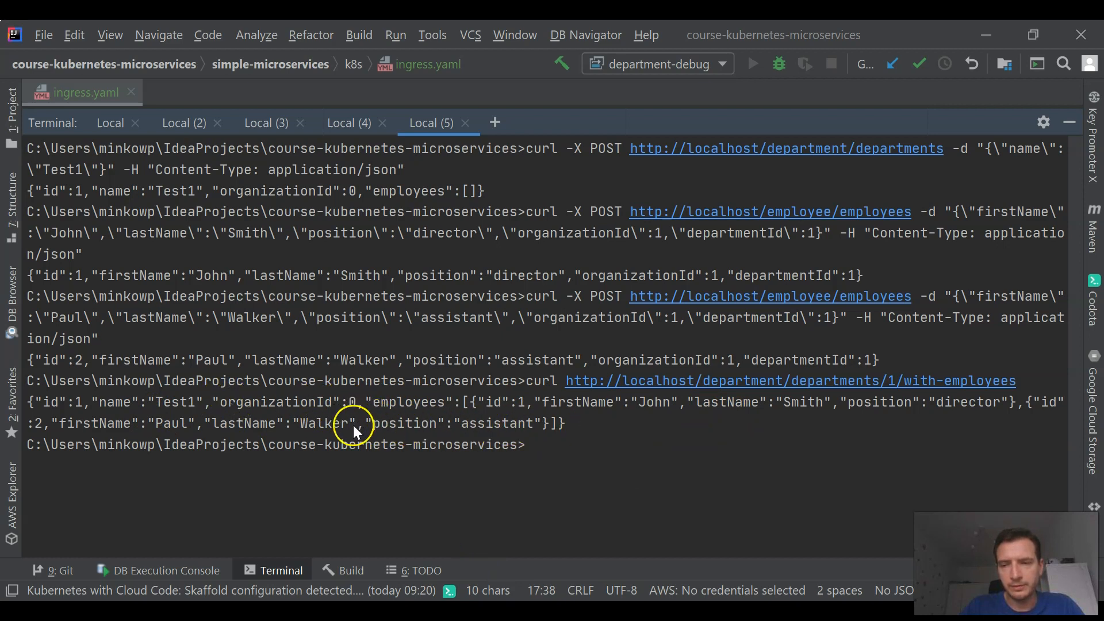
mouse_move(102, 426)
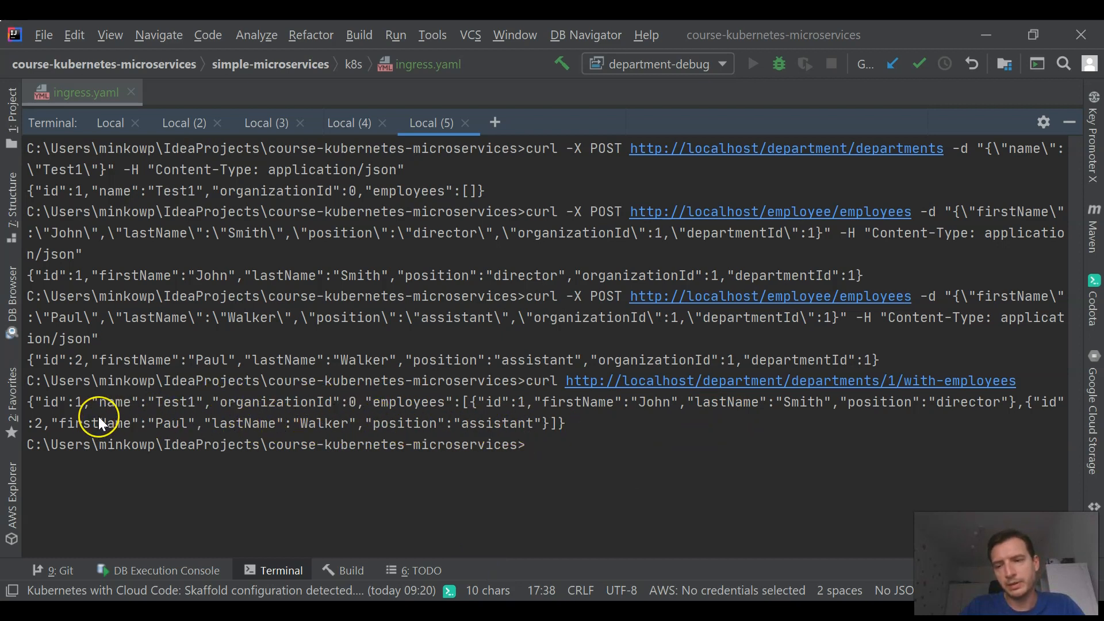